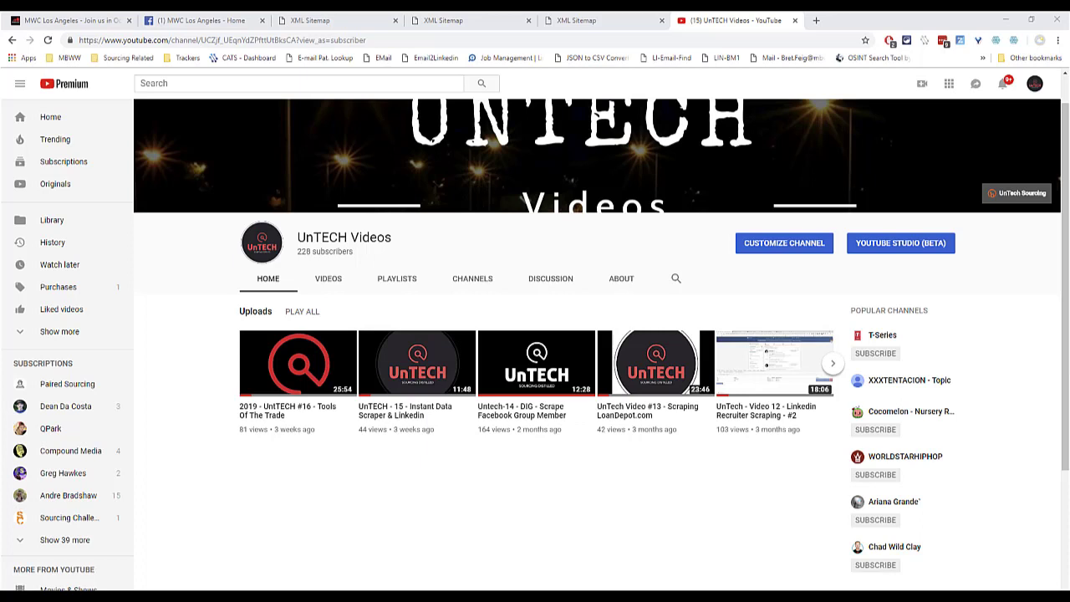
mouse_move(183, 31)
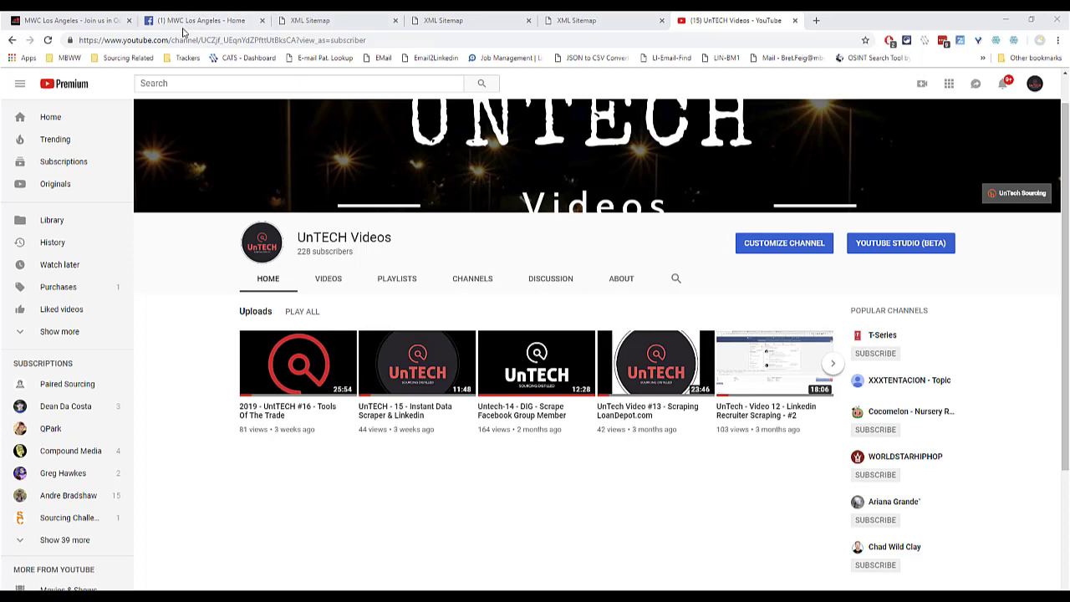
Switch to the MWC Los Angeles site and go to its Speak section.
click(74, 20)
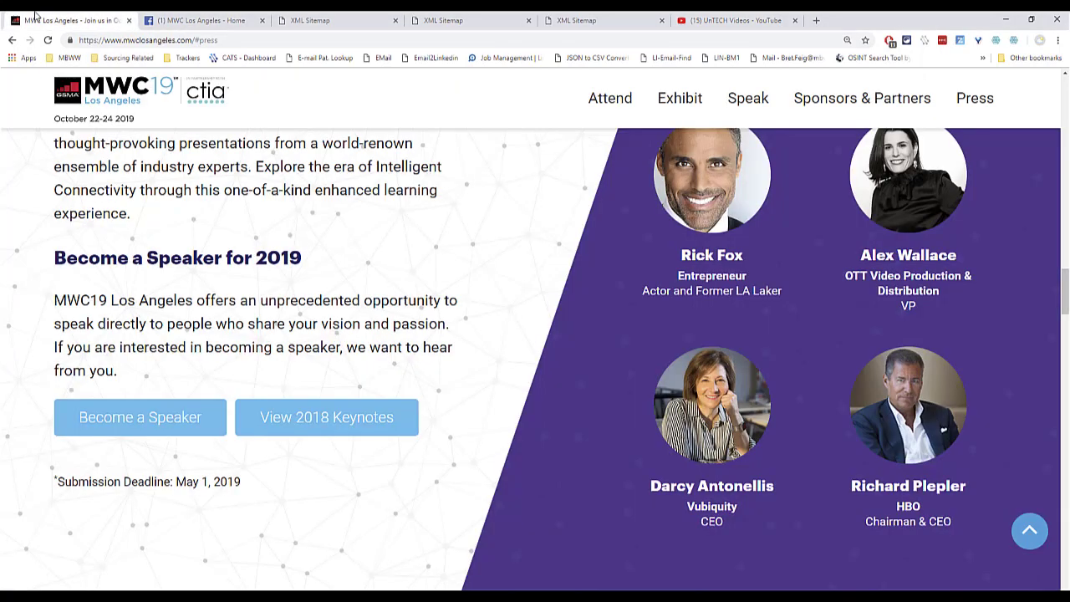
click(862, 98)
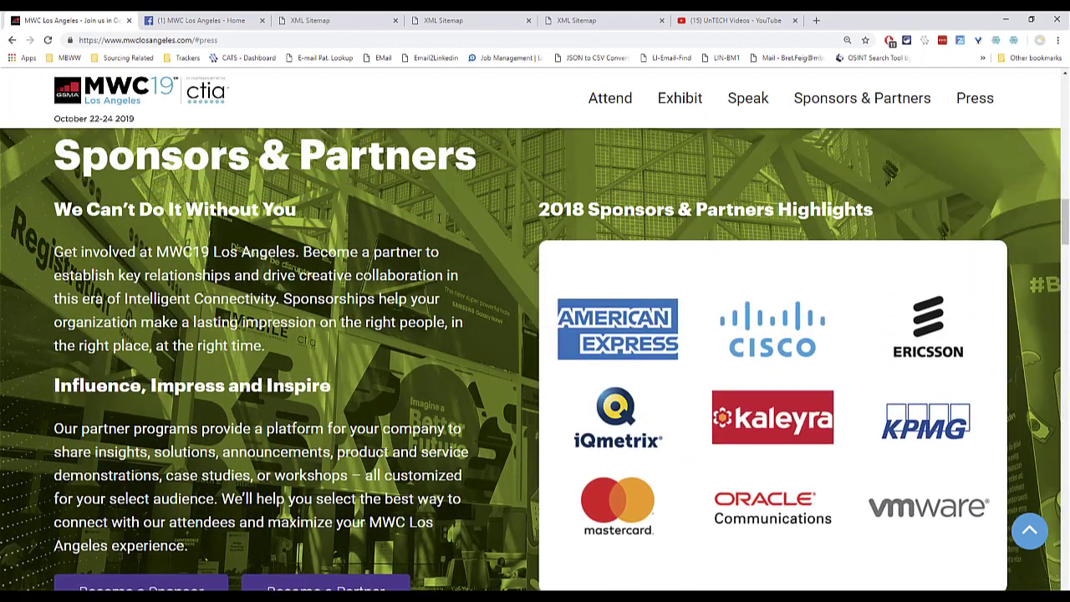
scroll(up, 3)
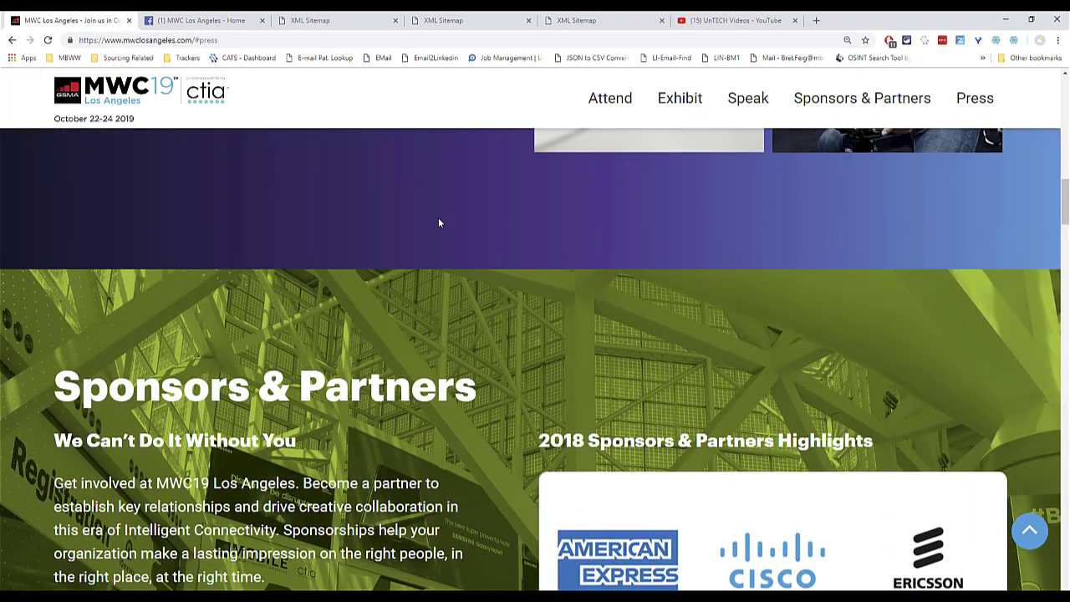
mouse_move(748, 98)
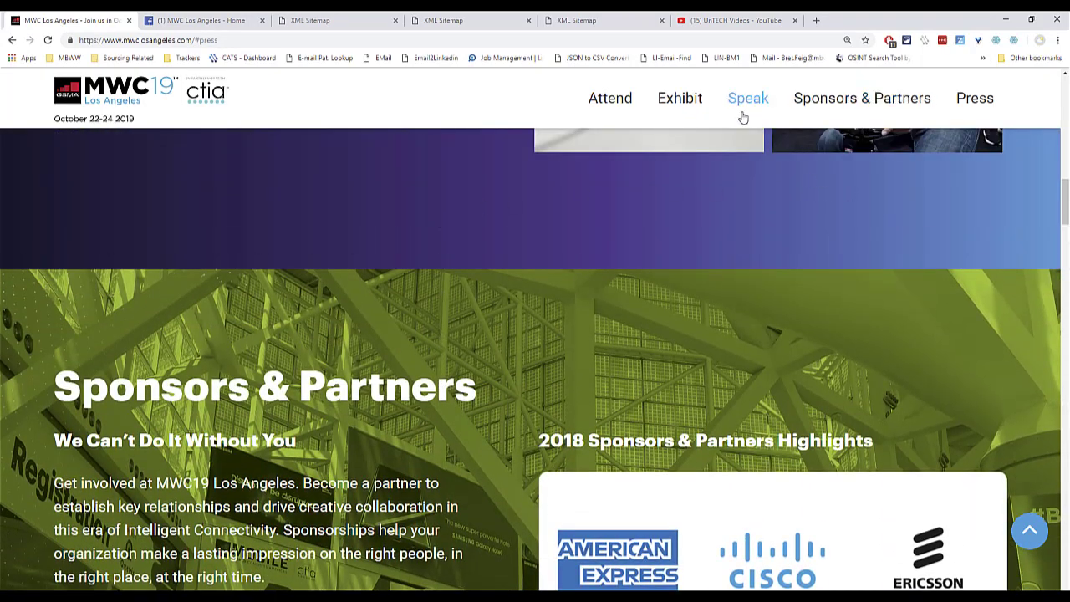
click(748, 98)
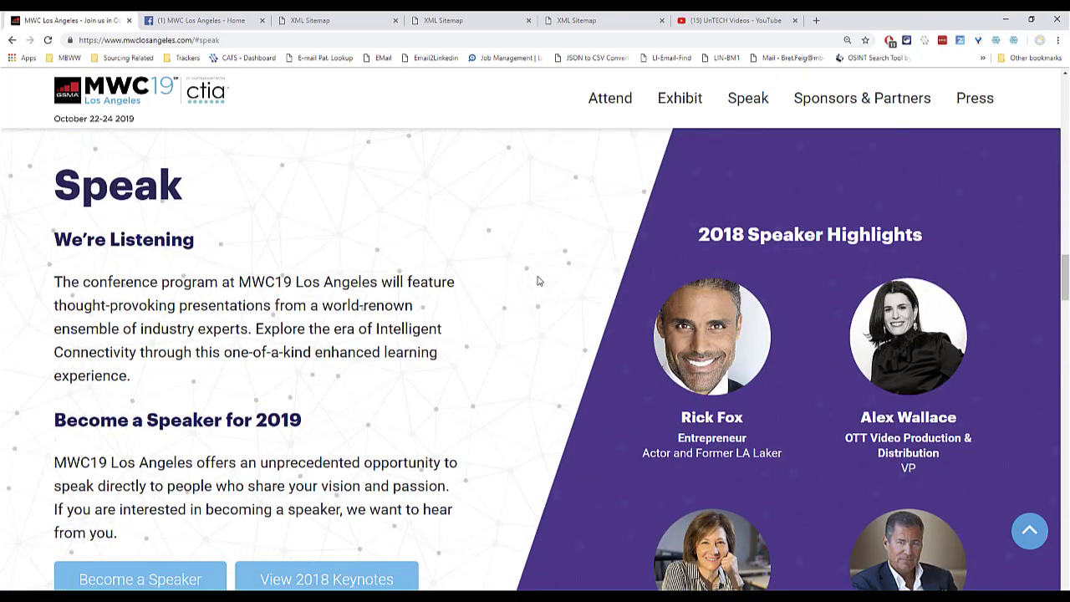
scroll(down, 3)
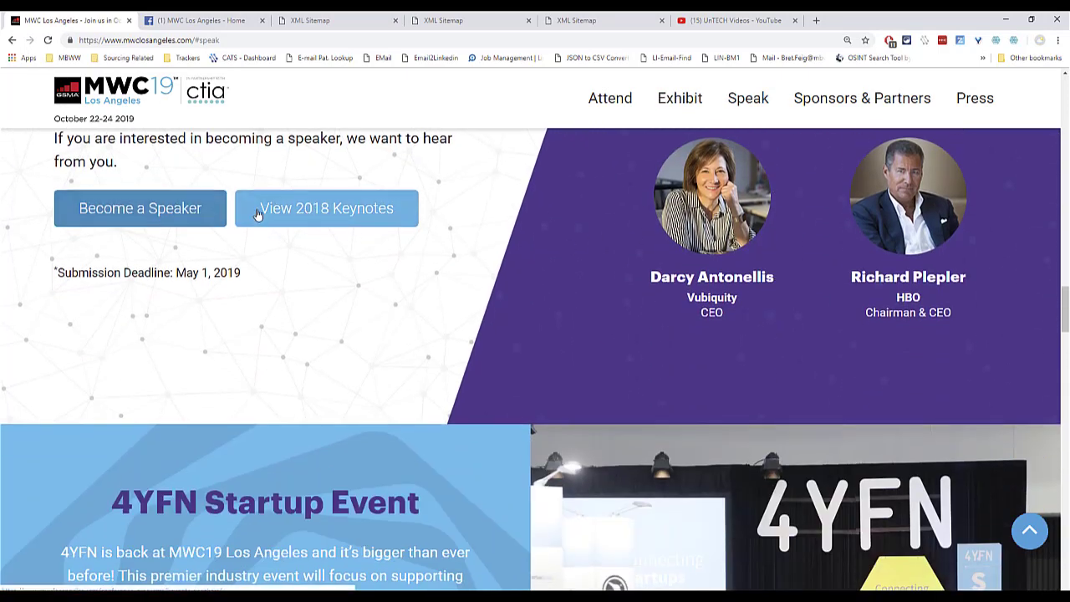
scroll(down, 3)
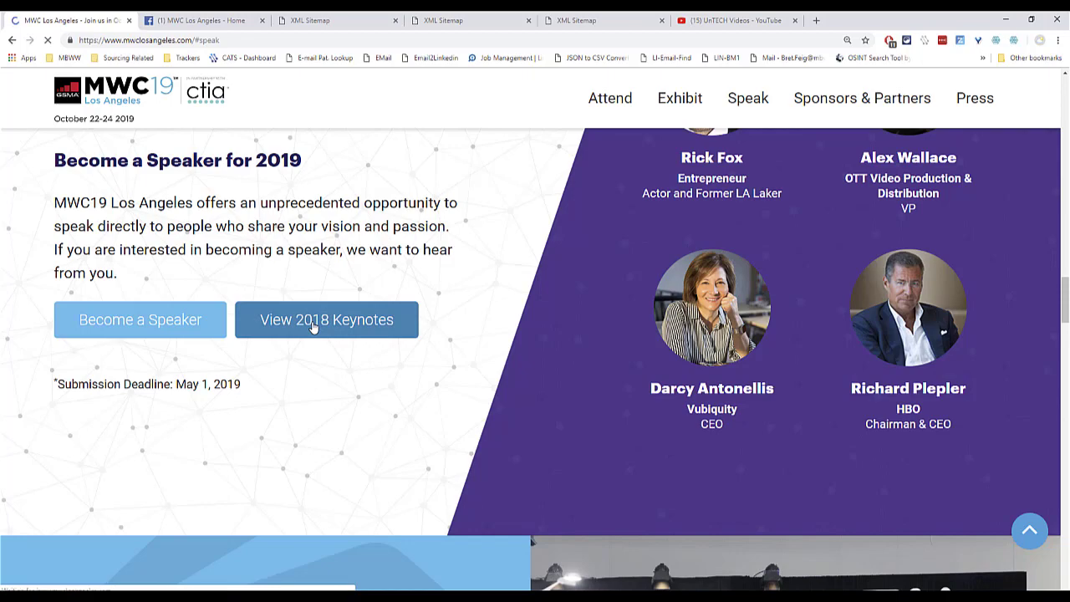
Open the 2018 Keynote Speakers page and scroll through the speaker list.
click(327, 320)
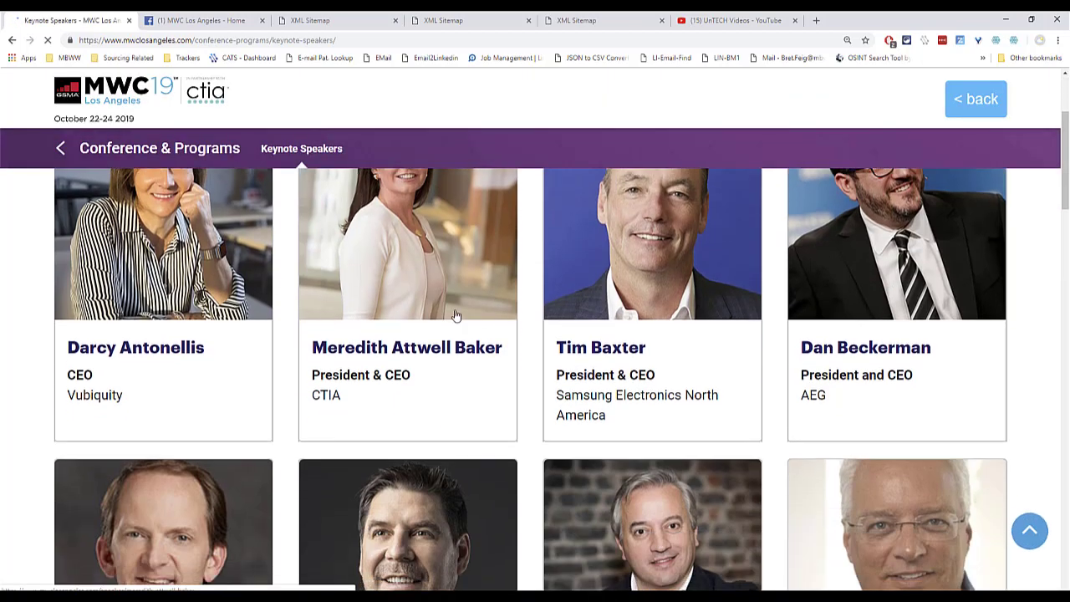
scroll(down, 3)
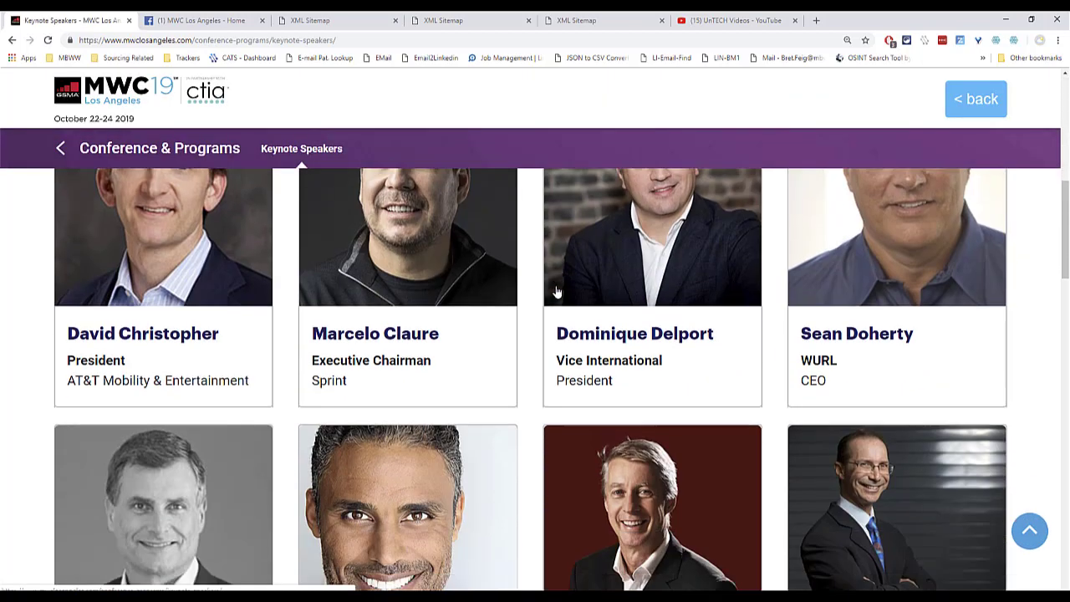
scroll(down, 3)
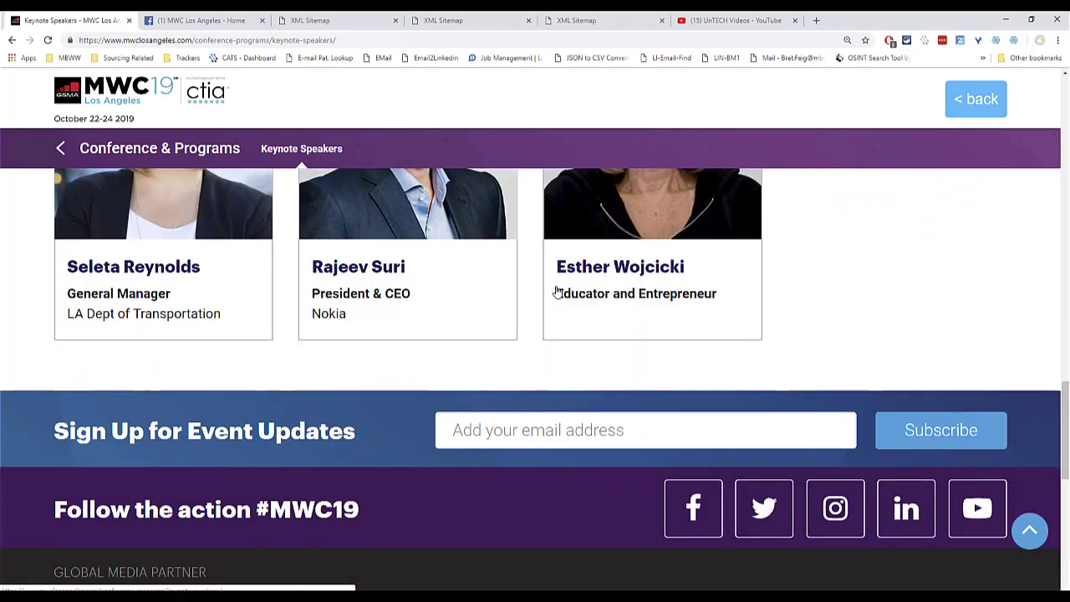
scroll(down, 3)
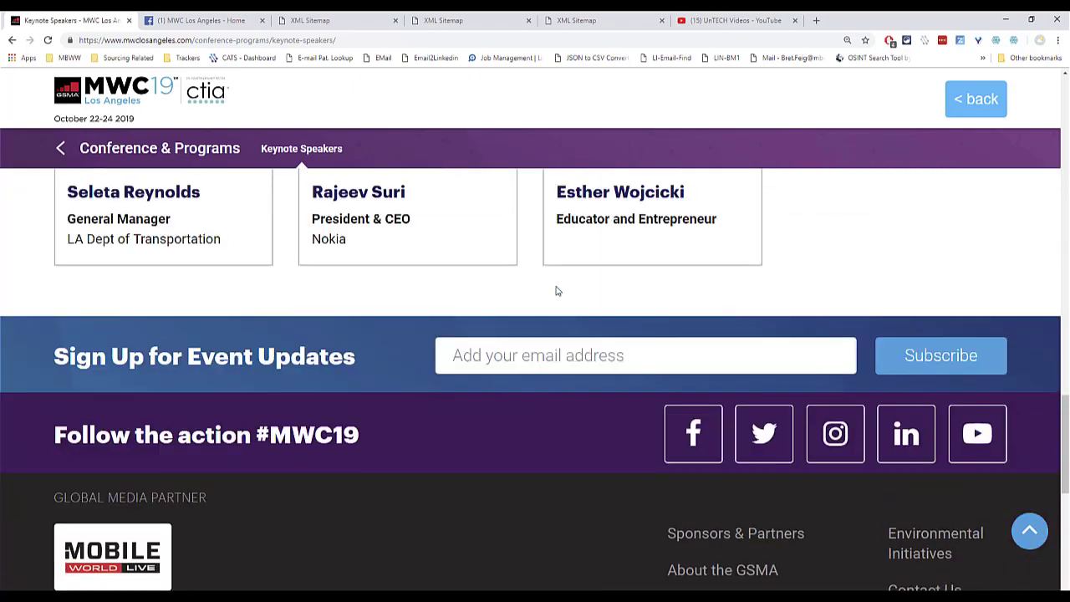
scroll(up, 3)
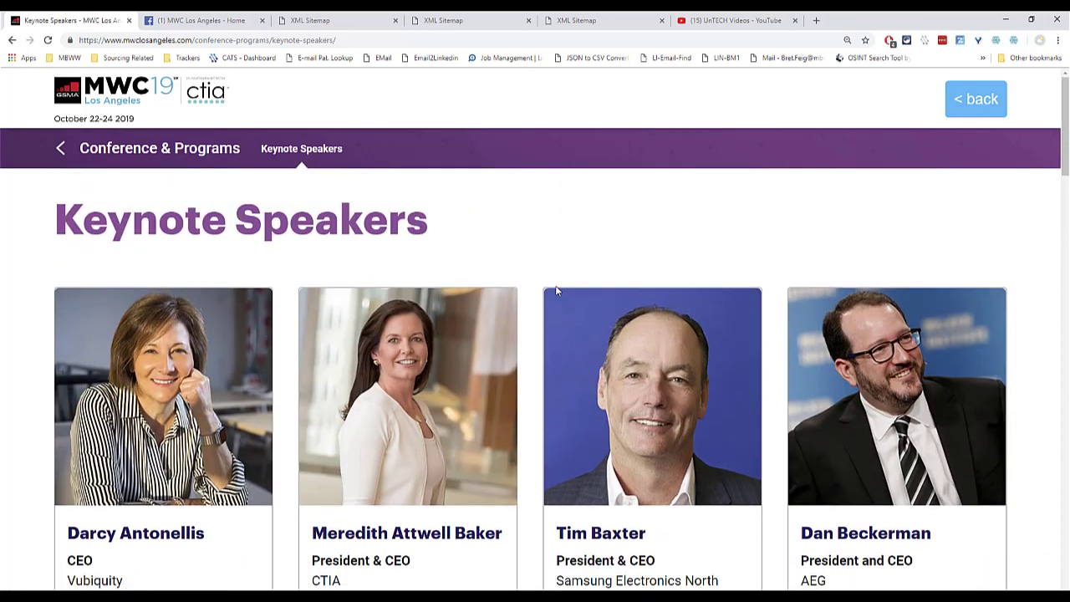
mouse_move(573, 296)
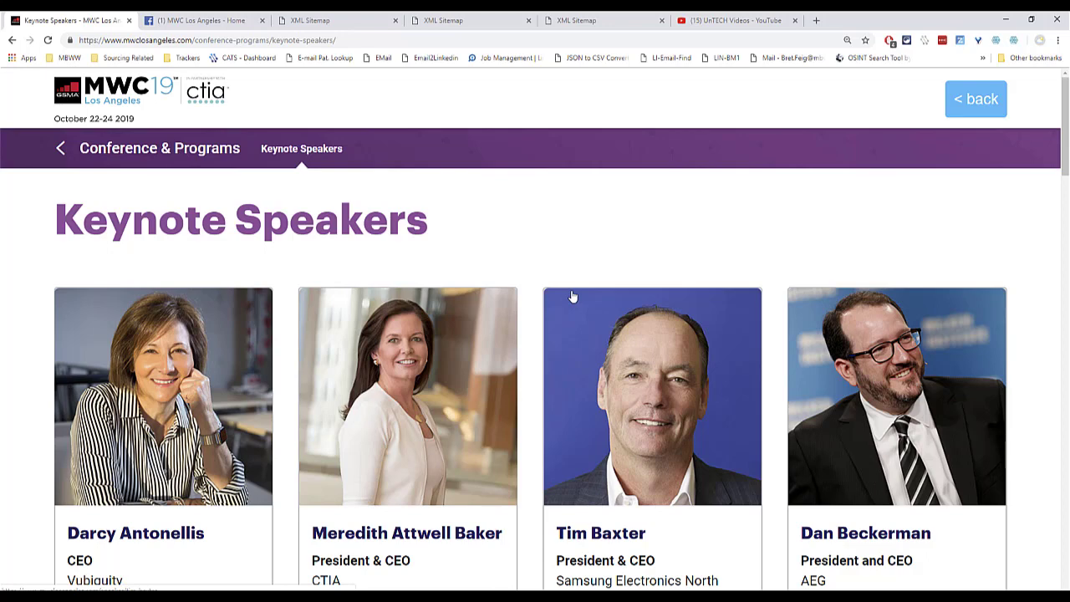
View the site's robots.txt at mwclosangeles.com/robots.txt.
click(209, 39)
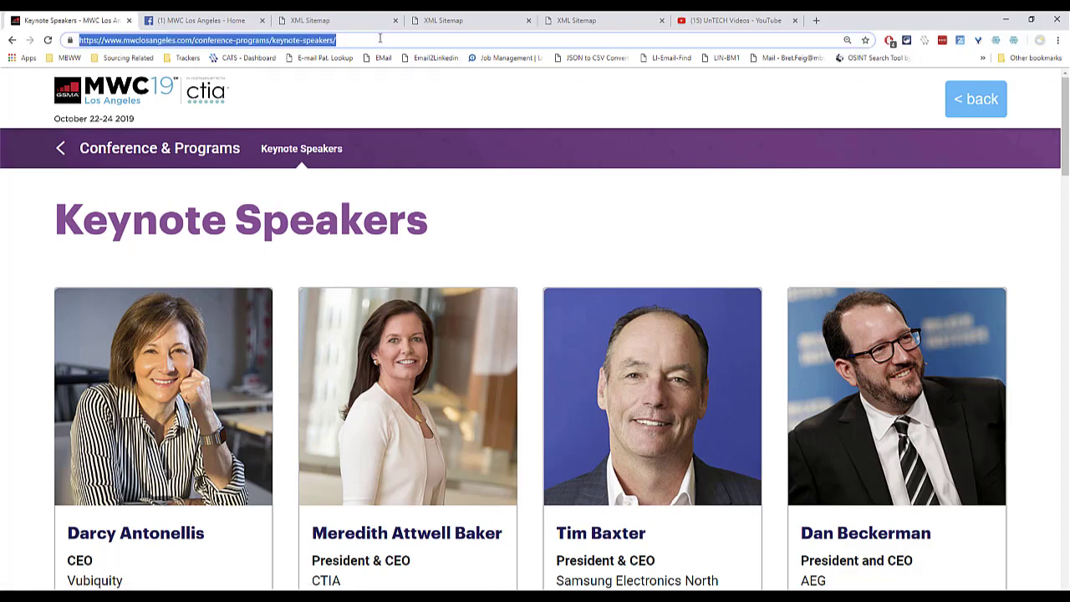
text(keynote-sp)
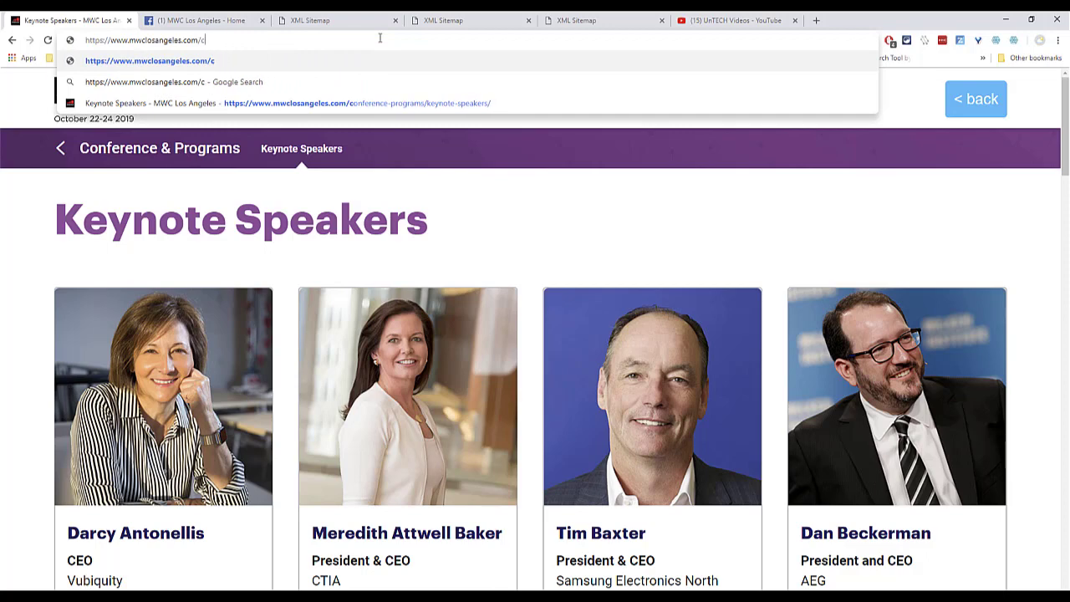
text(robots.txt)
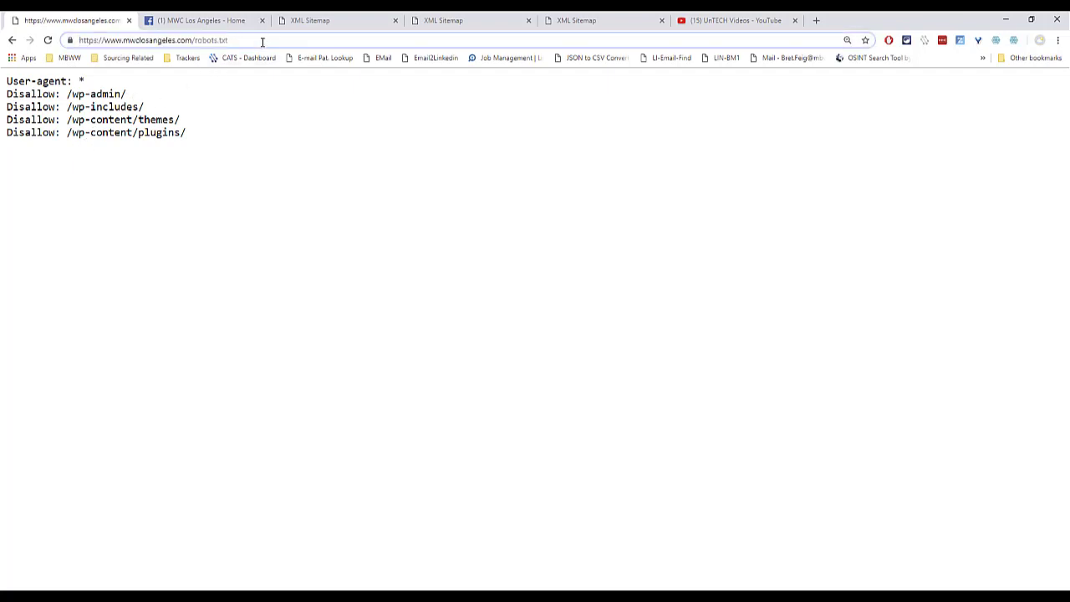
Go to mwclosangeles.com/sitemap.xml to see the Yoast sitemap index.
click(167, 41)
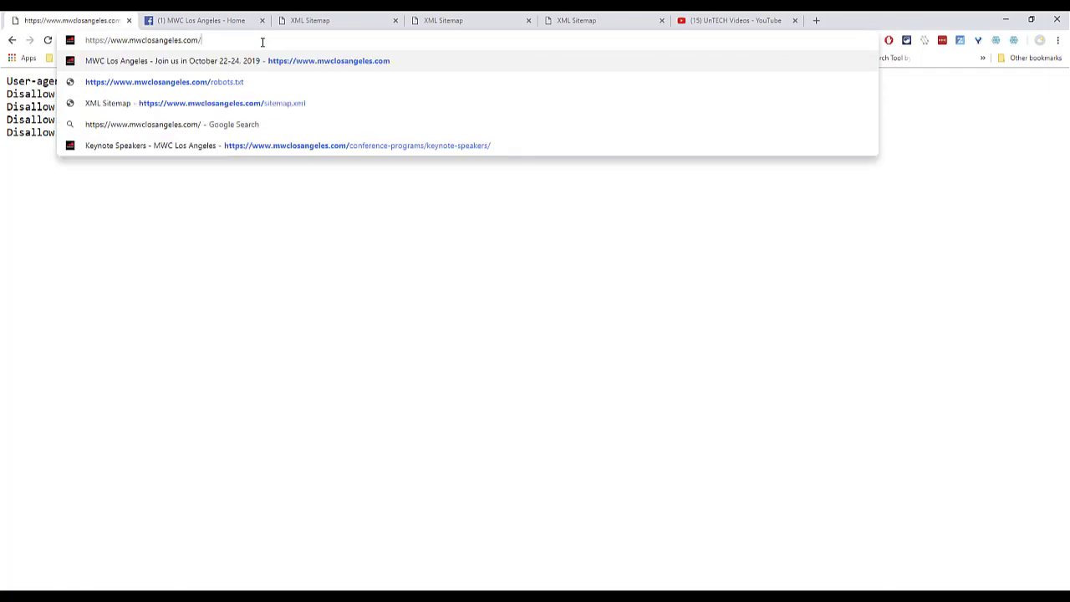
text(sitemap.)
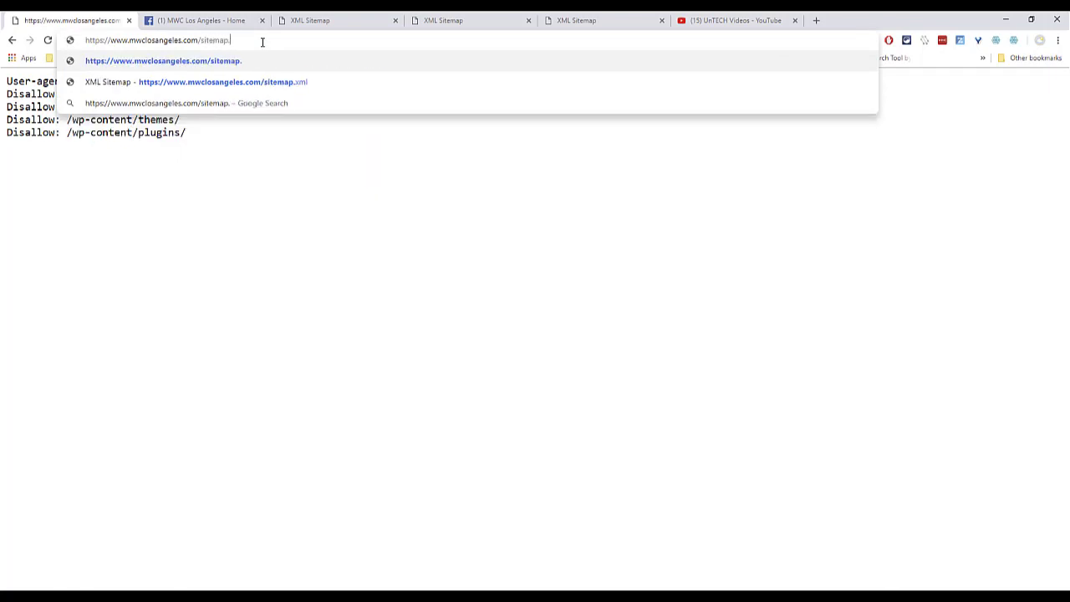
text(xml)
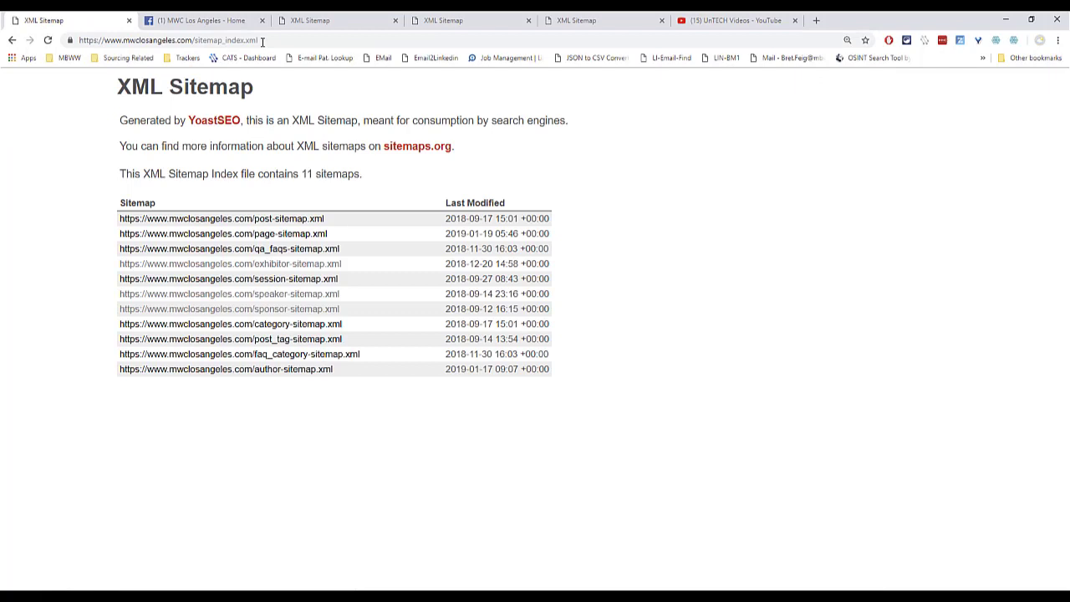
mouse_move(341, 140)
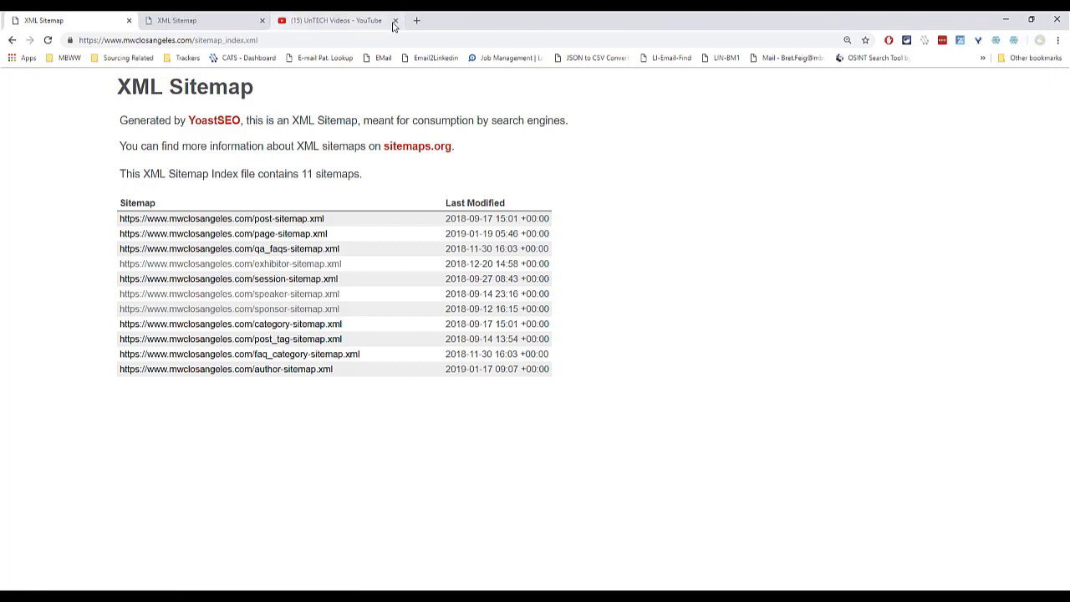
Close the YouTube page, scroll the 914-URL exhibitor sitemap, then view the speaker sitemap.
click(394, 20)
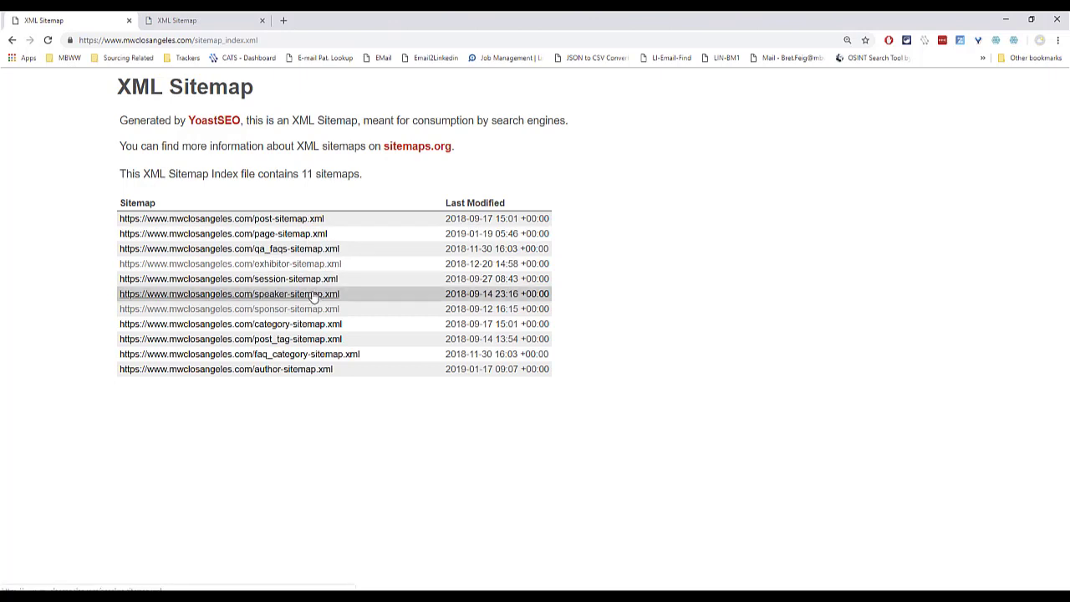
click(228, 294)
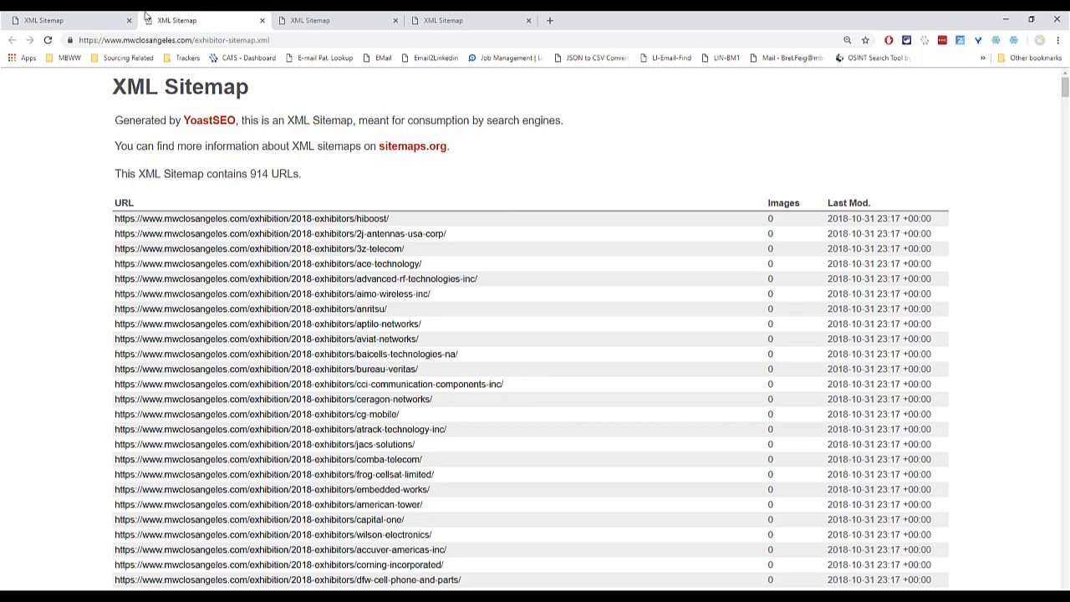
mouse_move(311, 294)
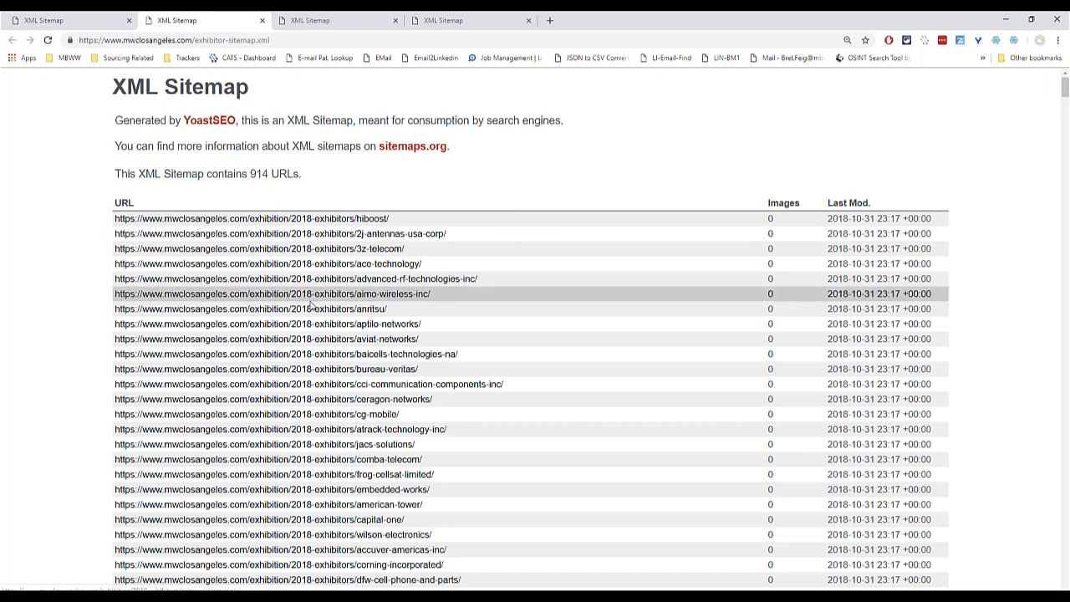
scroll(down, 3)
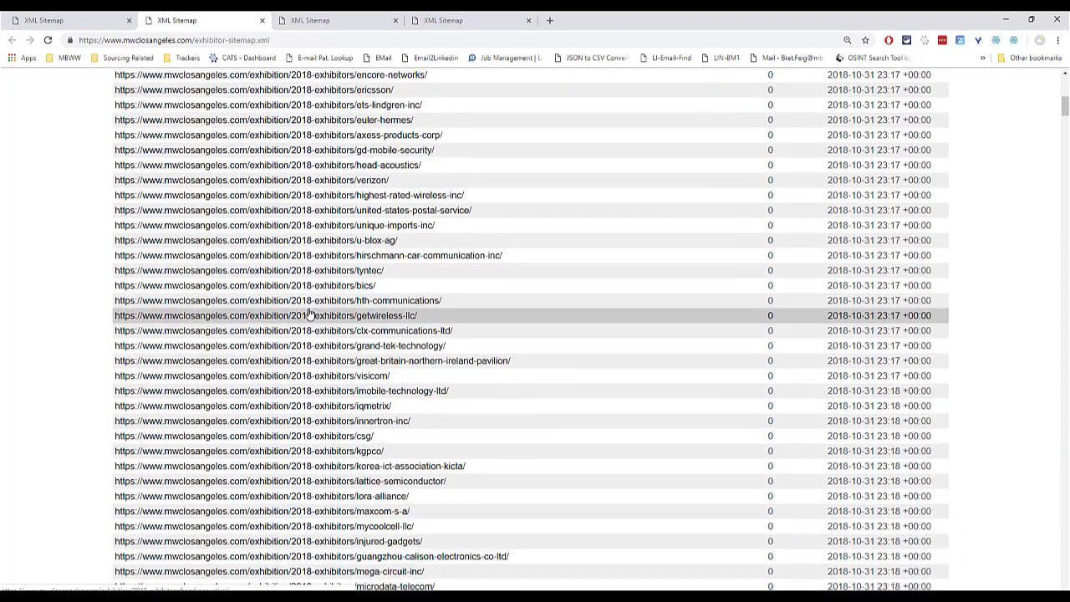
scroll(down, 3)
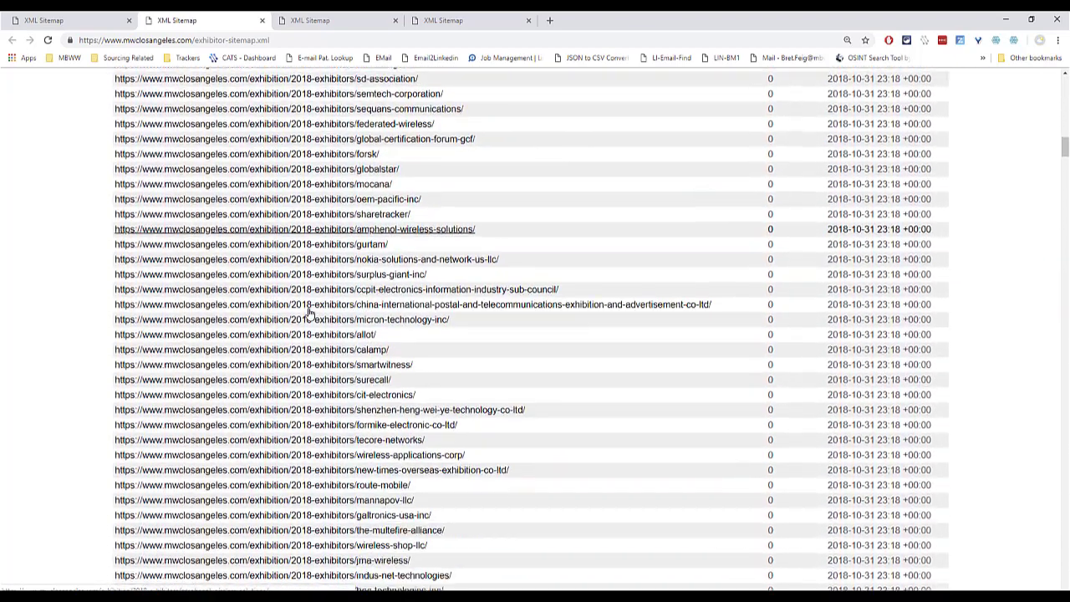
scroll(down, 3)
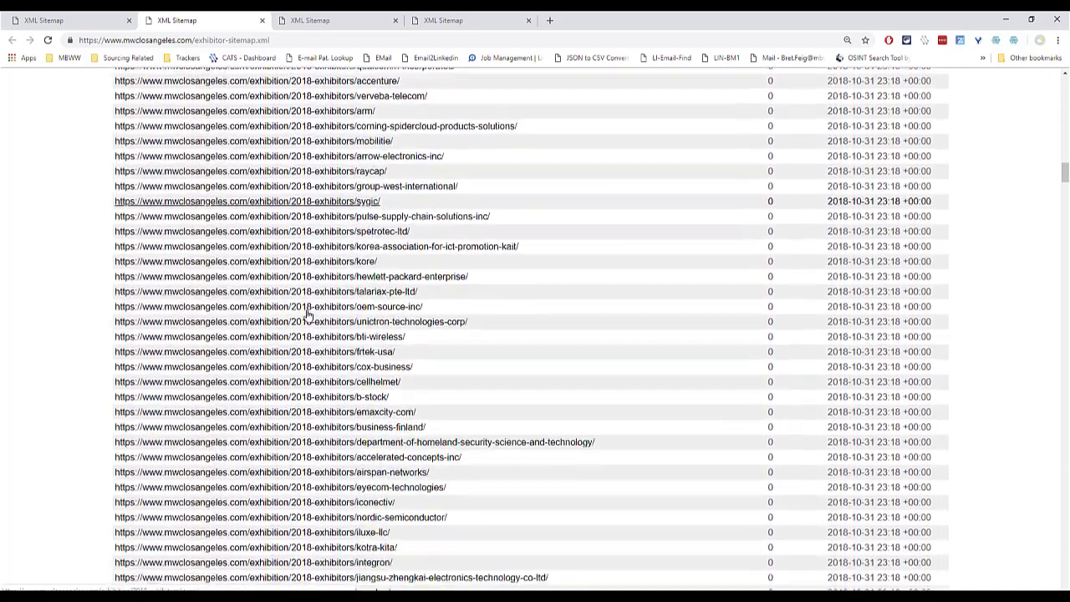
scroll(down, 3)
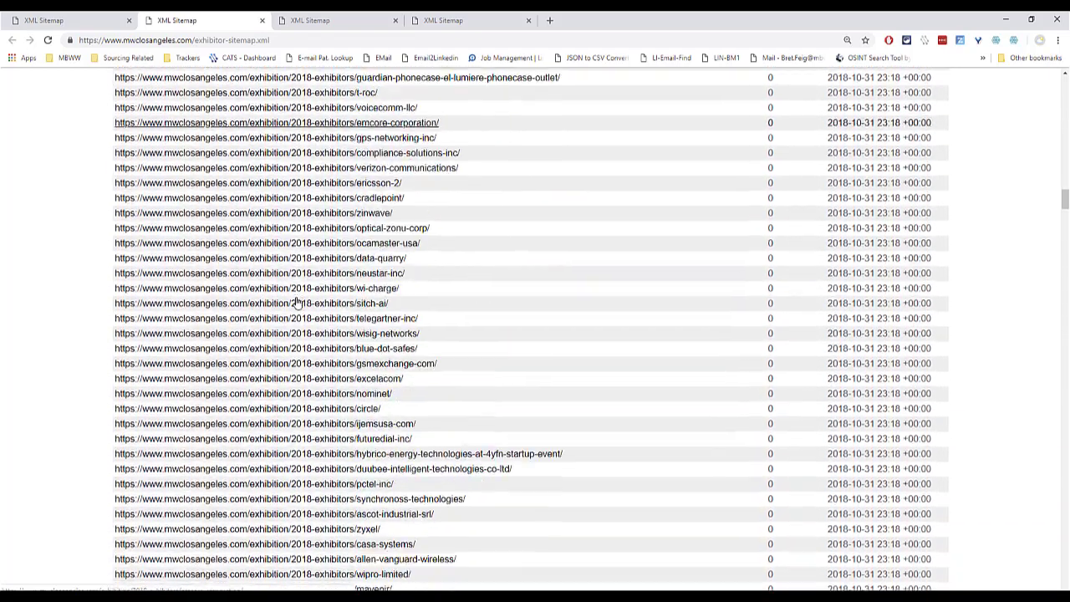
scroll(down, 3)
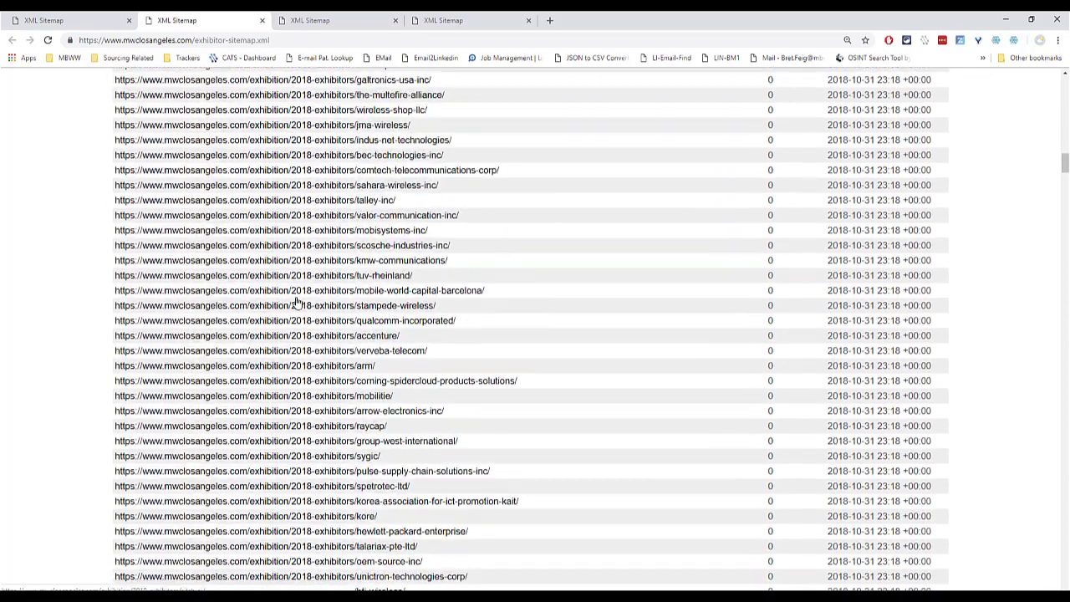
click(337, 20)
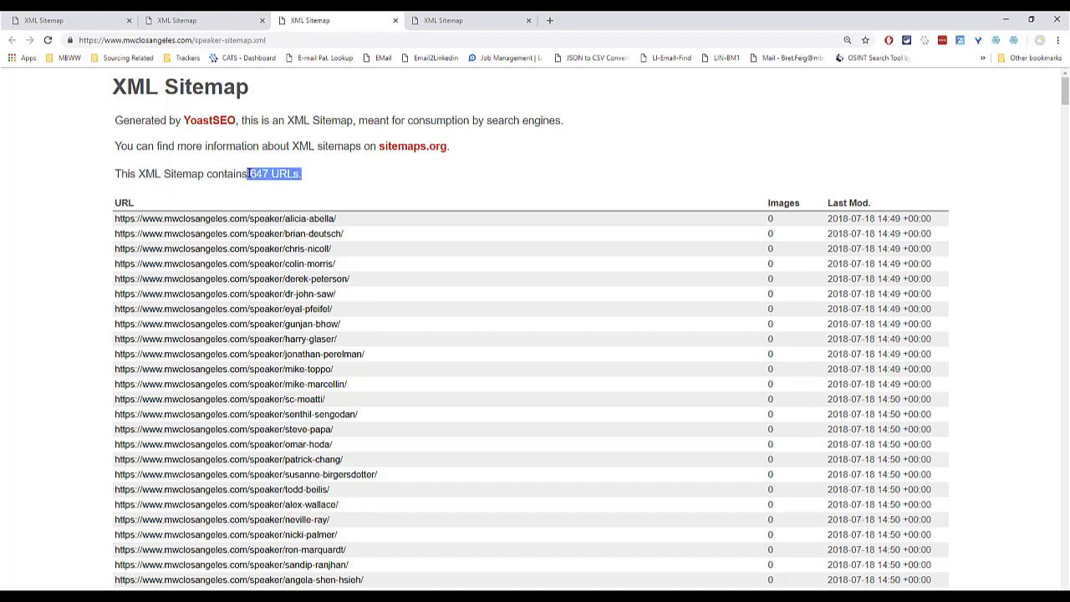
Open a speaker's profile from the 647-URL sitemap in a new tab and browse it.
scroll(down, 3)
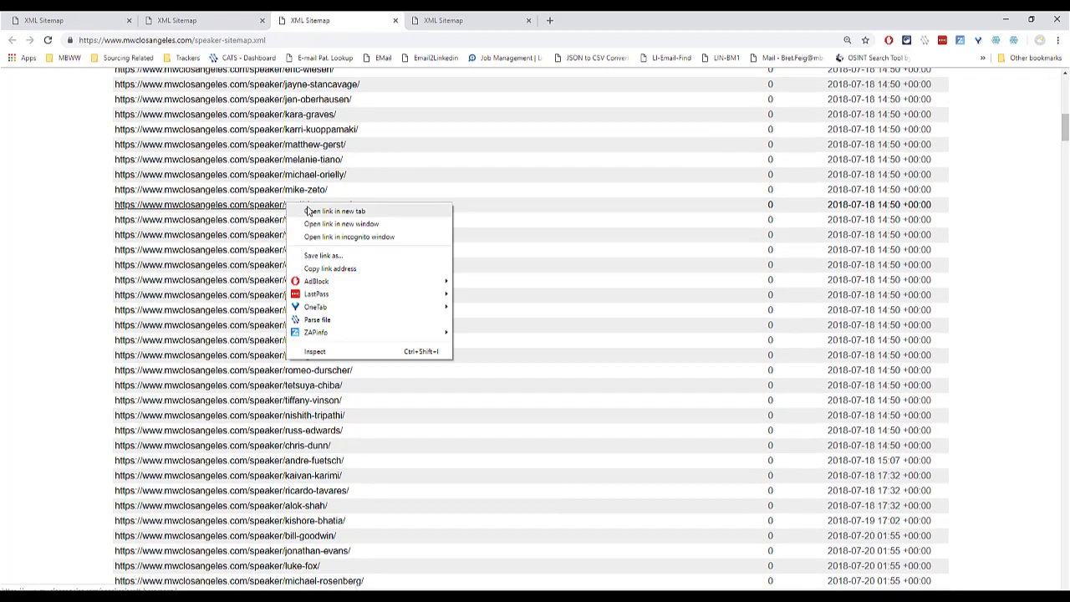
click(335, 211)
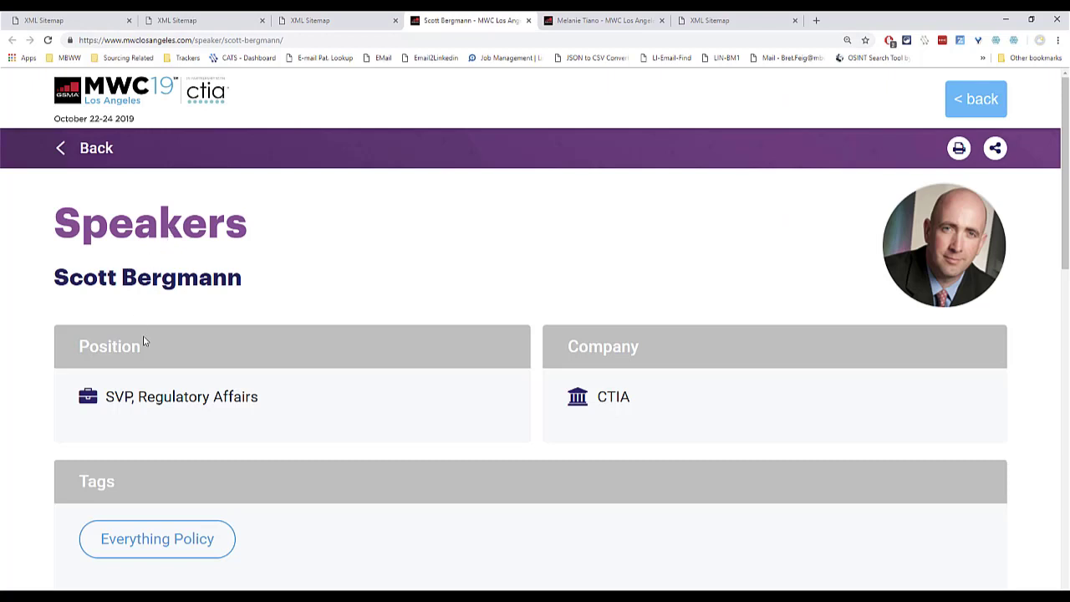
scroll(down, 3)
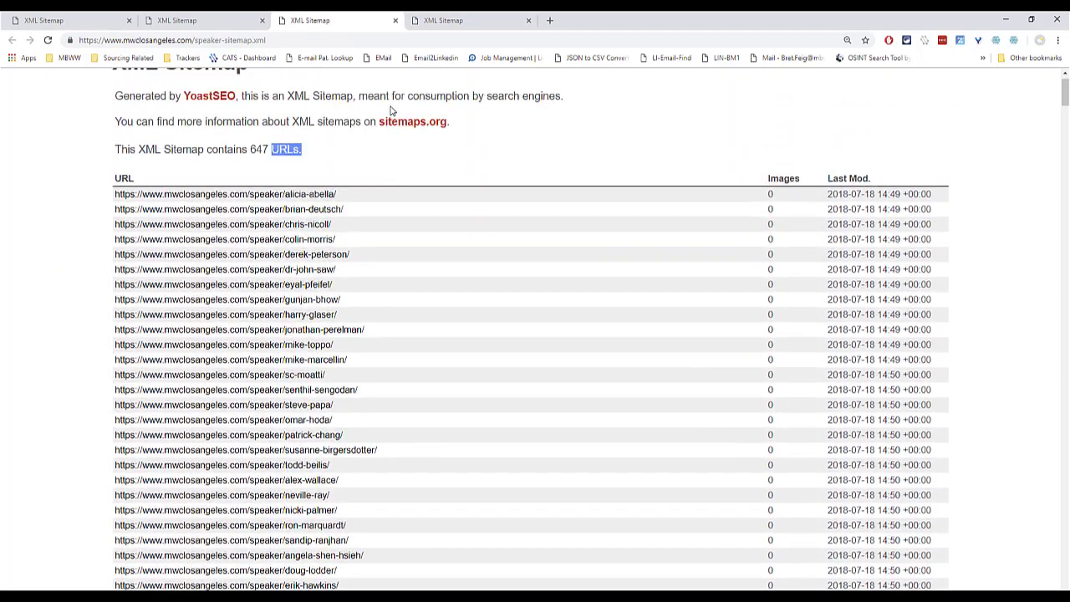
scroll(up, 3)
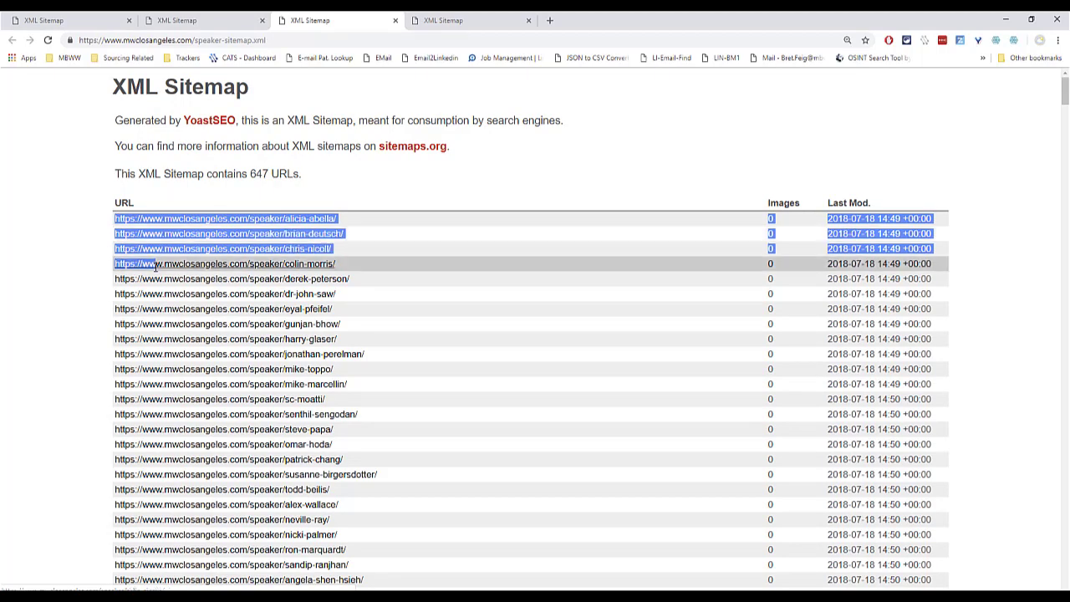
scroll(down, 3)
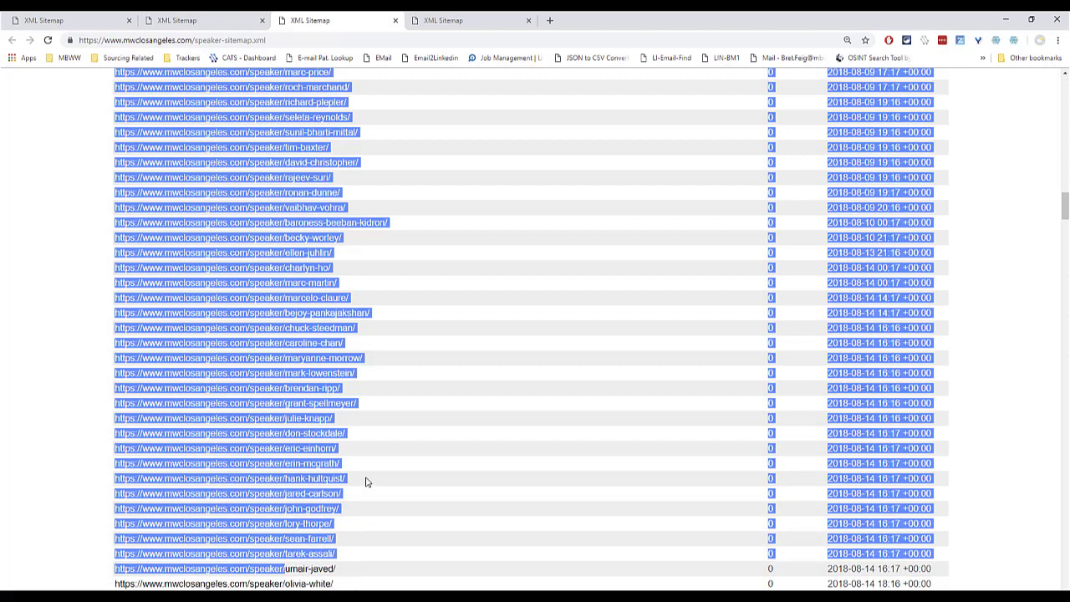
scroll(down, 3)
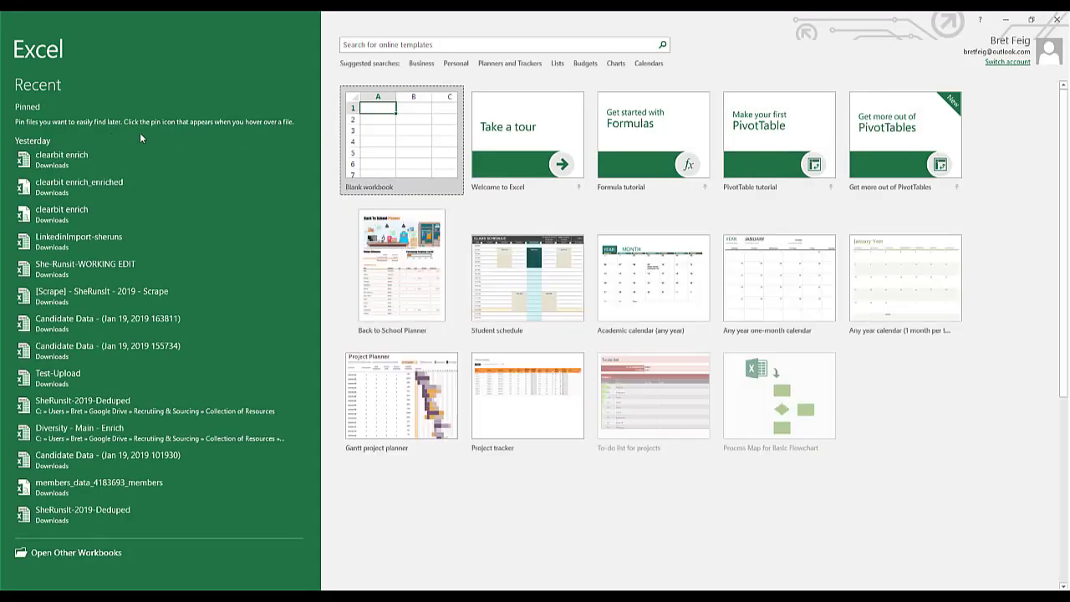
Start a blank Excel workbook and scroll through the pasted speaker URLs.
click(401, 138)
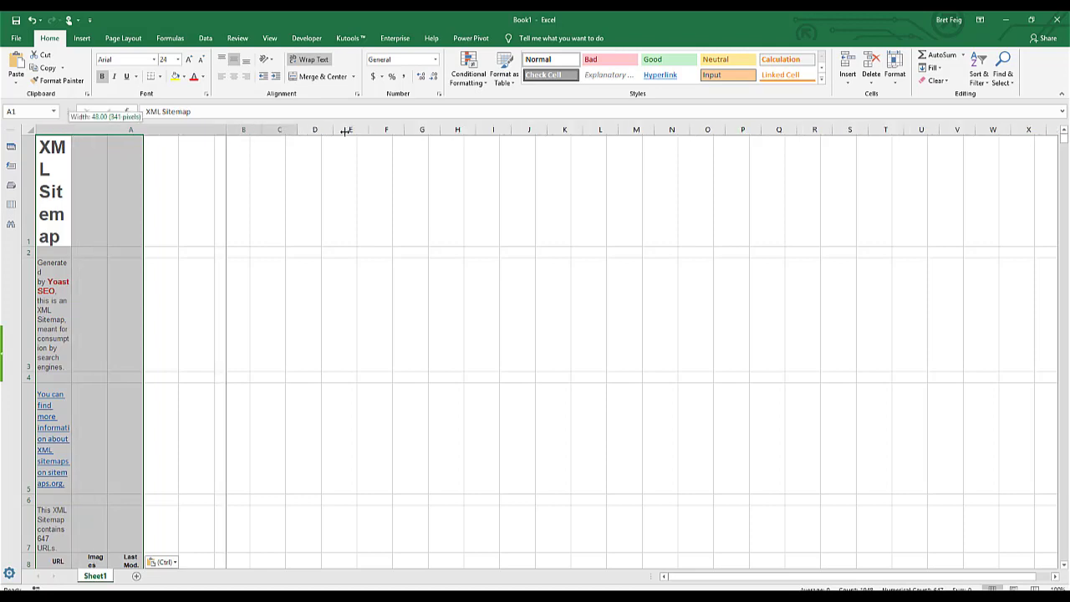
scroll(down, 3)
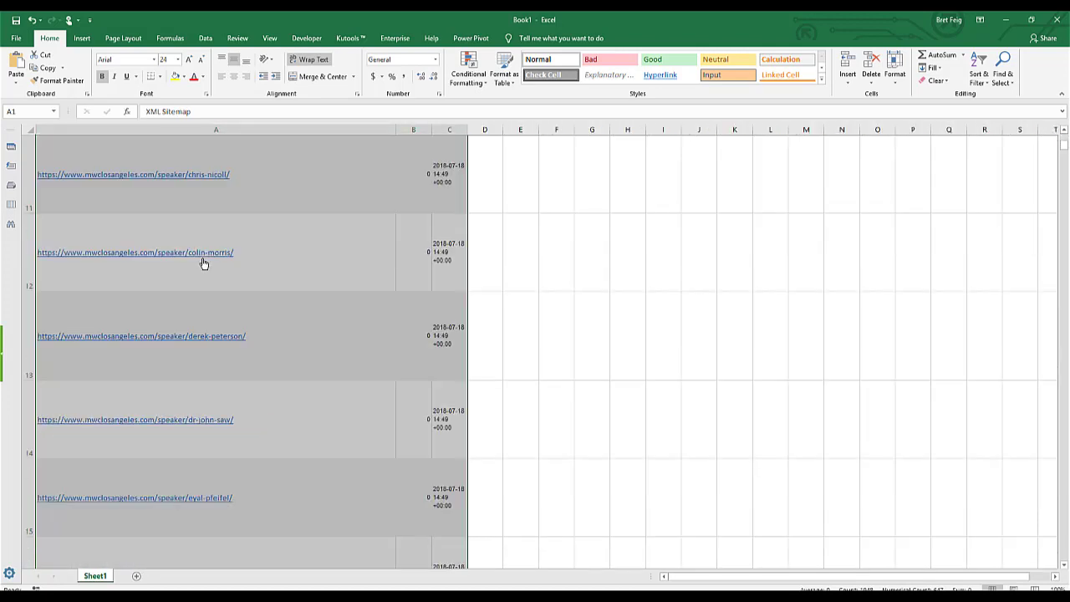
scroll(down, 3)
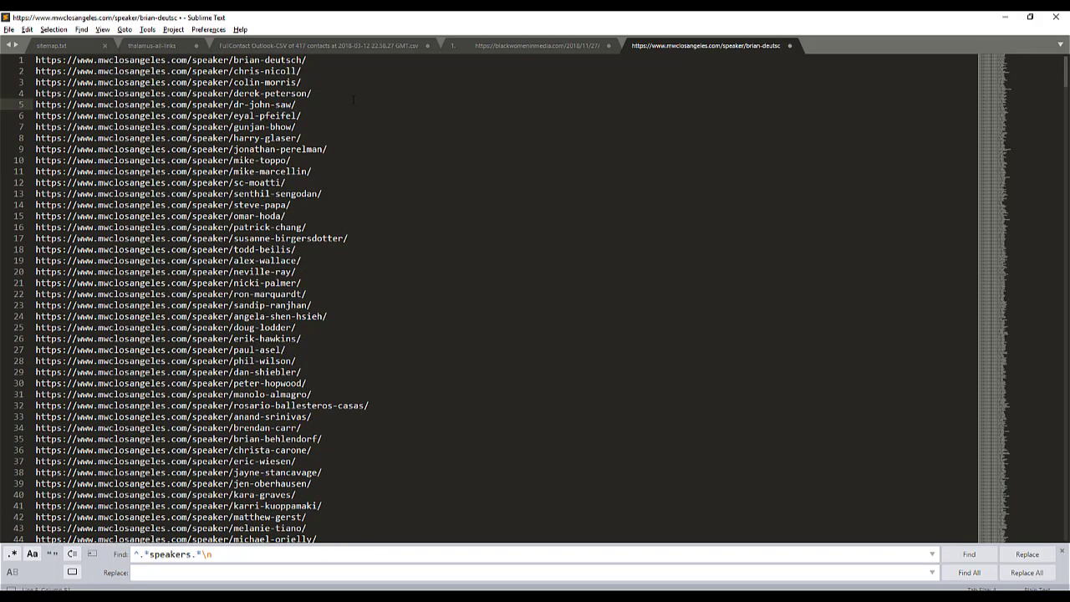
Replace all \n line breaks with nothing so the quoted URLs form one list.
click(297, 104)
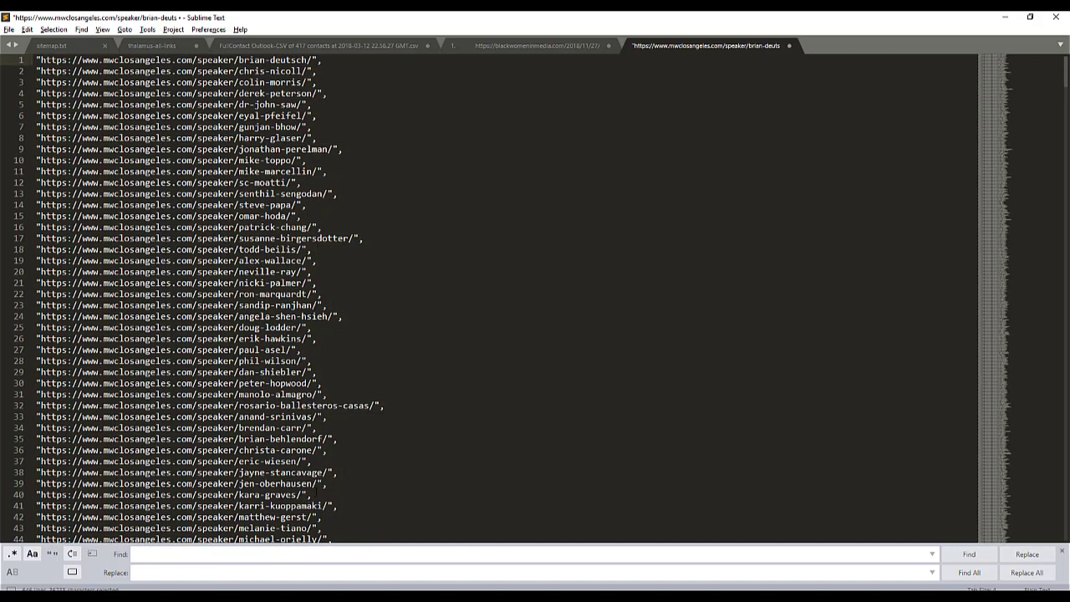
mouse_move(13, 554)
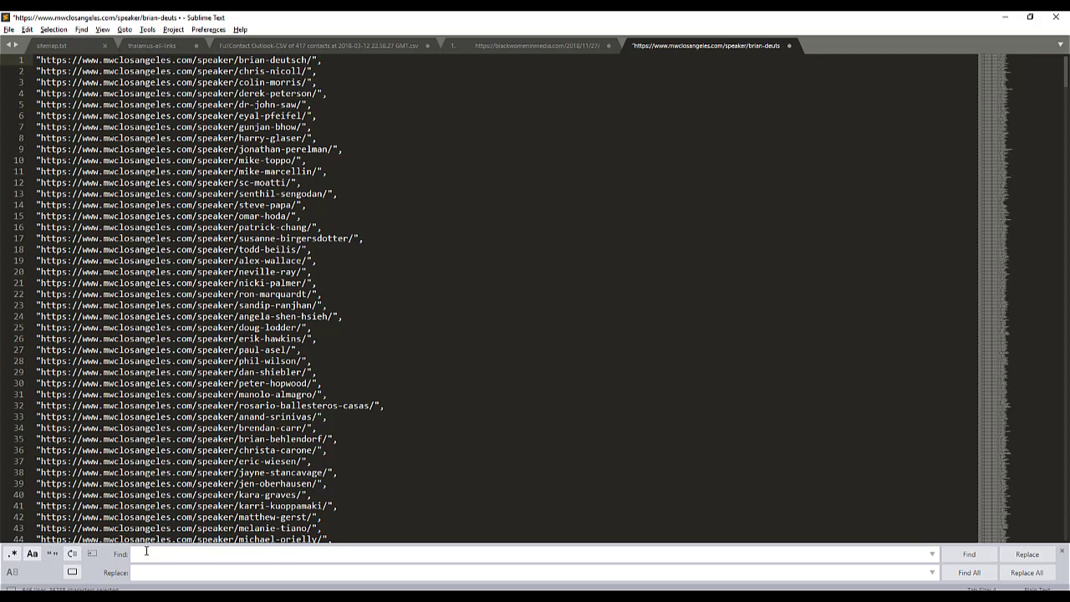
text(/)
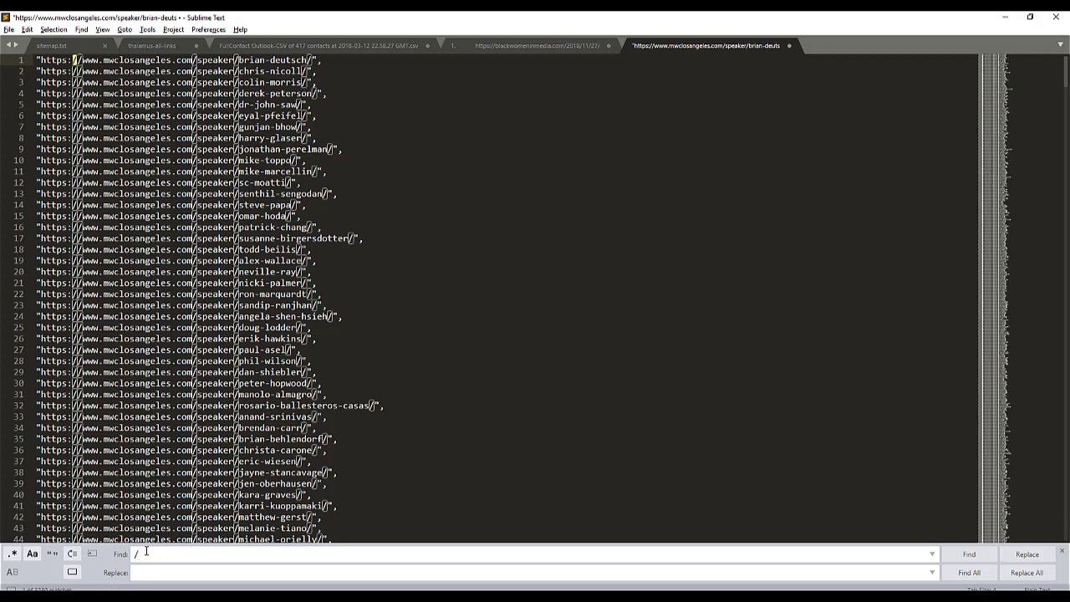
text(n)
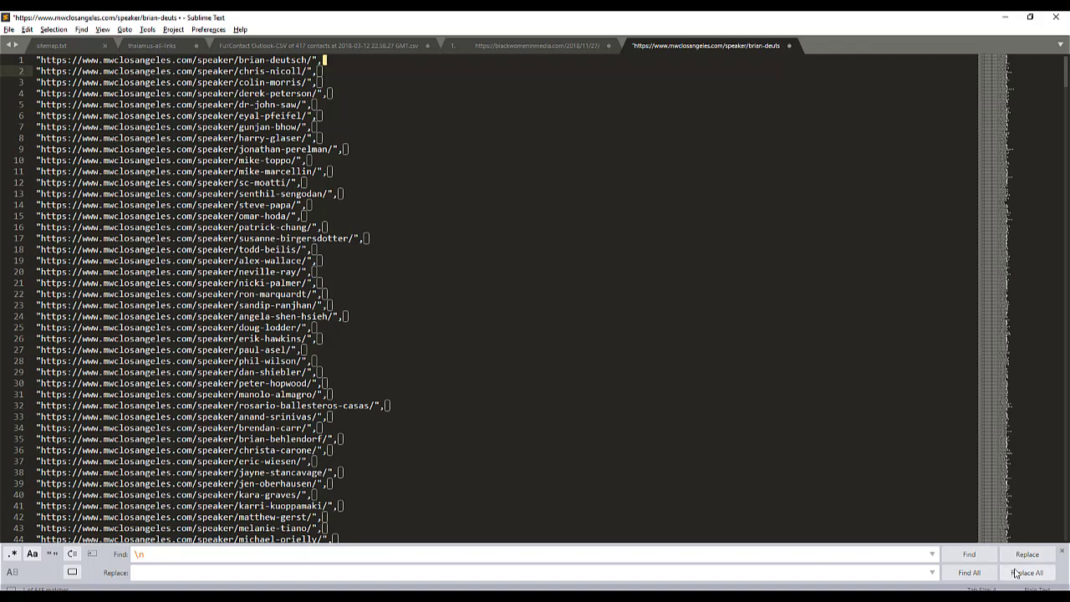
click(1026, 573)
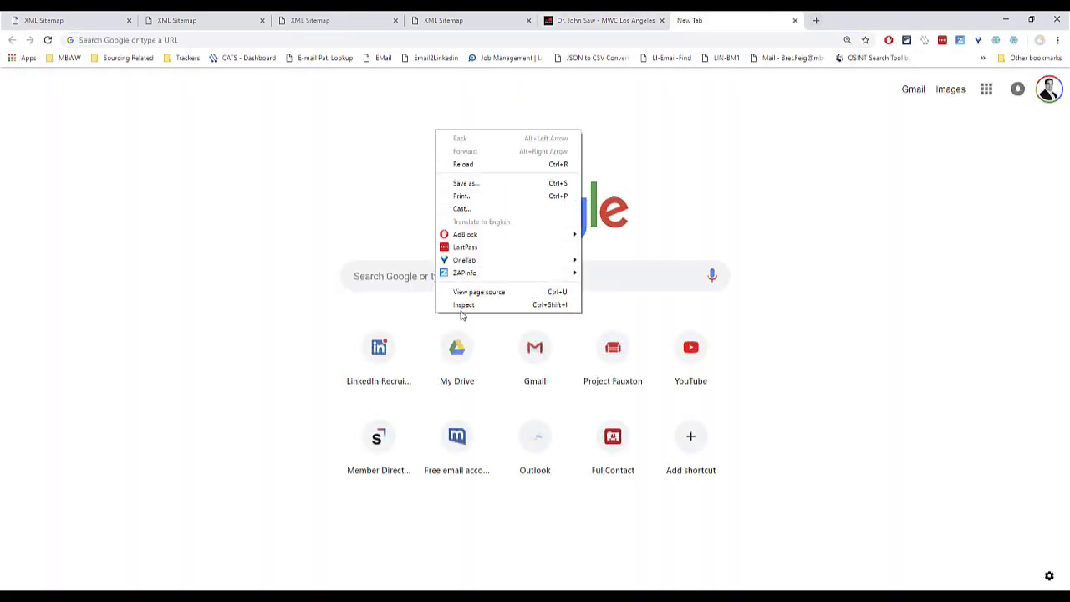
Open DevTools, the Web Scraper panel, and begin a new sitemap.
click(464, 305)
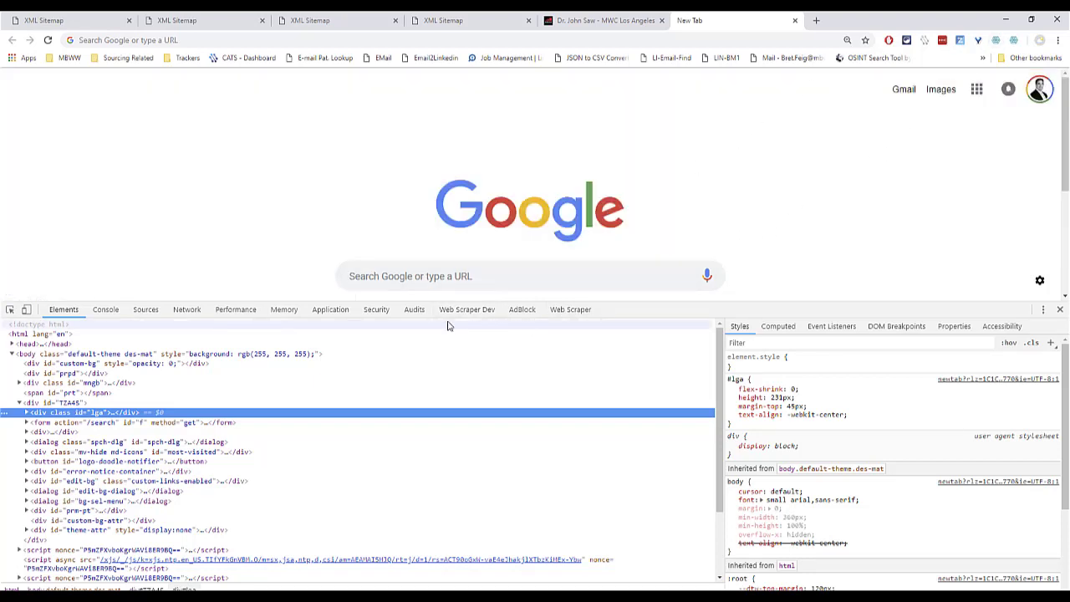
click(571, 310)
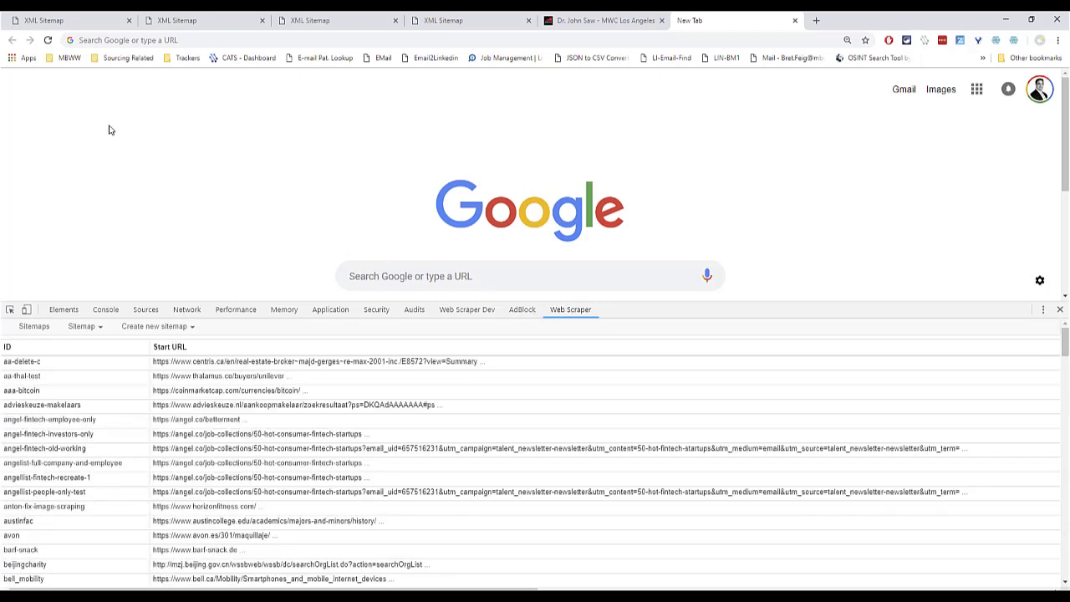
mouse_move(295, 268)
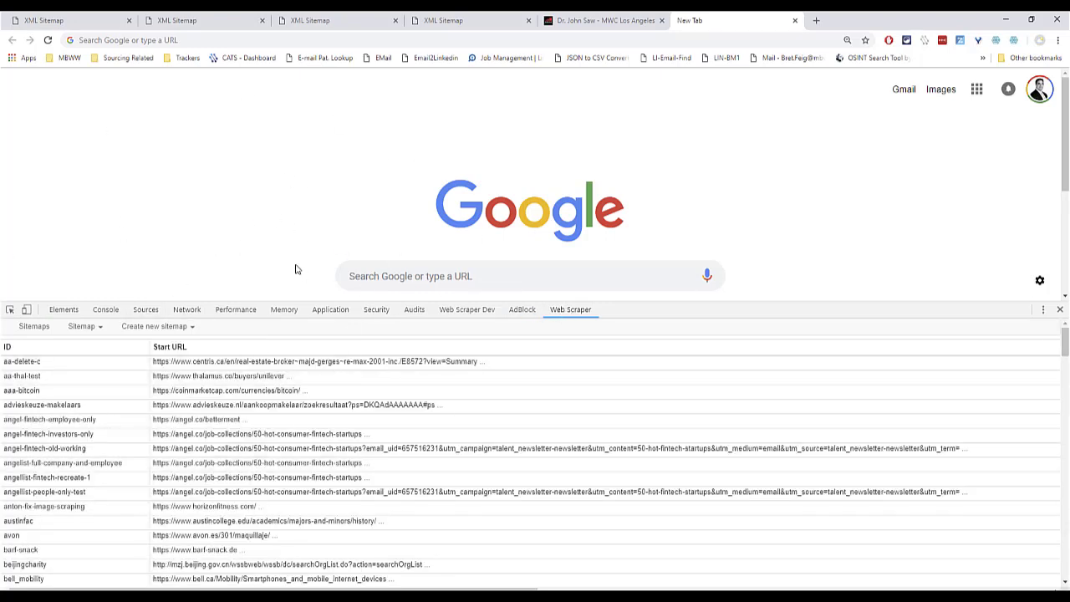
right_click(294, 269)
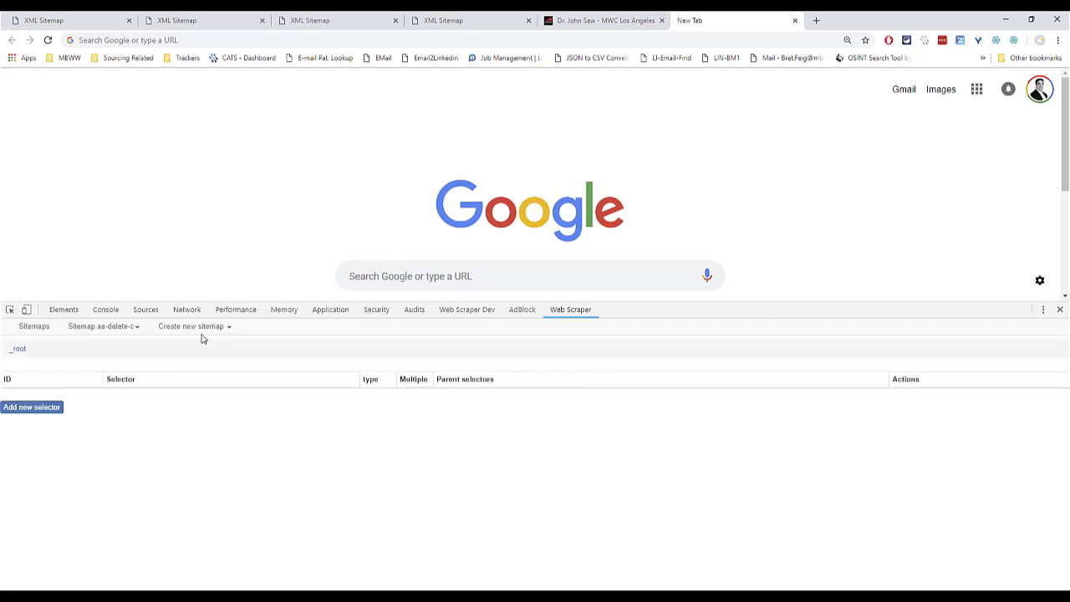
click(192, 326)
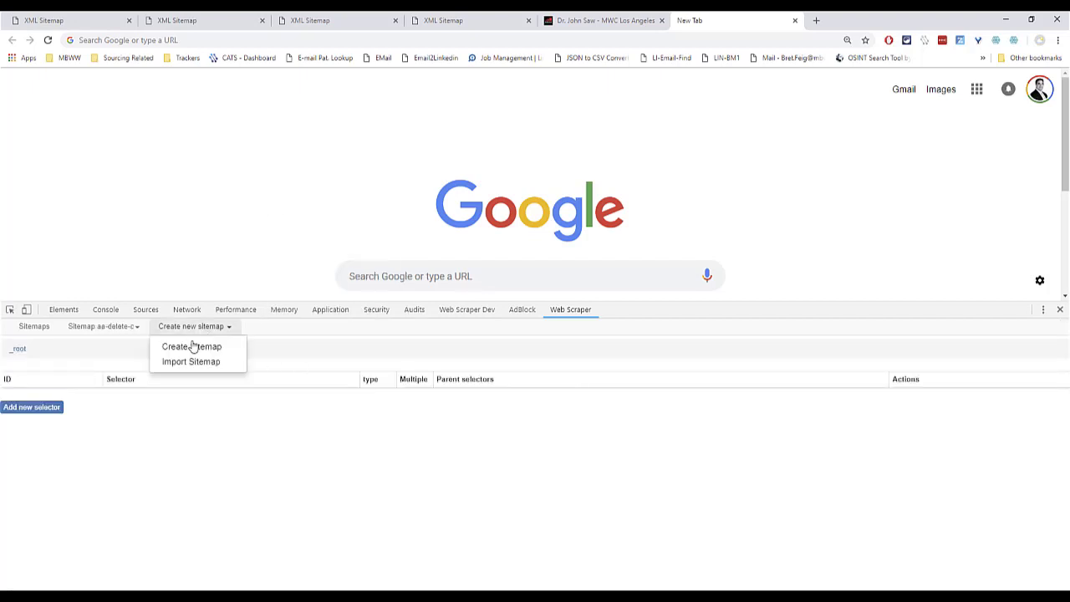
click(191, 346)
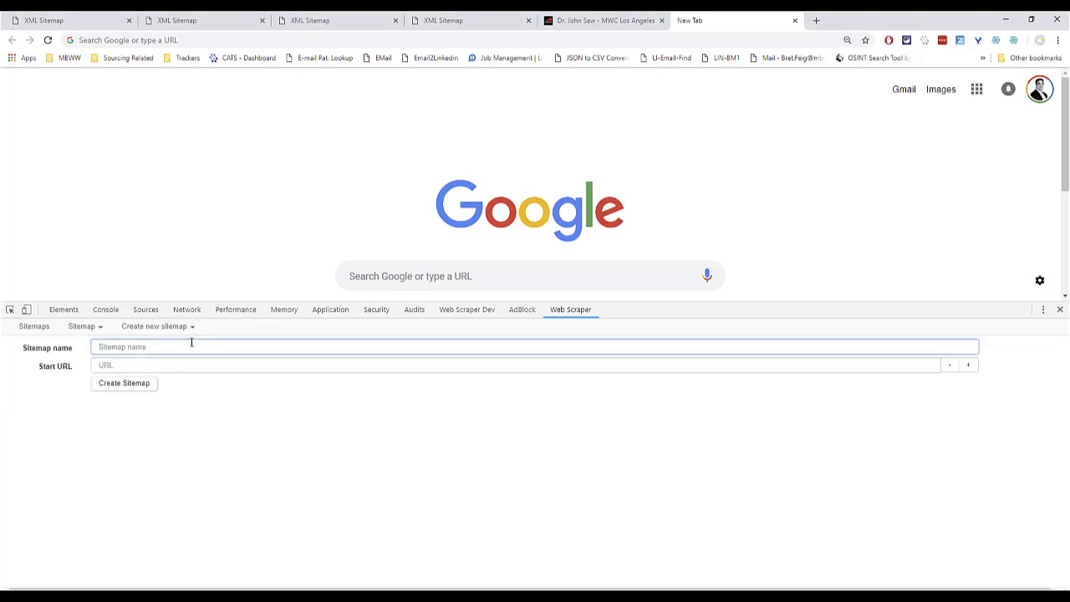
mouse_move(106, 30)
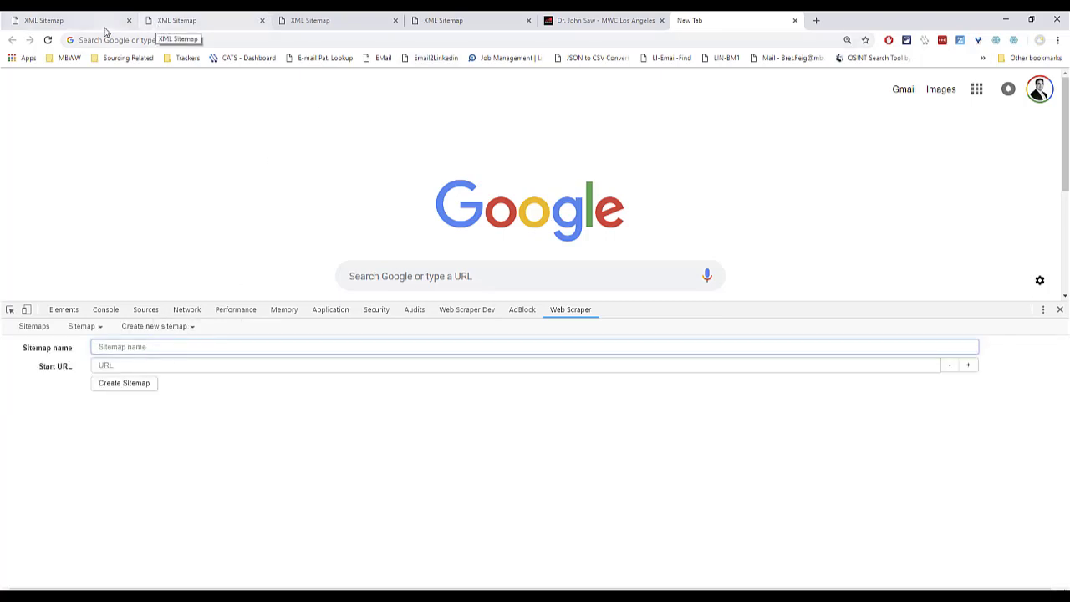
click(63, 20)
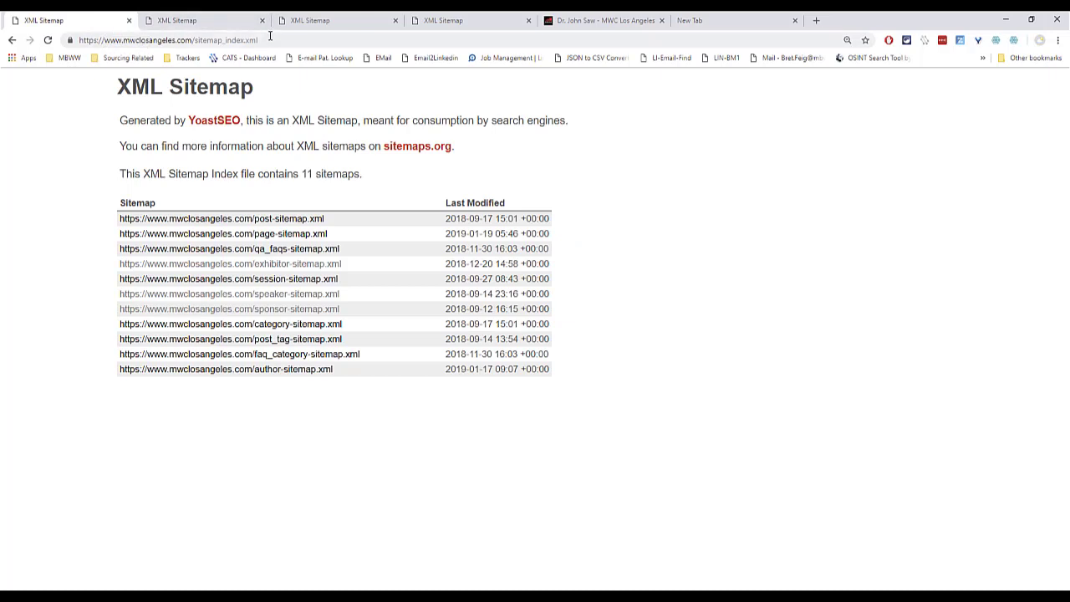
click(167, 40)
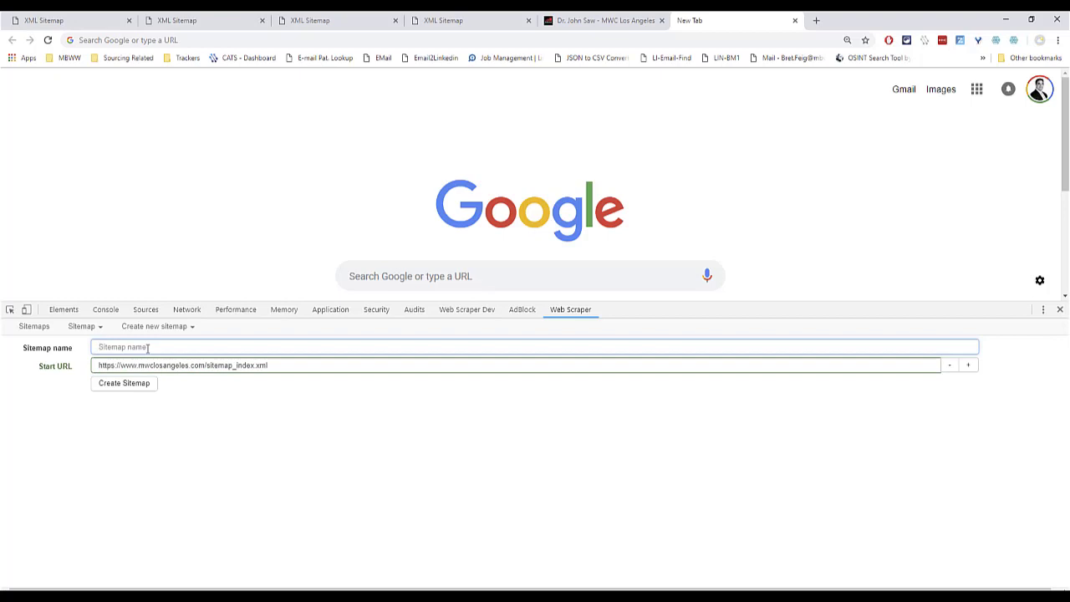
text(forum-mca-2019)
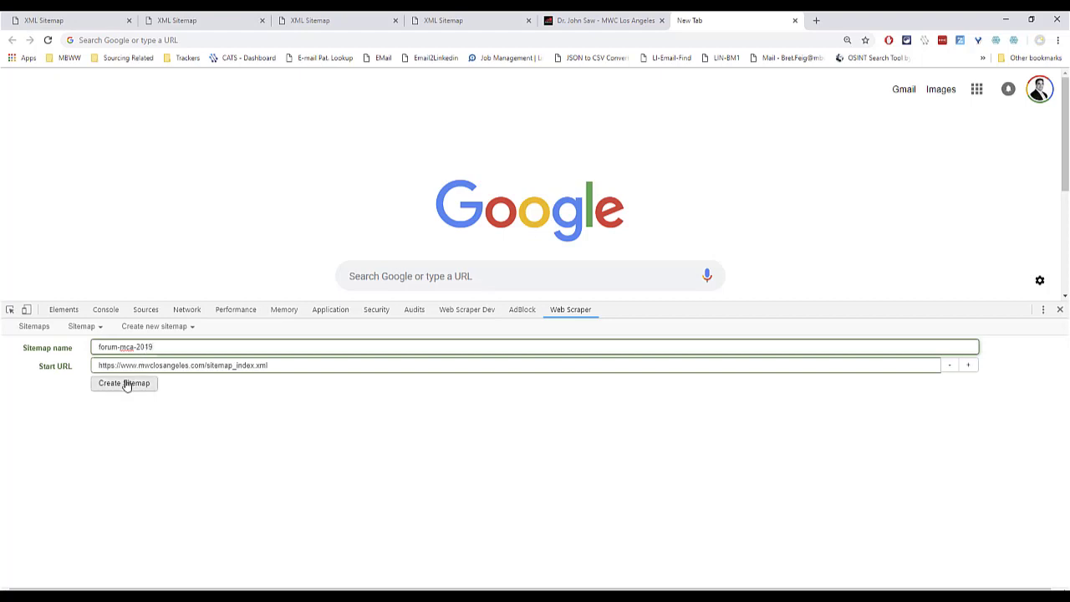
click(123, 383)
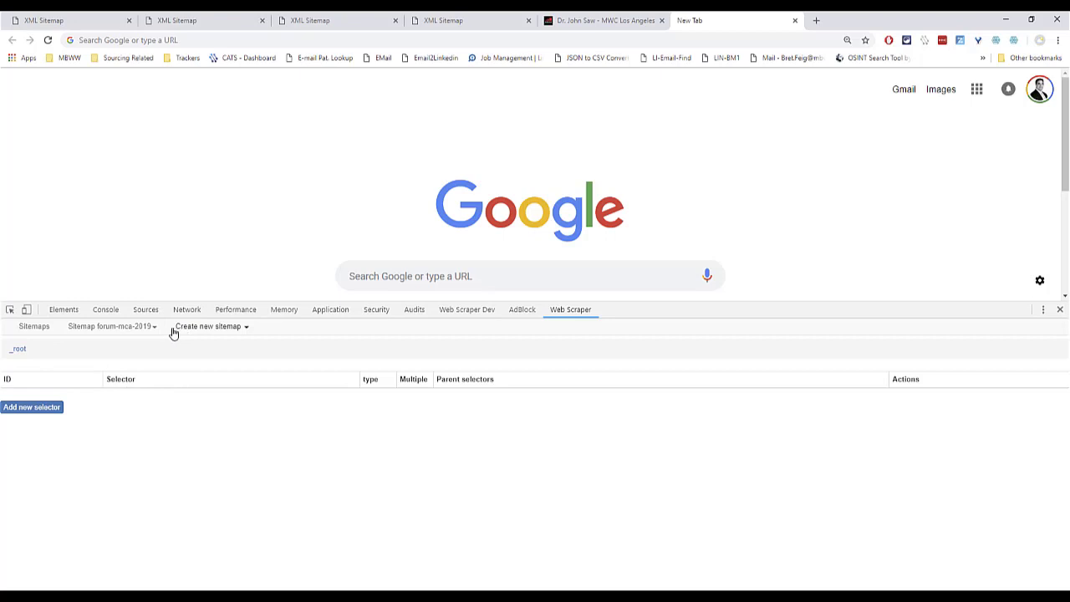
Export the forum-mca-2019 sitemap as JSON and select its prefix through startUrl.
click(111, 326)
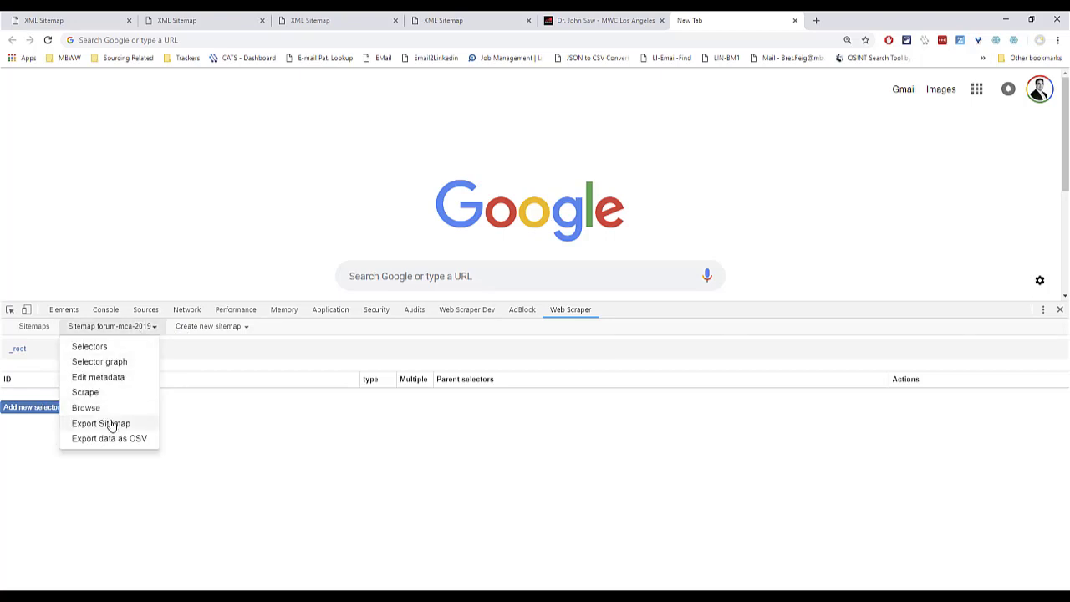
click(100, 423)
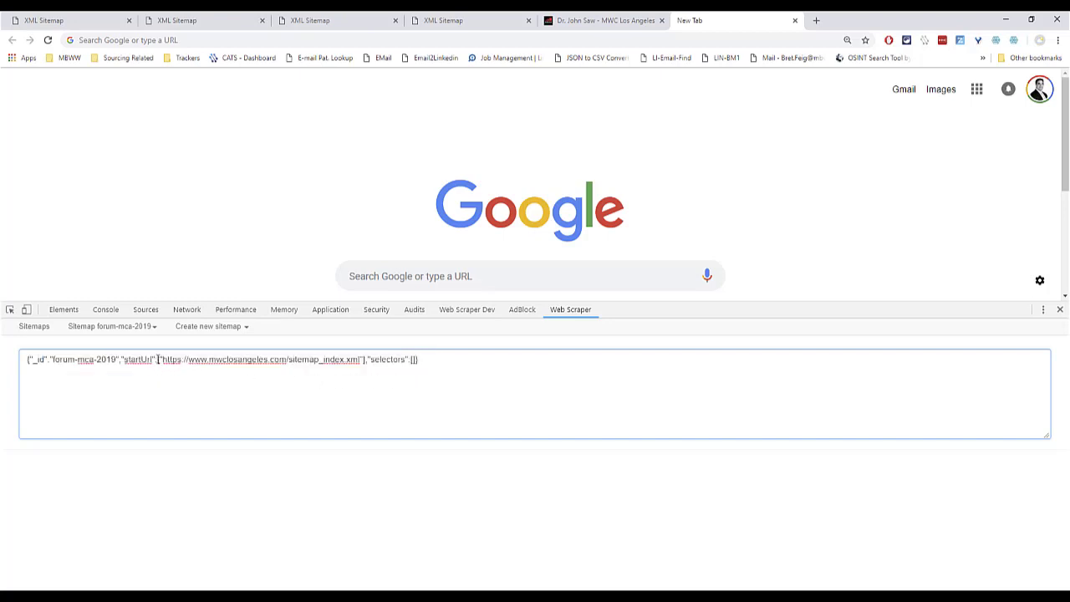
double_click(144, 359)
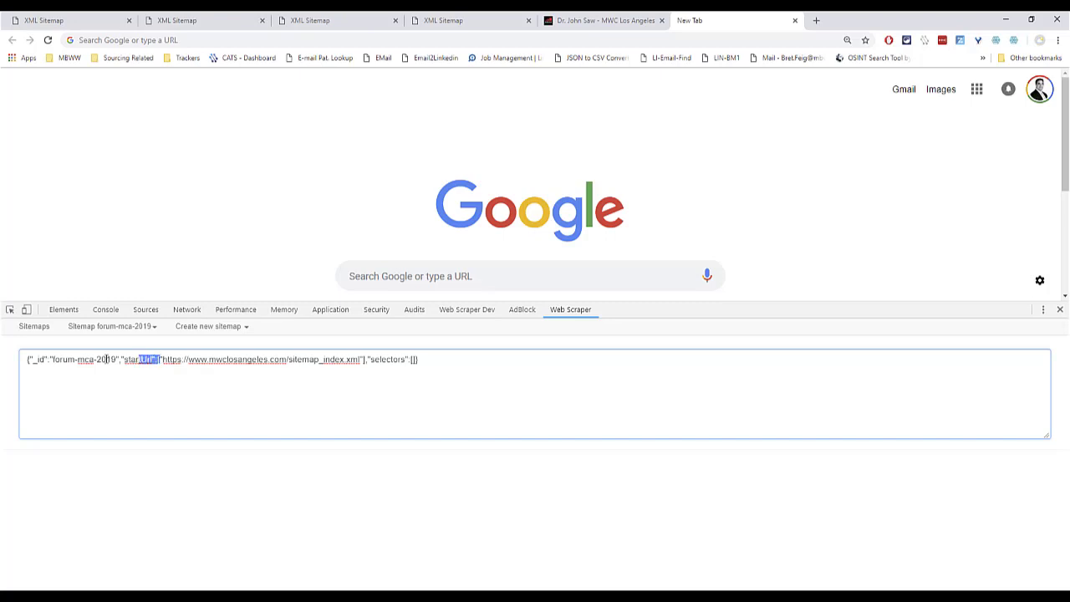
drag(147, 360, 29, 359)
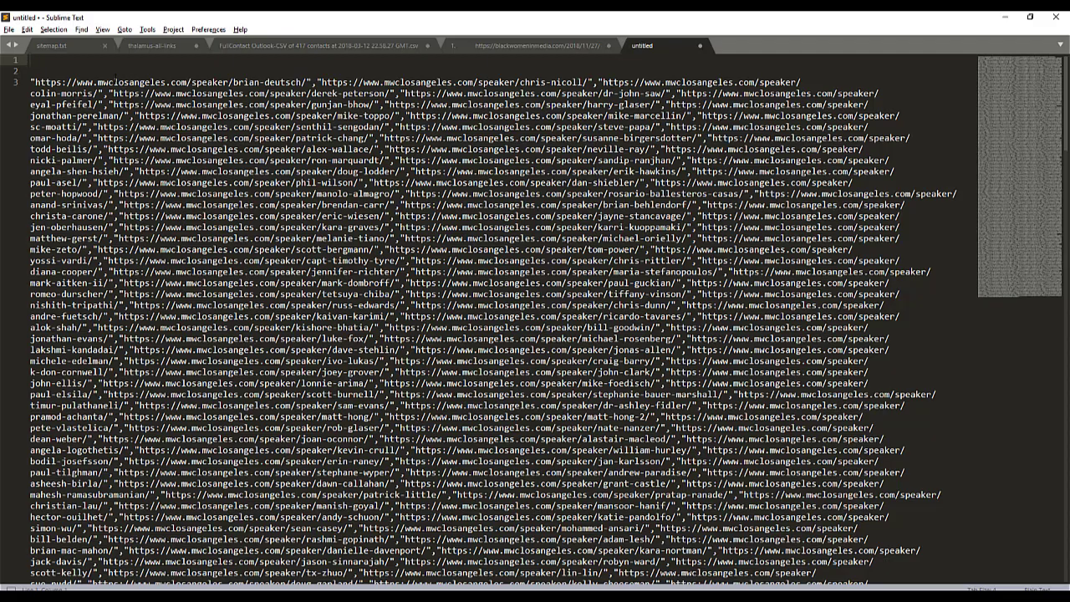
Prepend {"_id":"forum-mca-2019","startUrl":[ and append ,"selectors":[] to the URL list.
text({"_id":"forum-mca-2019","startUrl":[)
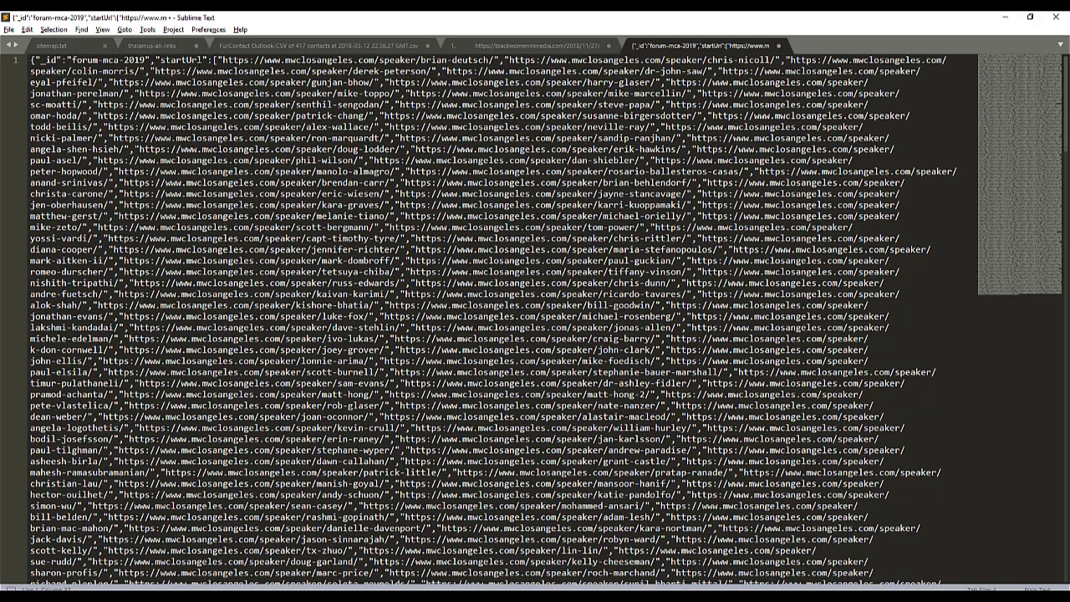
scroll(down, 3)
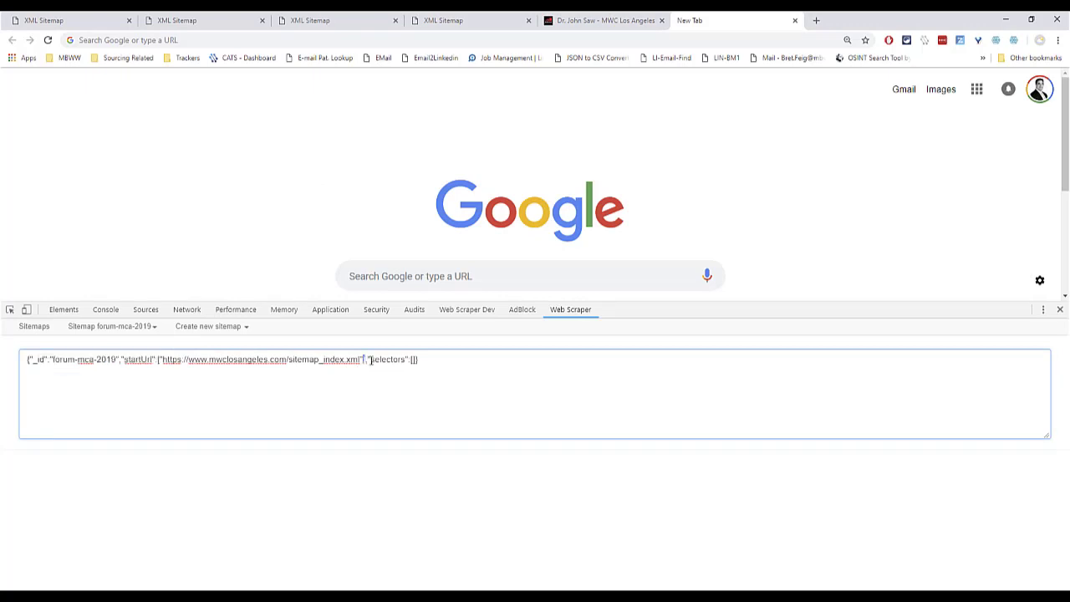
double_click(408, 360)
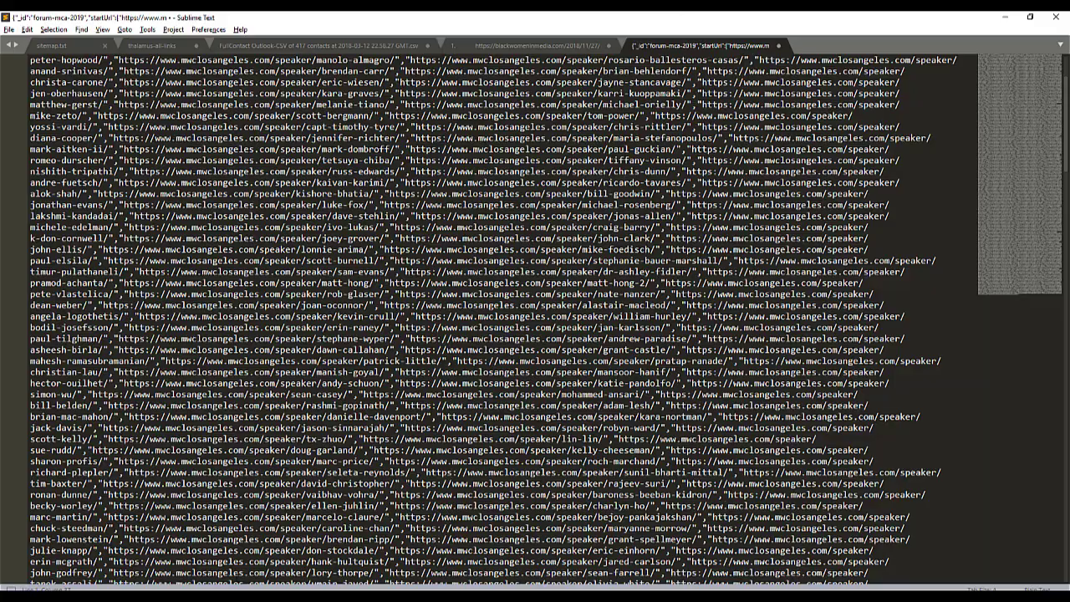
scroll(down, 3)
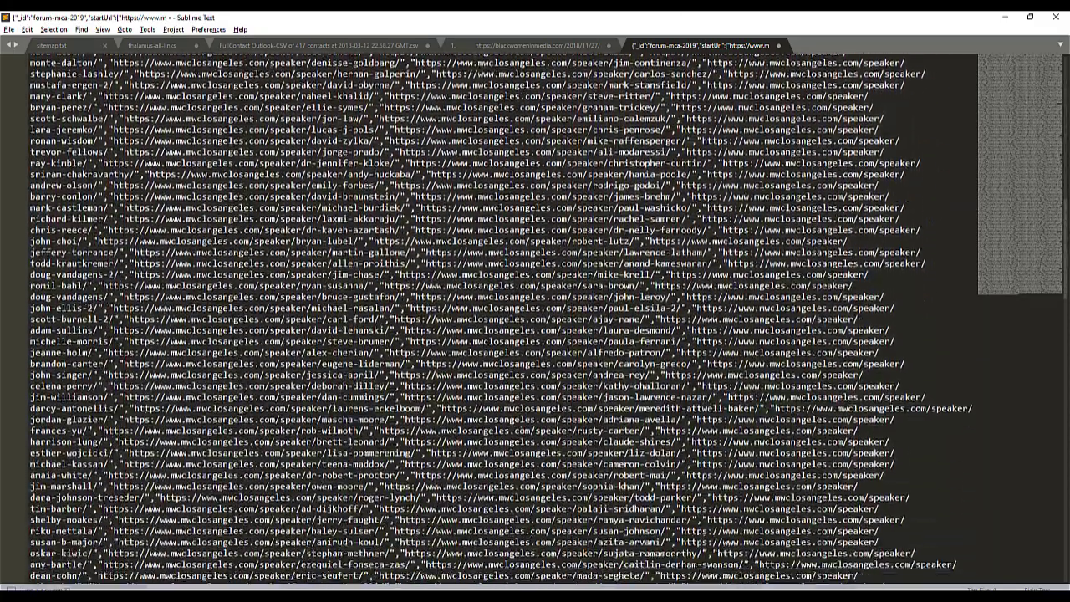
scroll(down, 3)
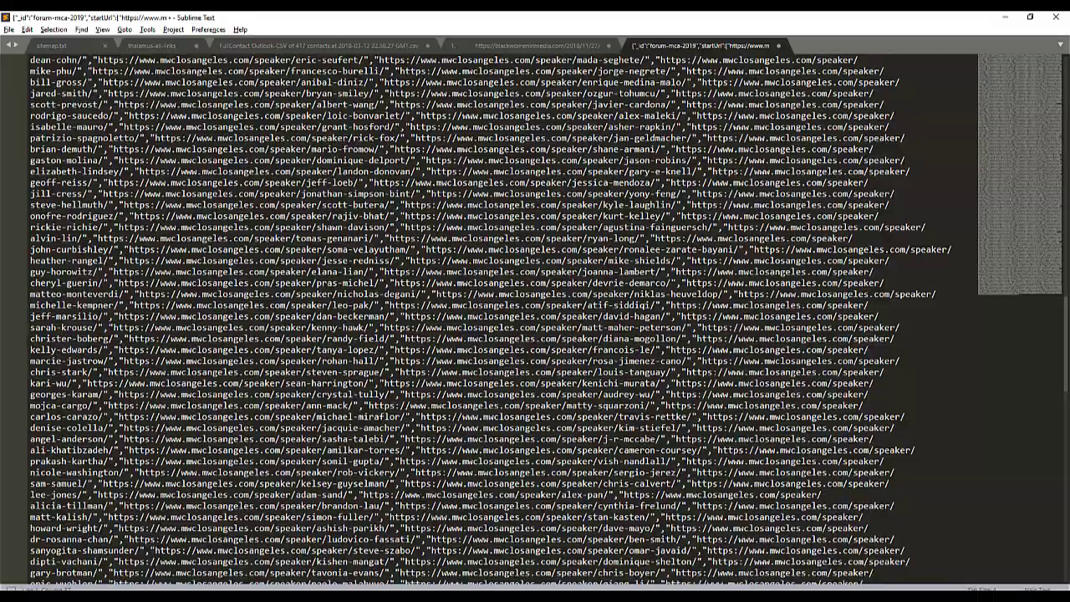
scroll(down, 3)
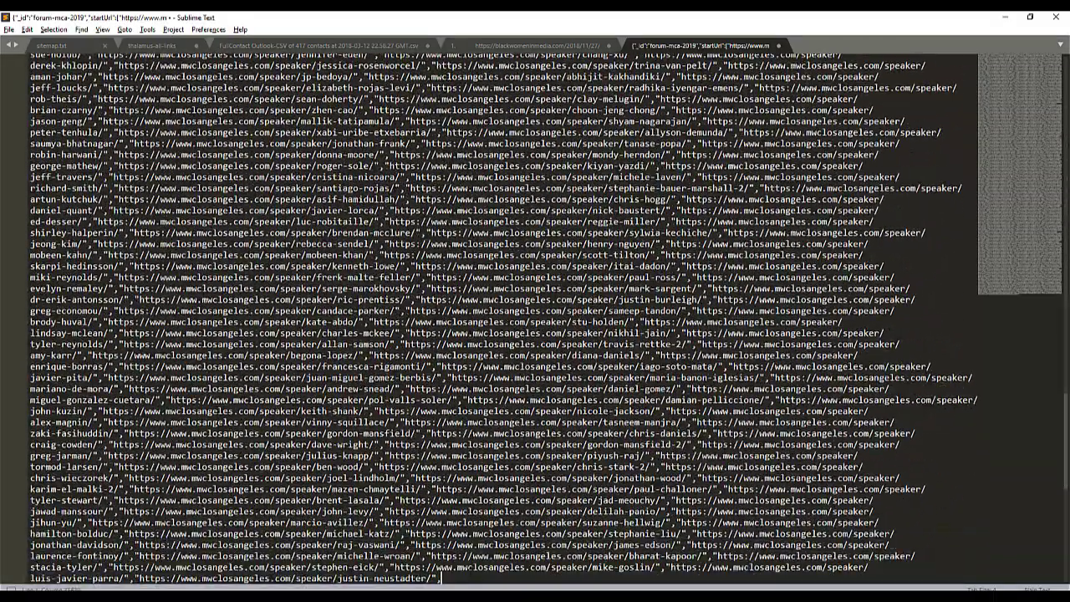
text(,"selectors":[]})
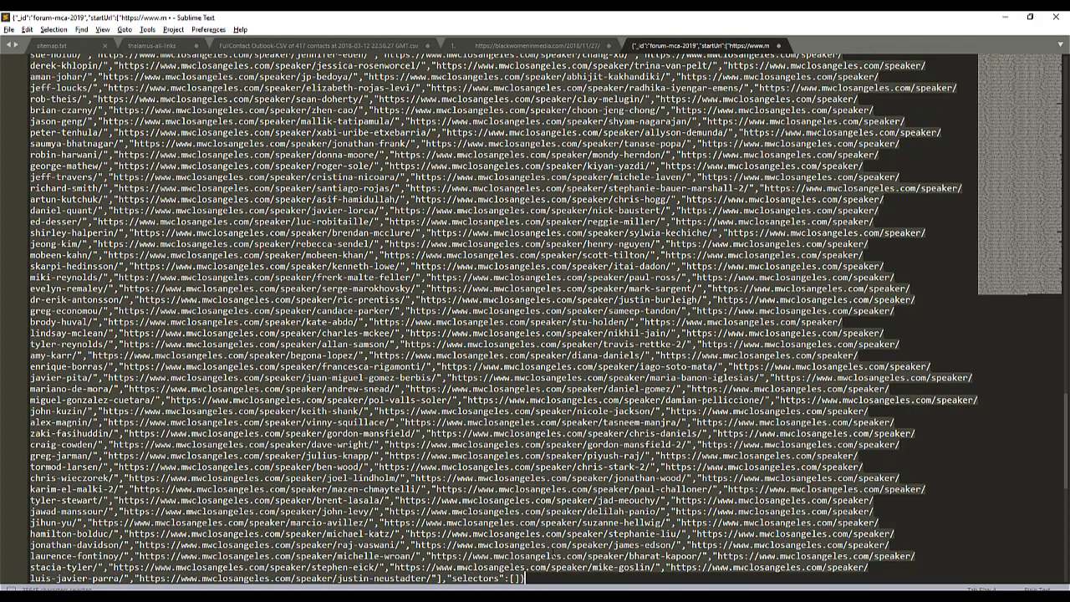
mouse_move(544, 462)
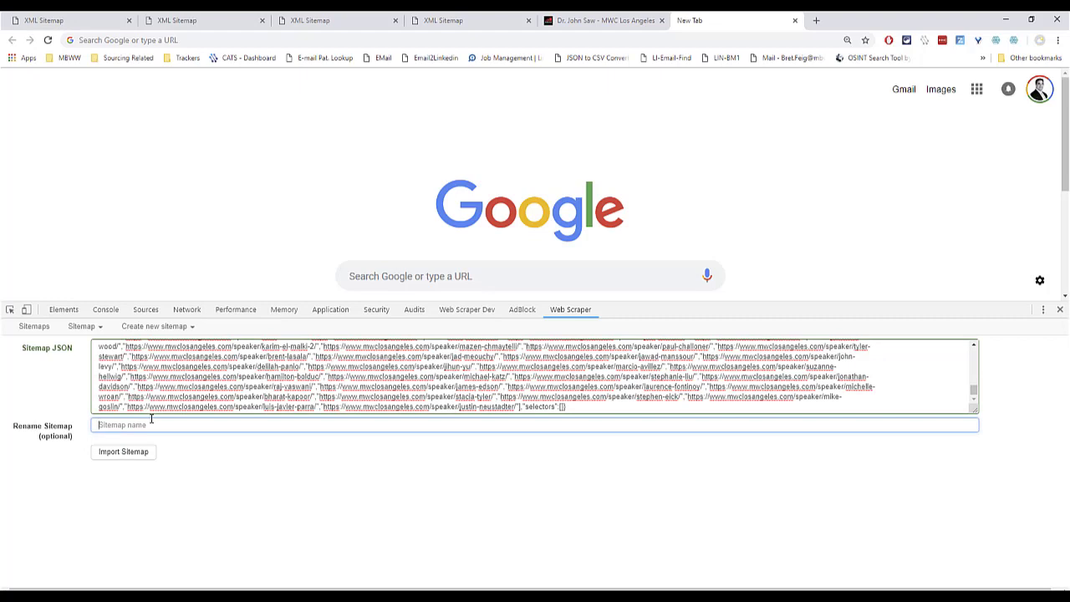
Import the pasted JSON as mobile-scrape-2019 and review its speaker start URLs in metadata.
text(me)
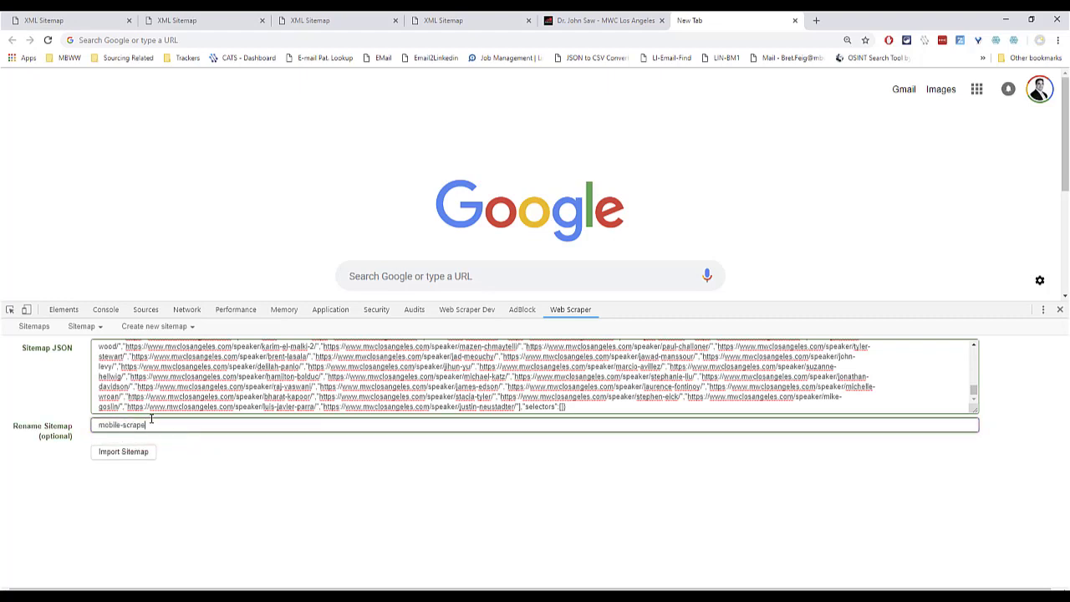
click(123, 452)
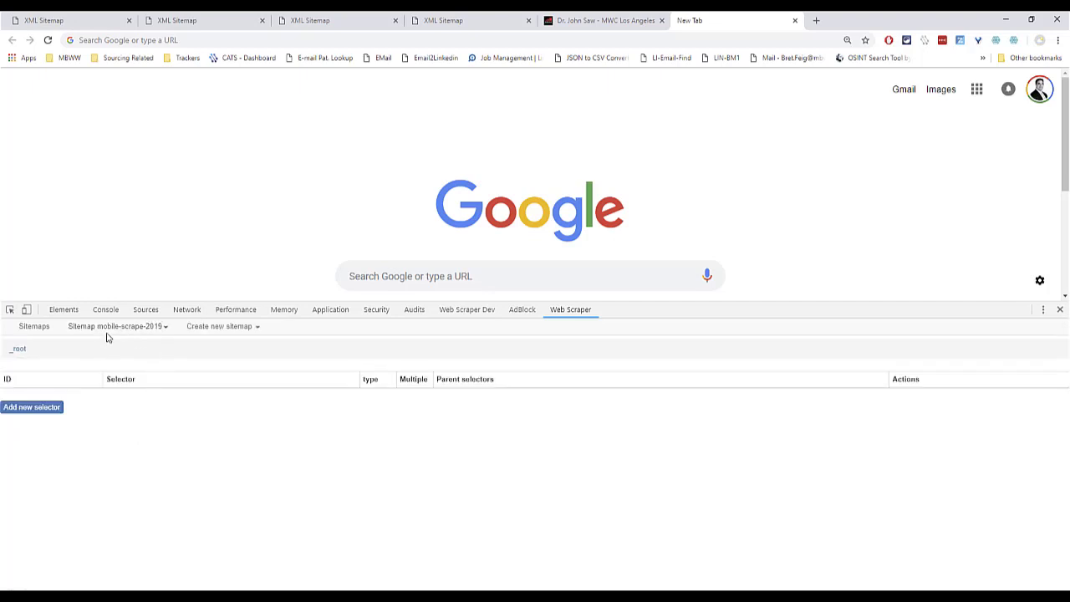
click(116, 327)
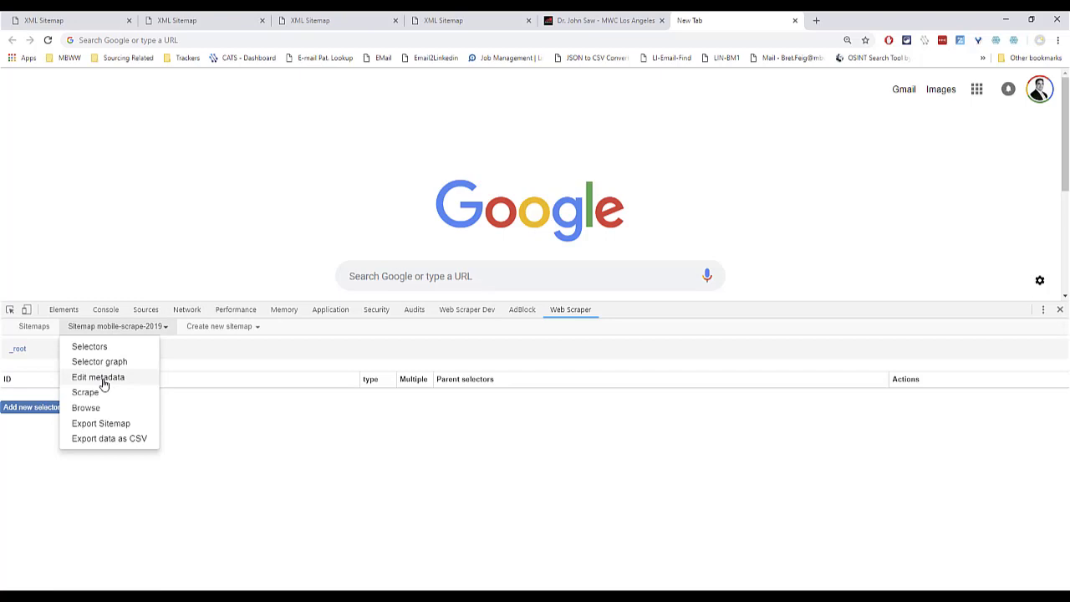
click(98, 378)
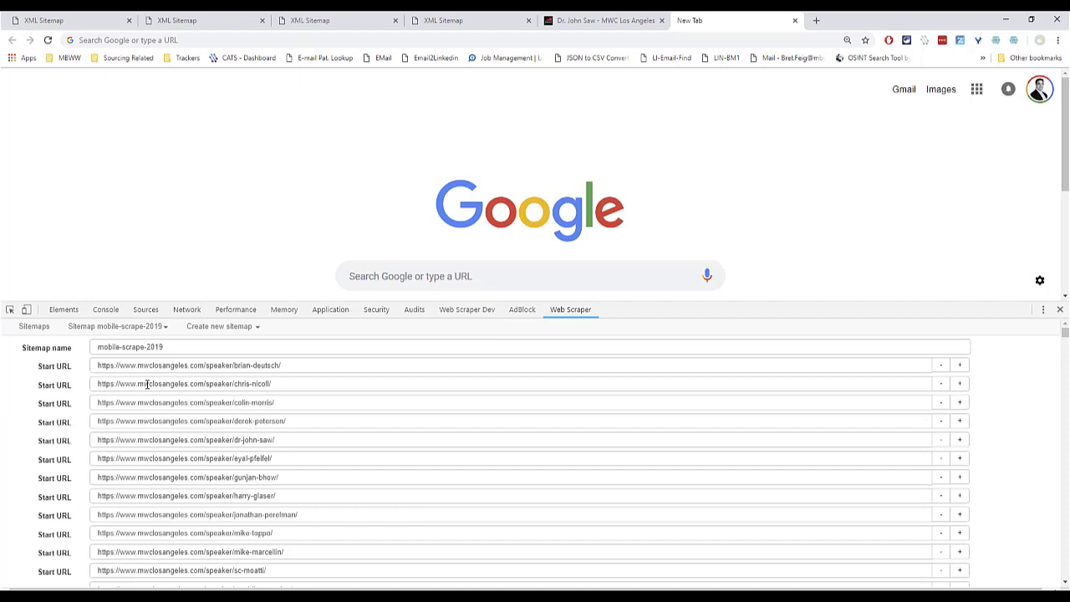
mouse_move(190, 435)
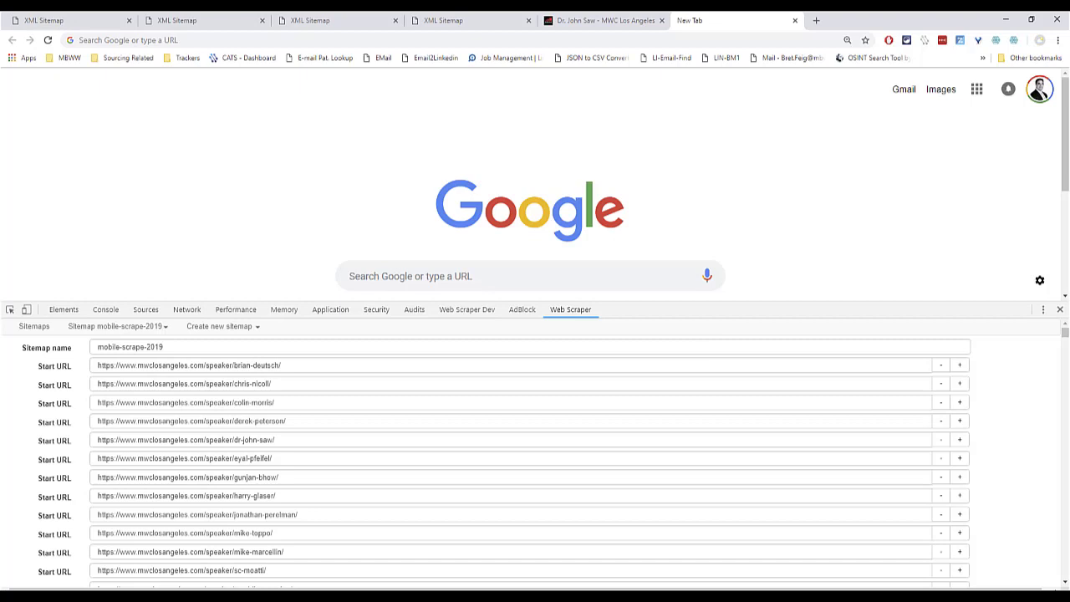
click(661, 20)
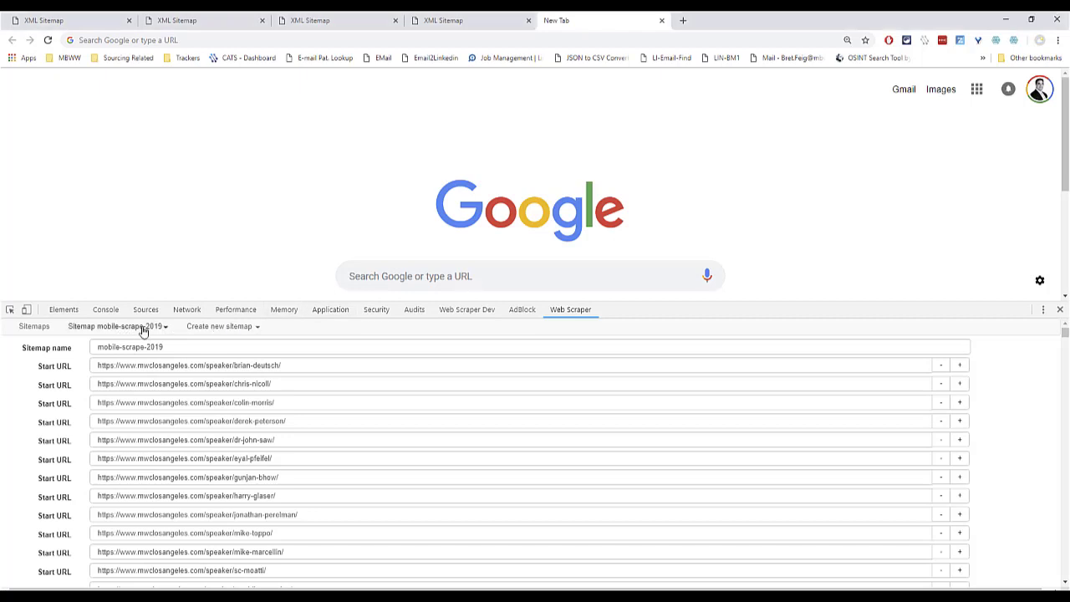
Show the empty selector list of the mobile-scrape-2019 sitemap.
click(117, 326)
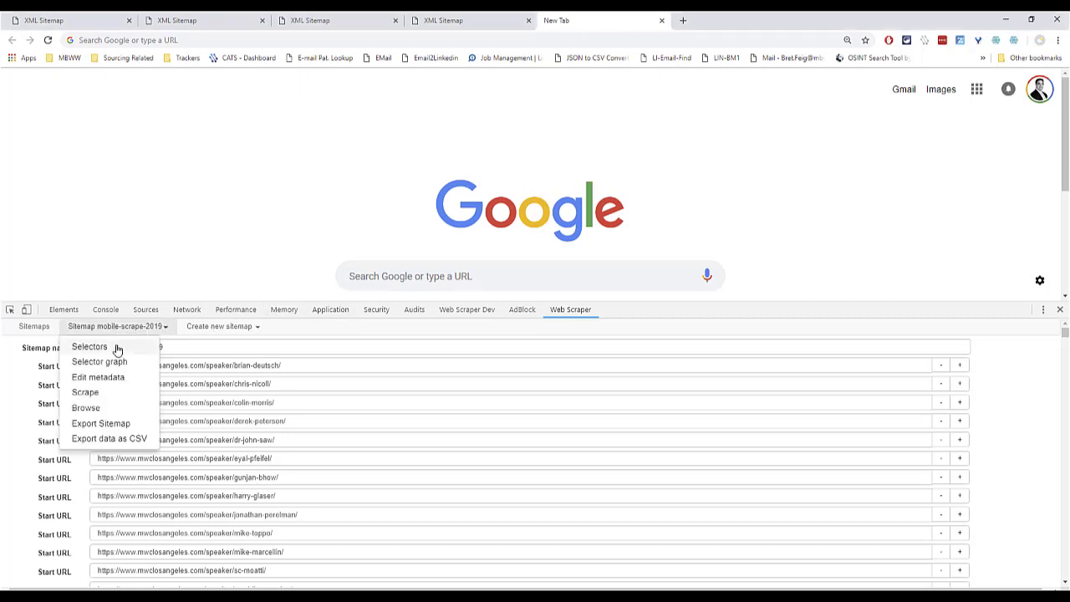
mouse_move(99, 349)
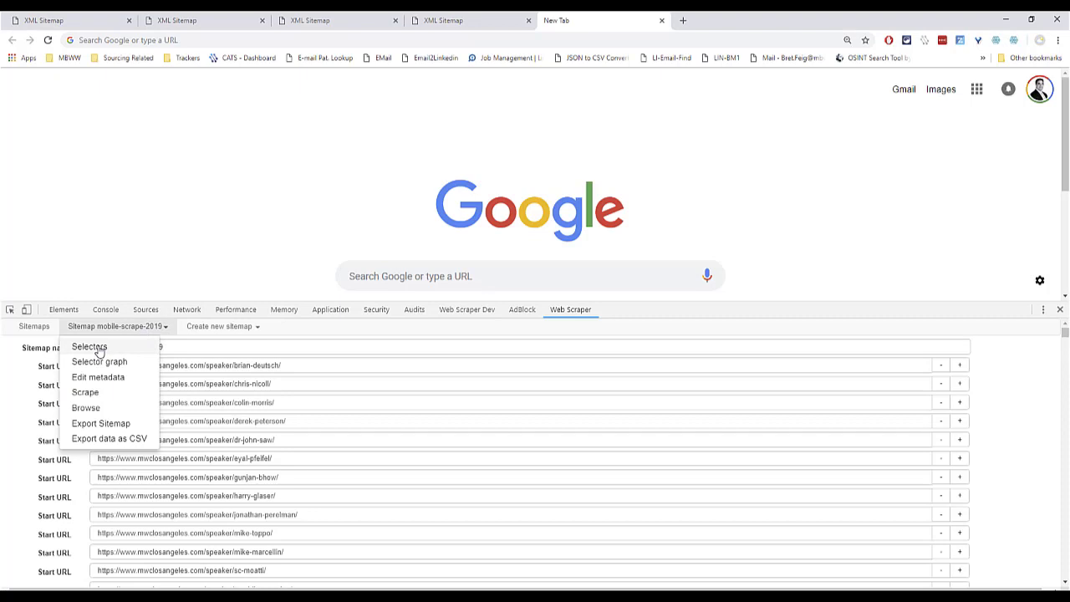
click(90, 346)
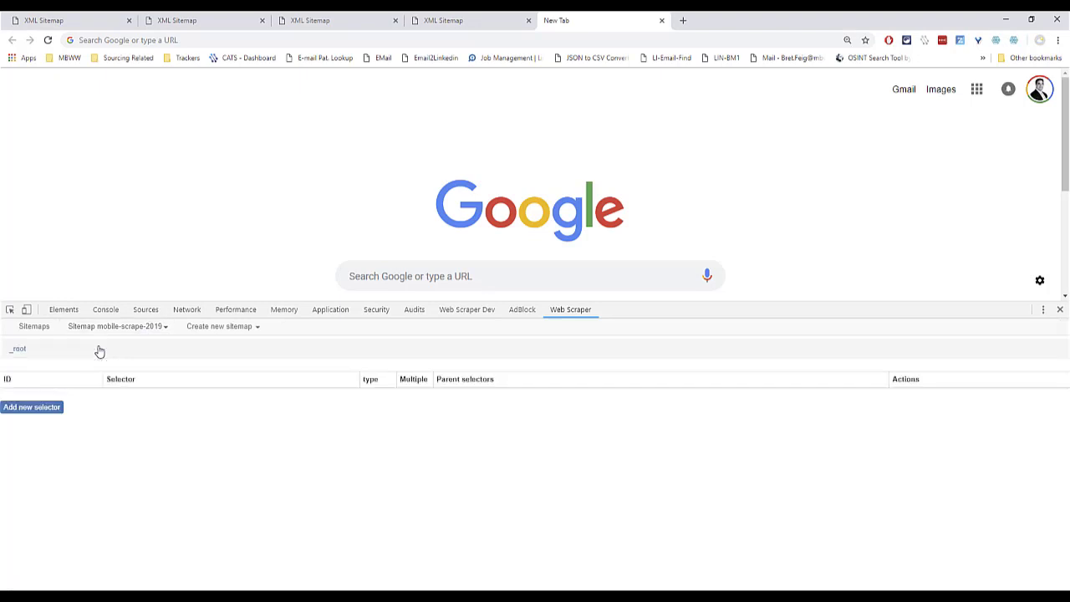
mouse_move(206, 289)
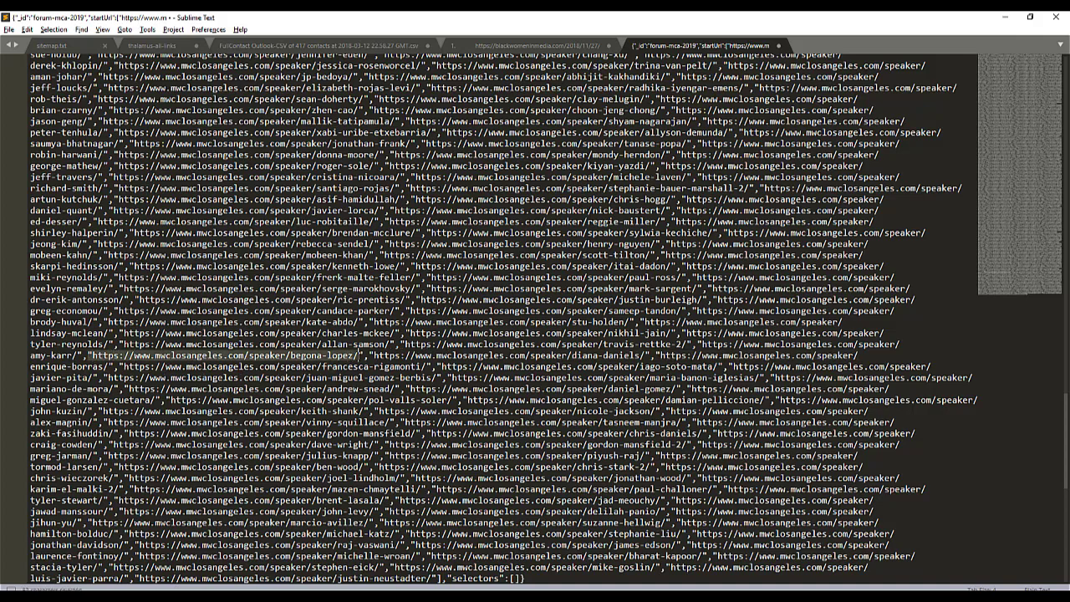
scroll(down, 3)
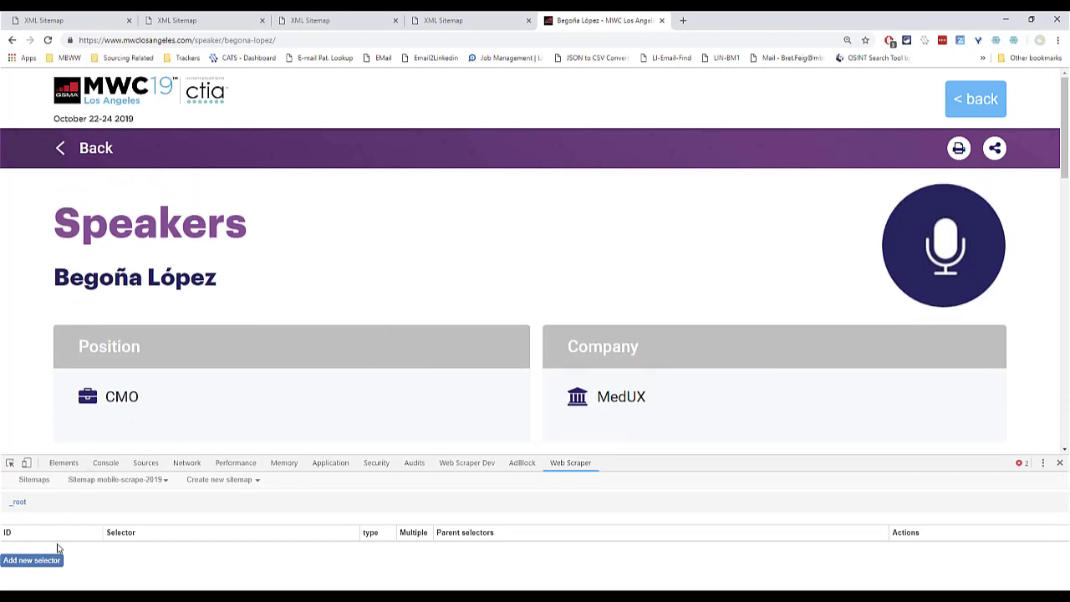
Pick the speaker name heading as selector 'Name' and preview its extracted data.
click(31, 560)
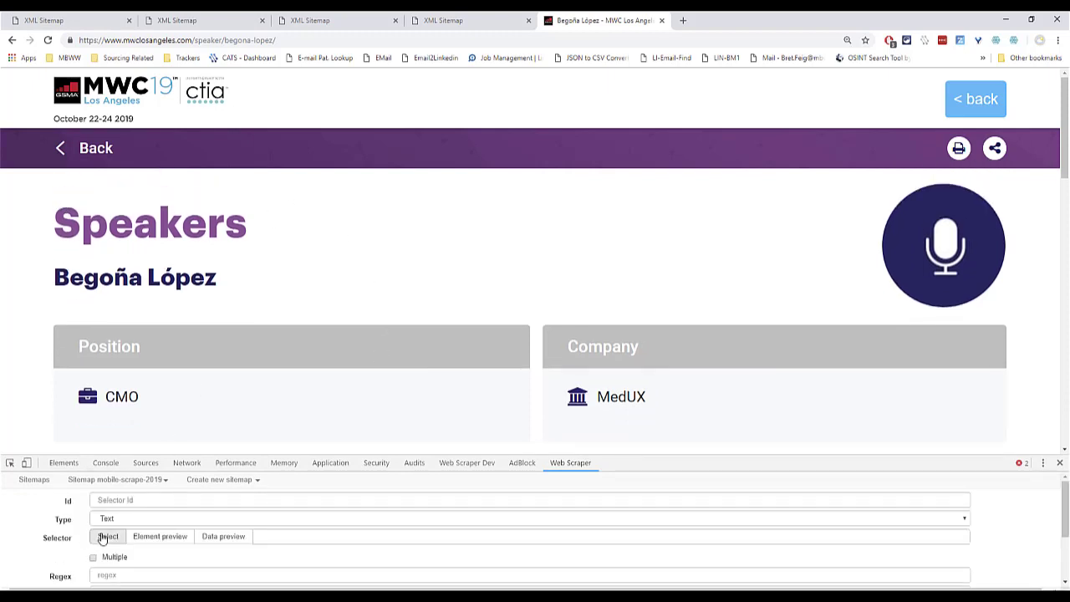
click(107, 536)
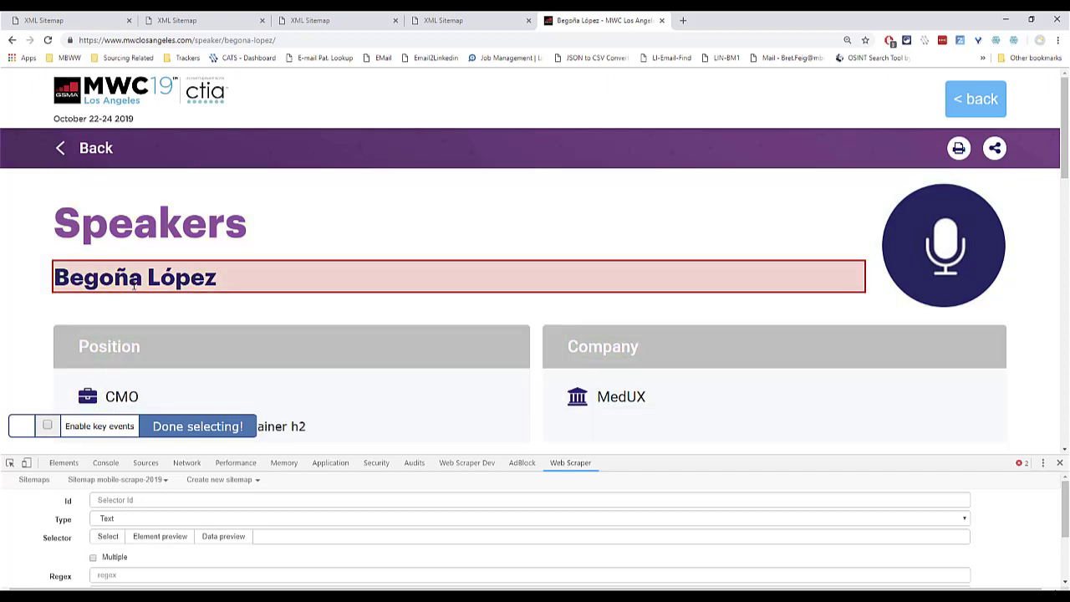
click(198, 426)
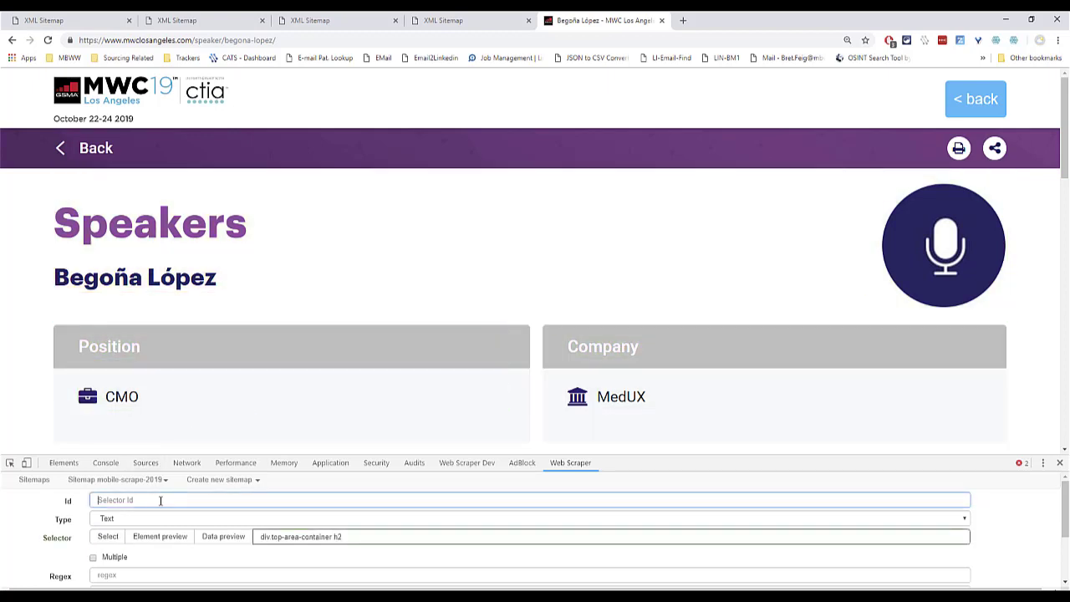
text(Name)
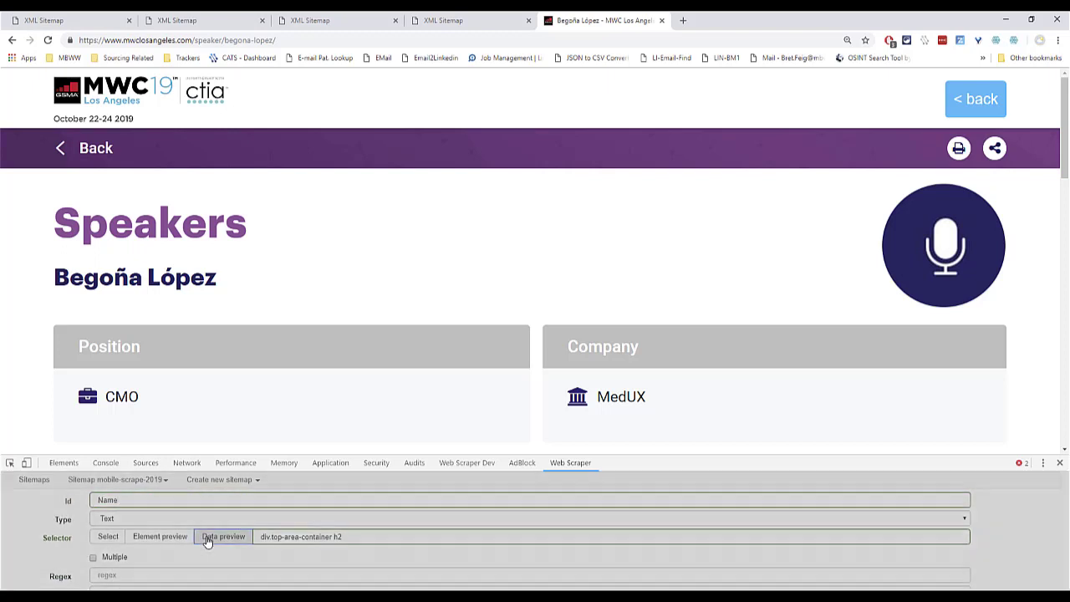
click(223, 536)
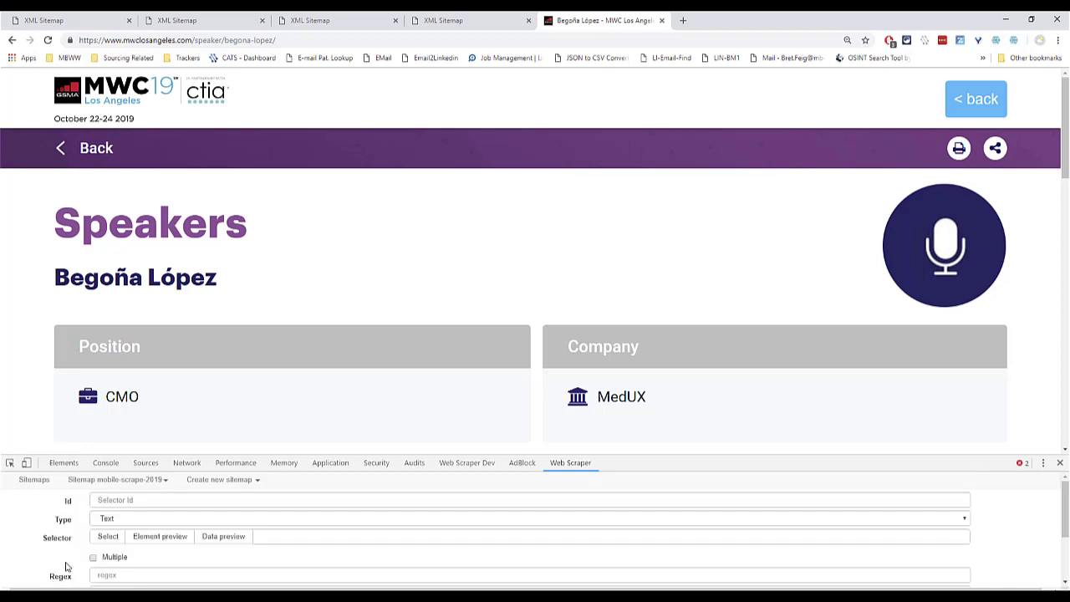
Pick the CMO position text and save it as the Title selector (p.list-position).
click(107, 536)
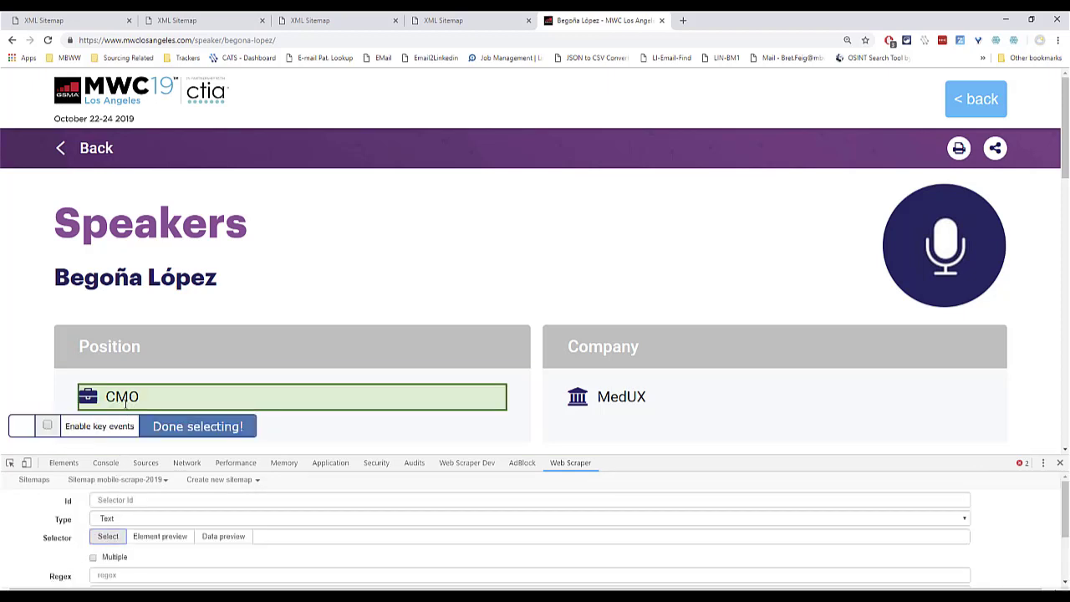
click(199, 426)
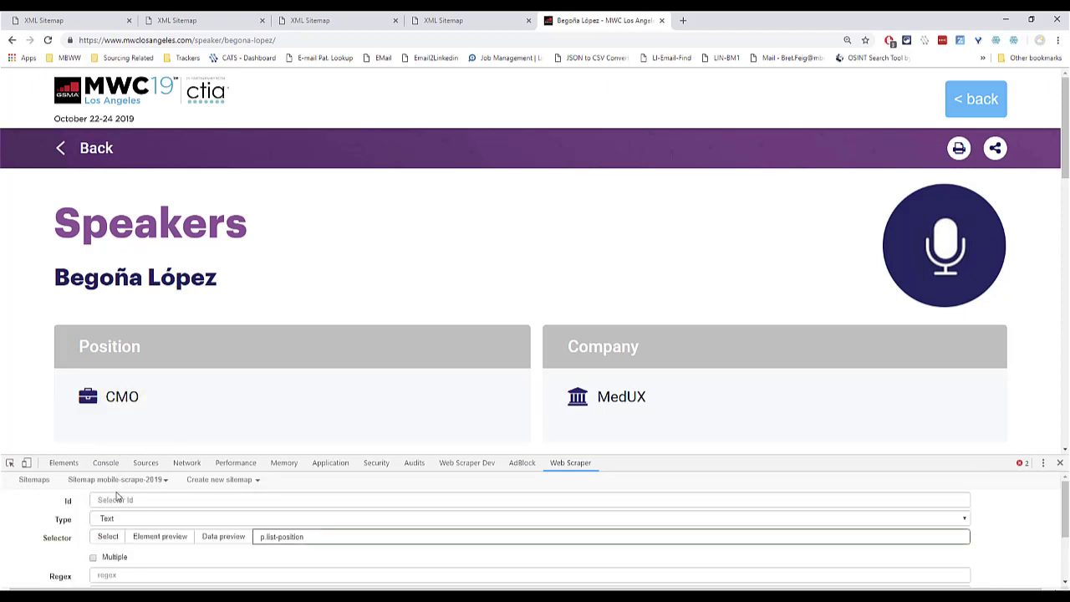
click(529, 499)
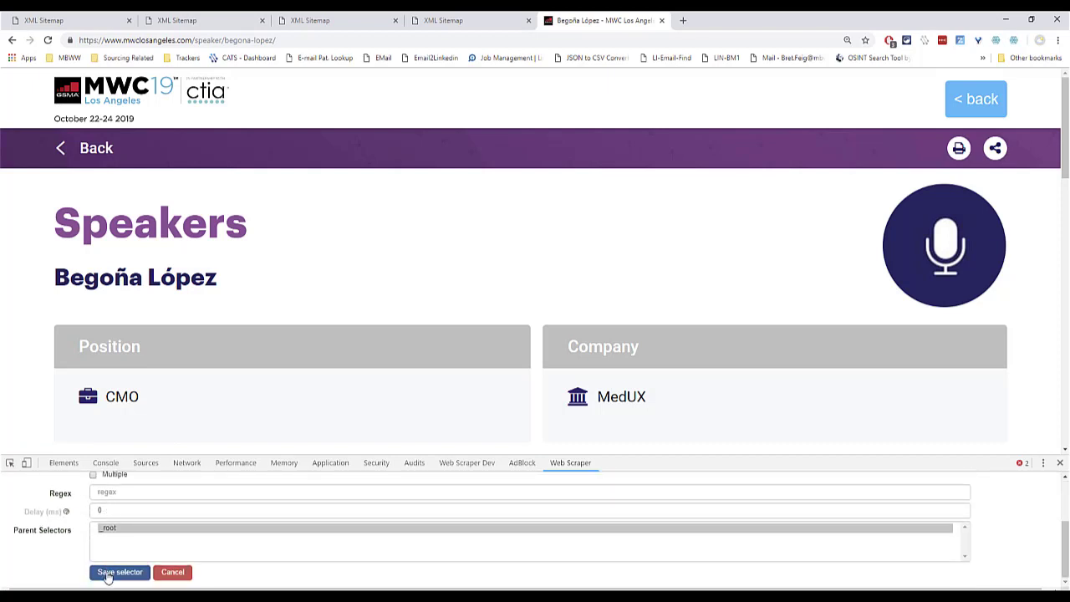
click(119, 572)
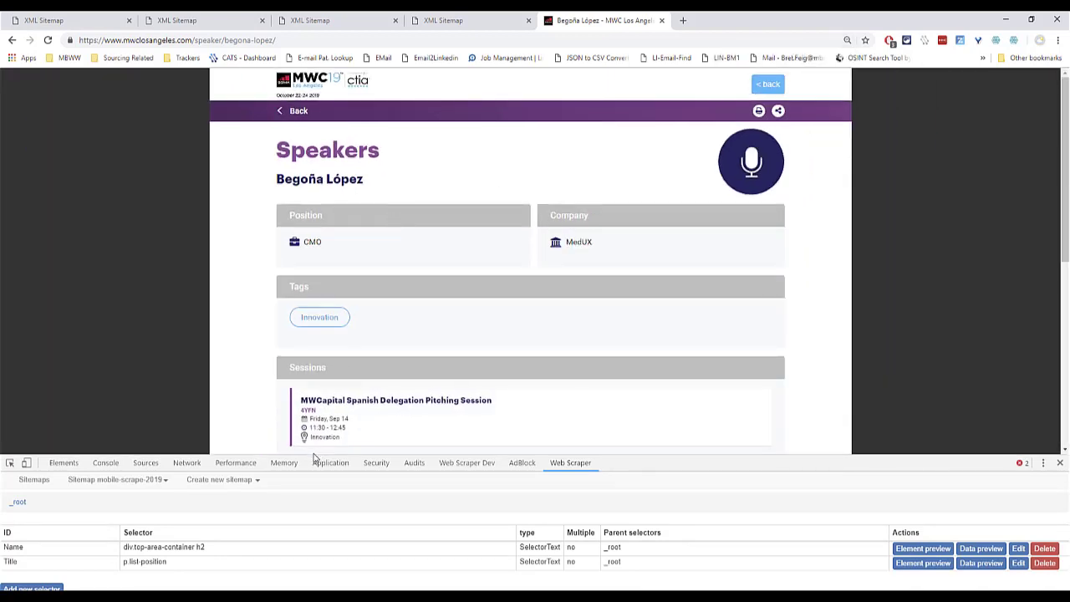
Save a 'Company' text selector picking MedUX (p.list-company) on the speaker page.
click(31, 587)
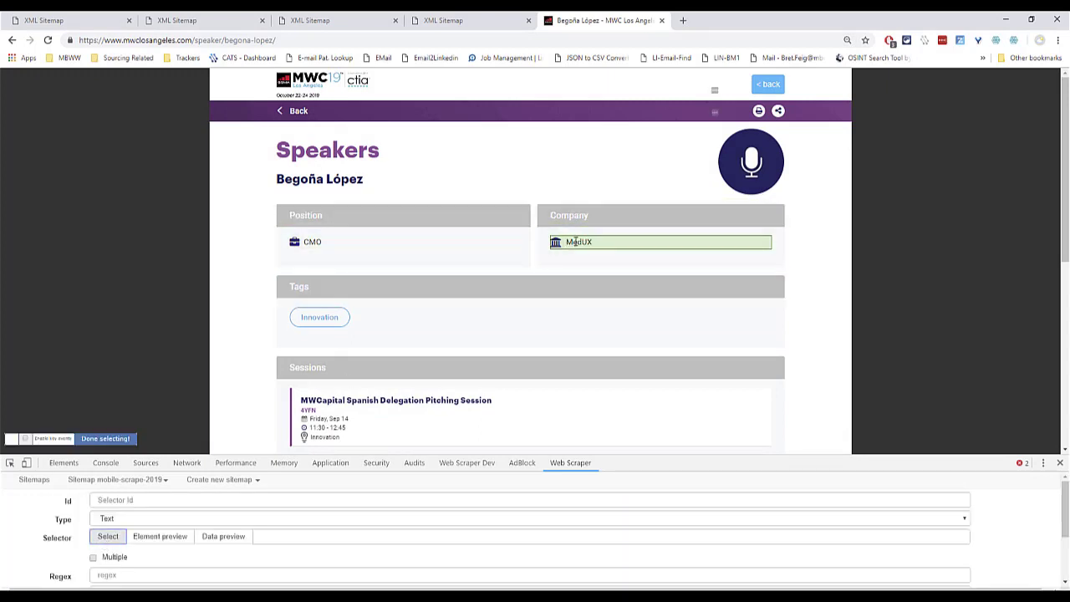
click(660, 242)
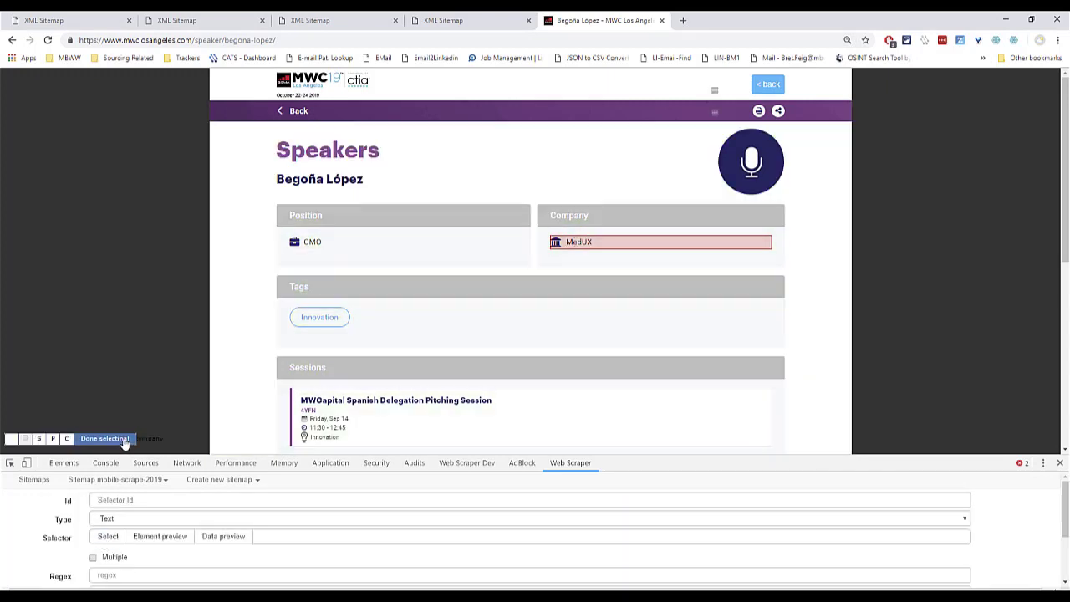
click(104, 438)
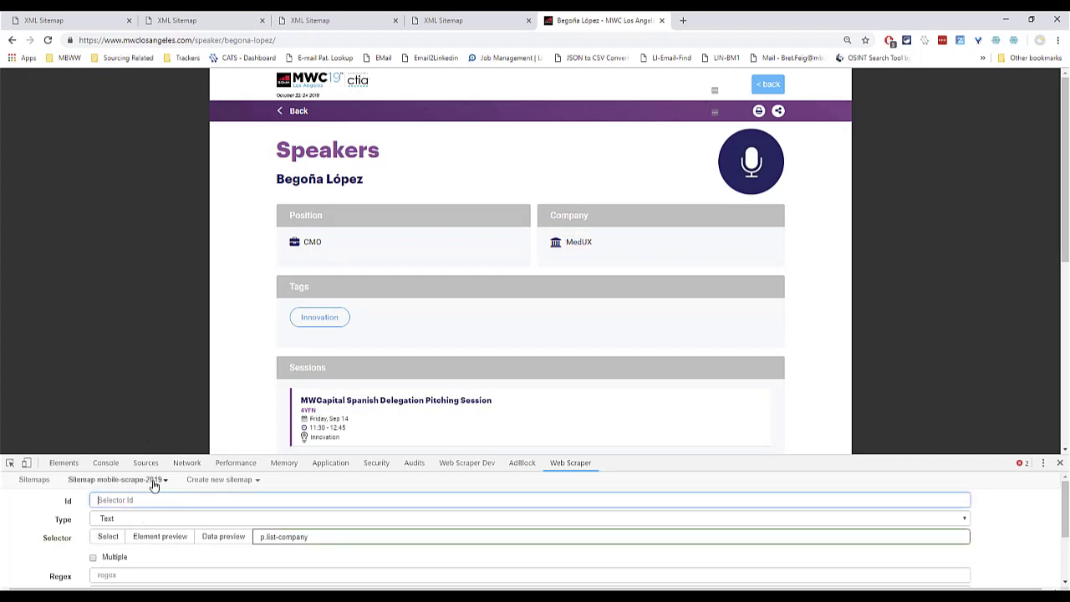
text(Company)
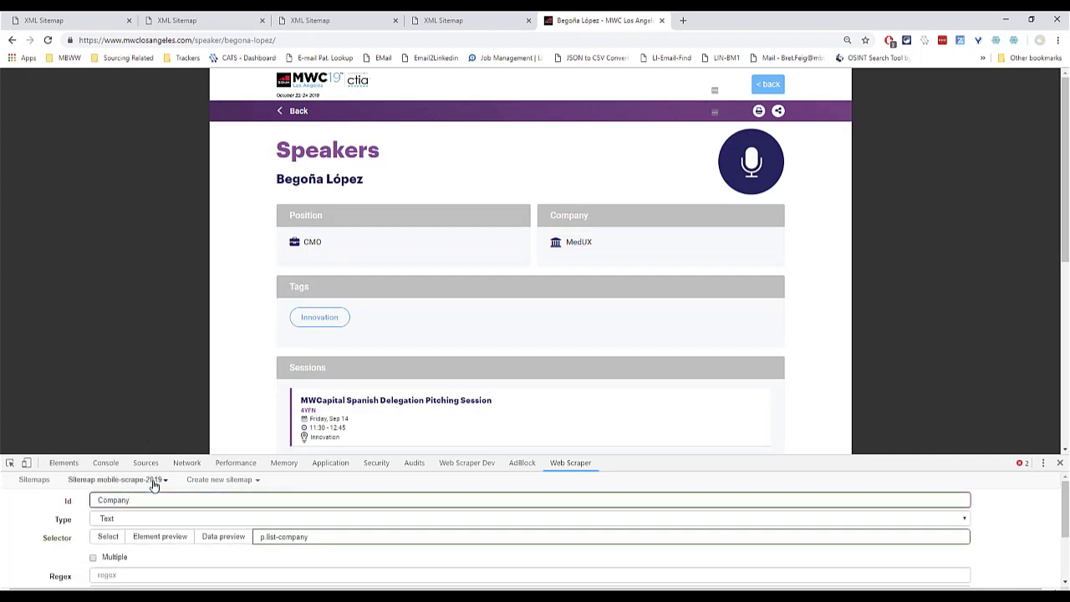
click(222, 536)
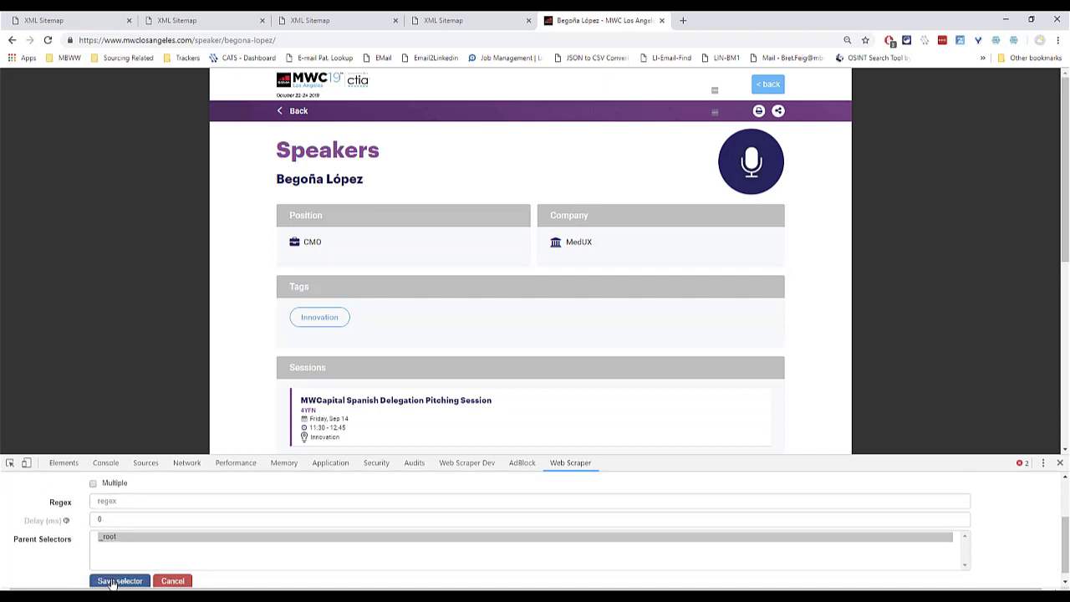
click(119, 580)
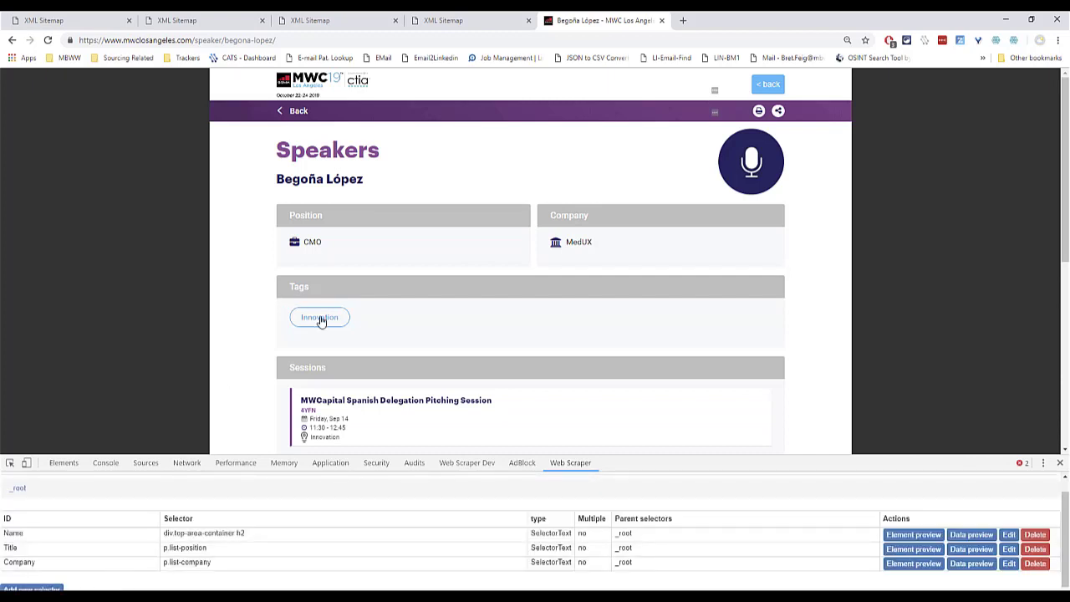
Pick the Innovation tag block as selector 'Tags' and scroll the page to check it.
scroll(down, 3)
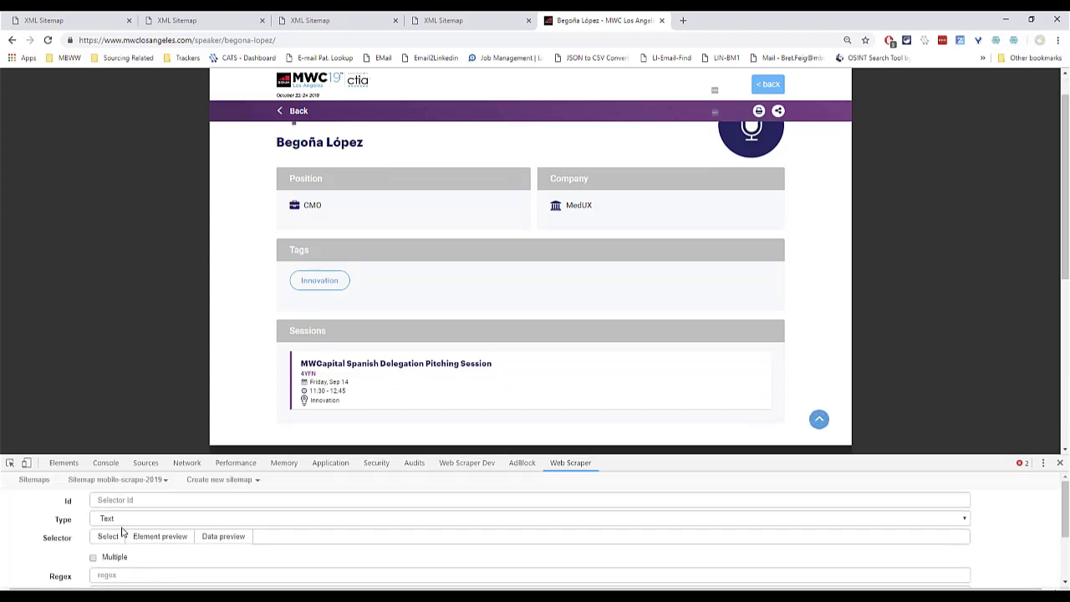
click(107, 536)
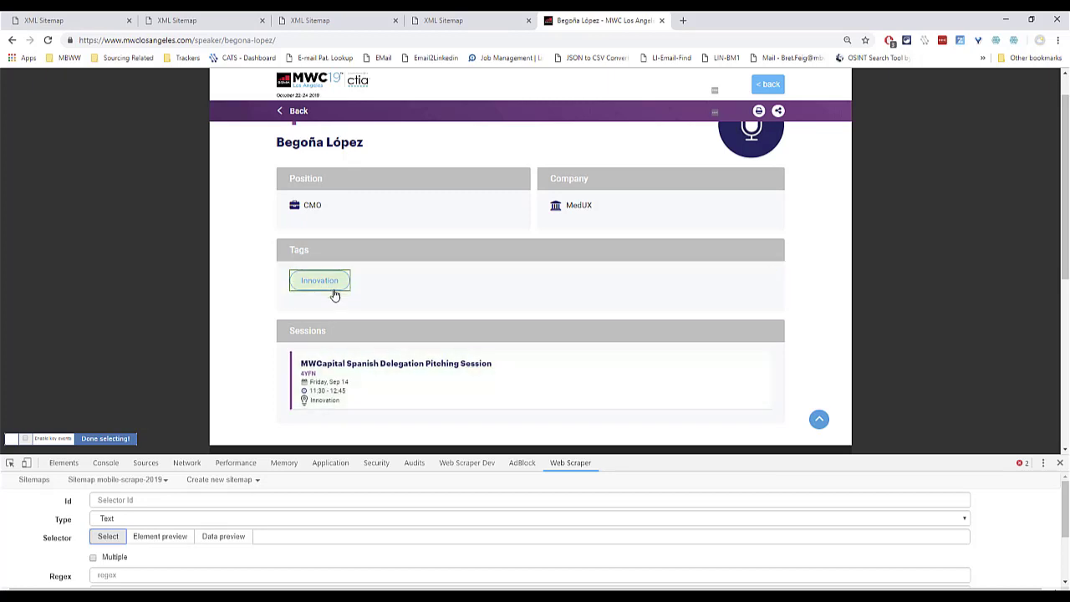
click(320, 281)
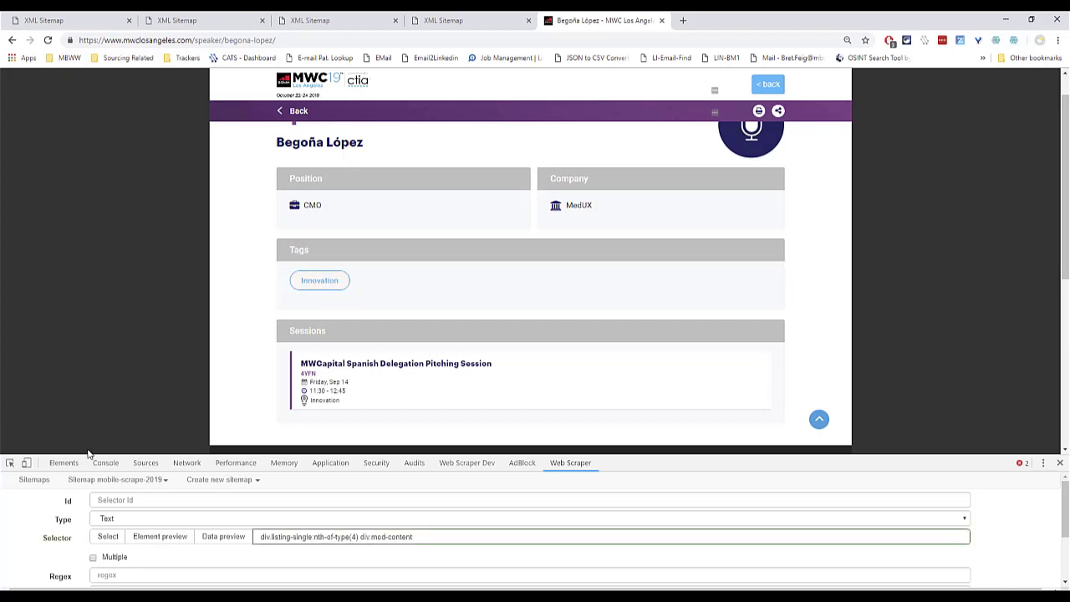
click(94, 557)
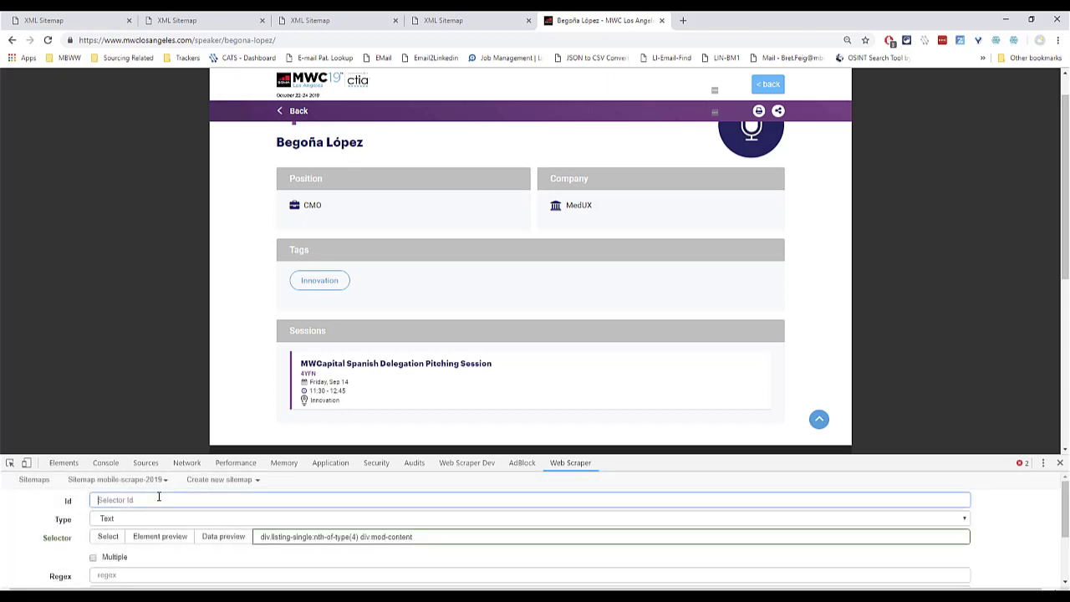
text(Tags)
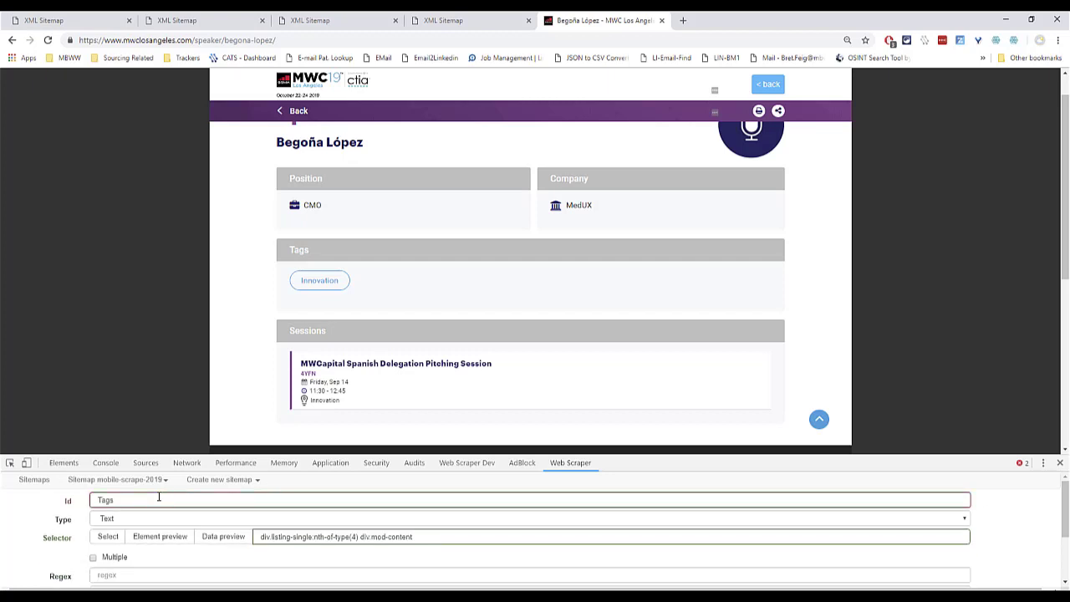
scroll(down, 3)
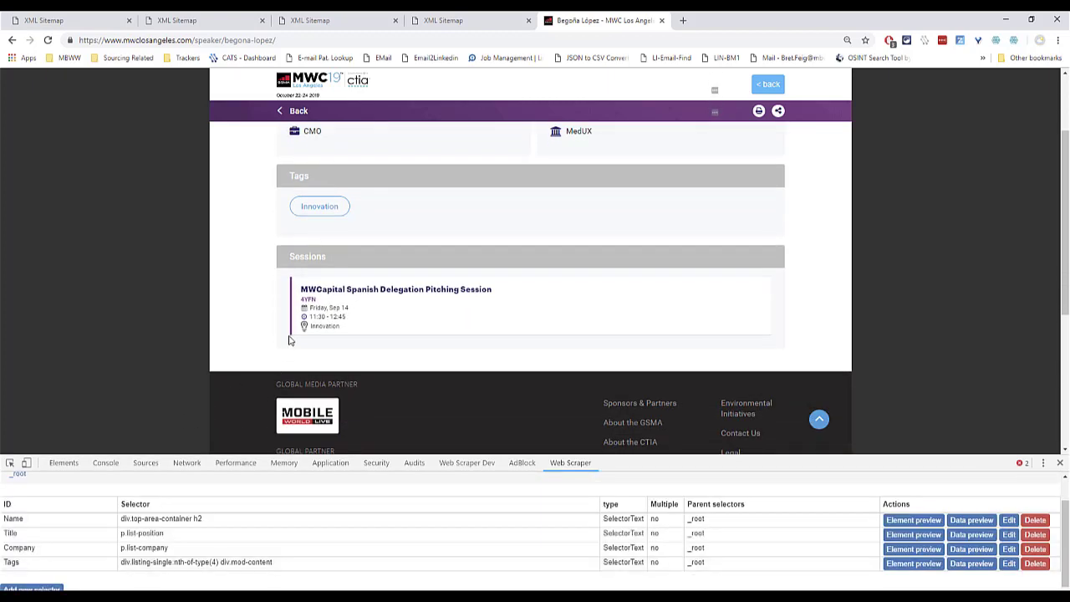
scroll(up, 3)
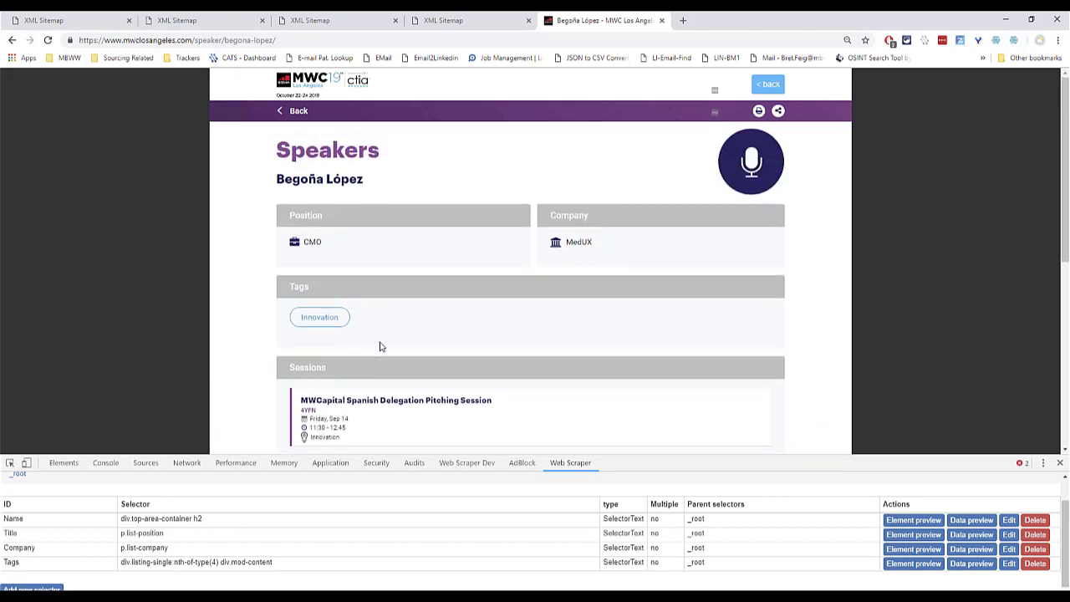
mouse_move(398, 308)
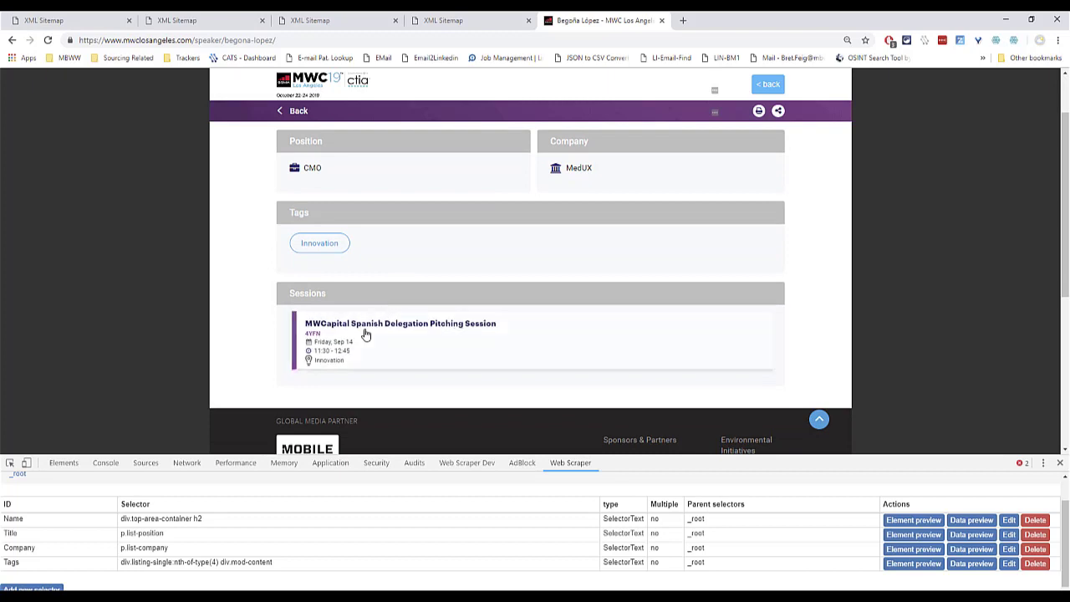
scroll(down, 3)
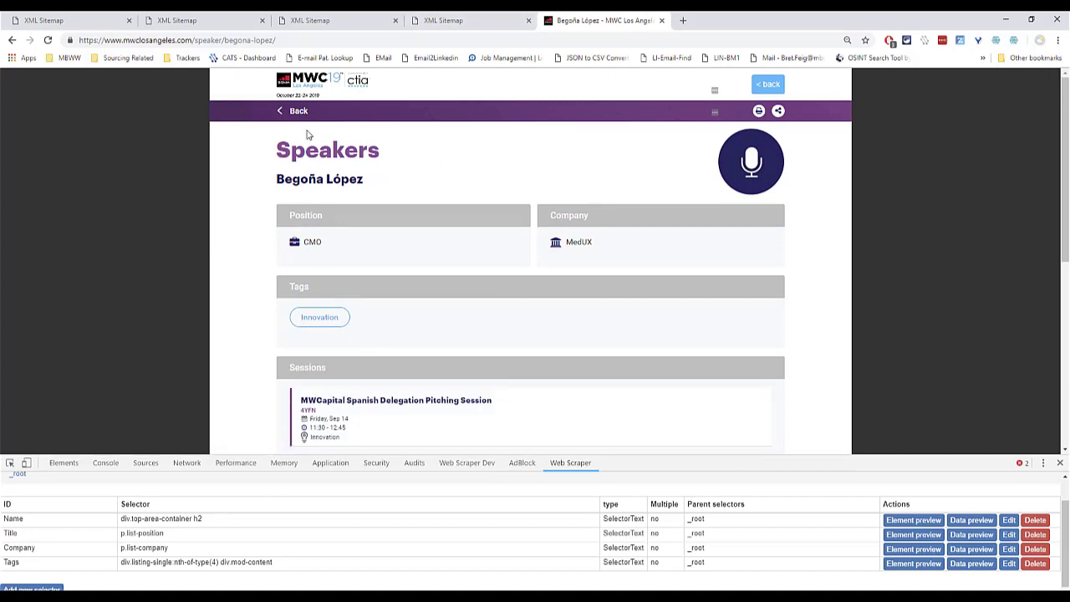
Open Charlyn Ho's speaker page from the speaker-sitemap.xml list and select its address.
click(176, 20)
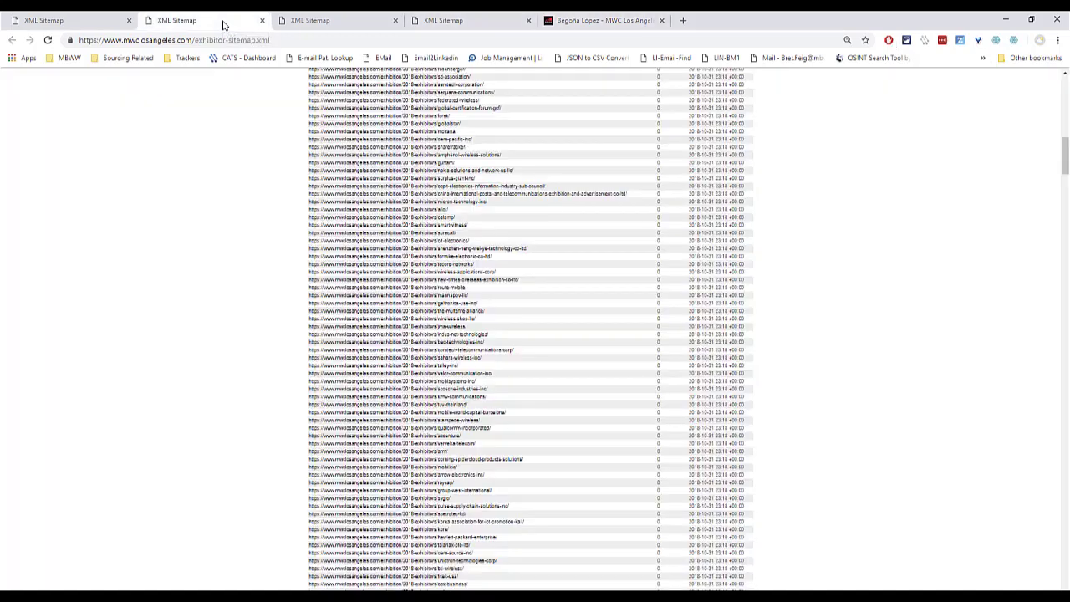
click(334, 20)
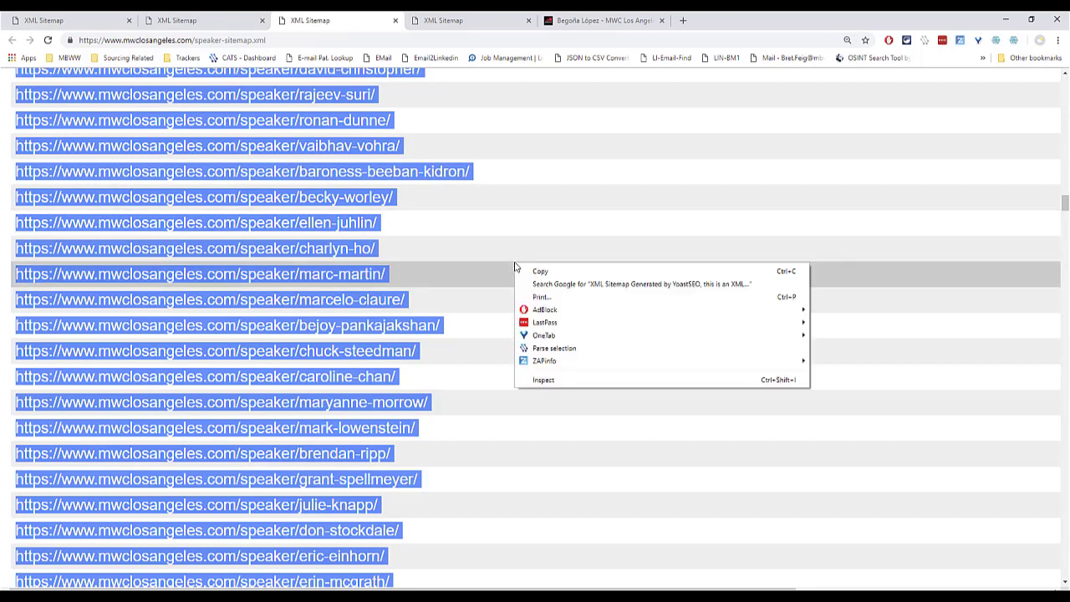
click(405, 261)
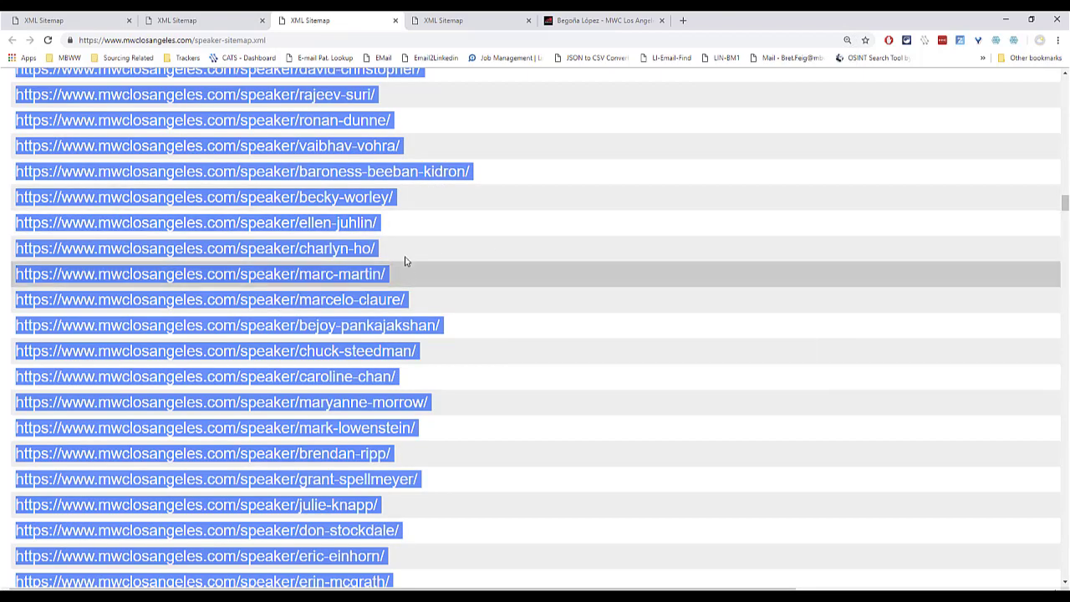
mouse_move(338, 254)
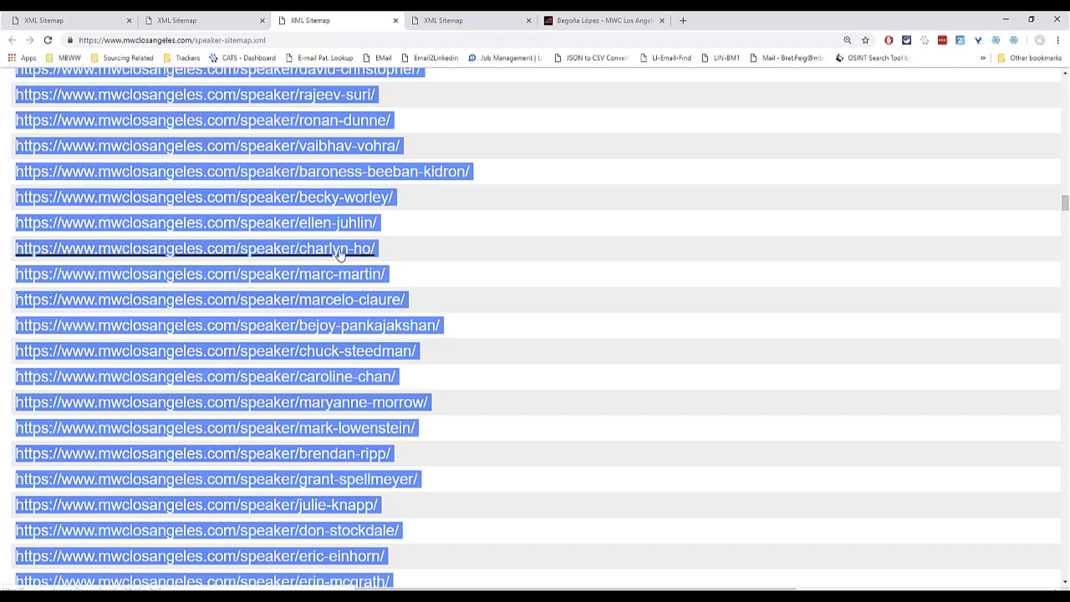
click(194, 249)
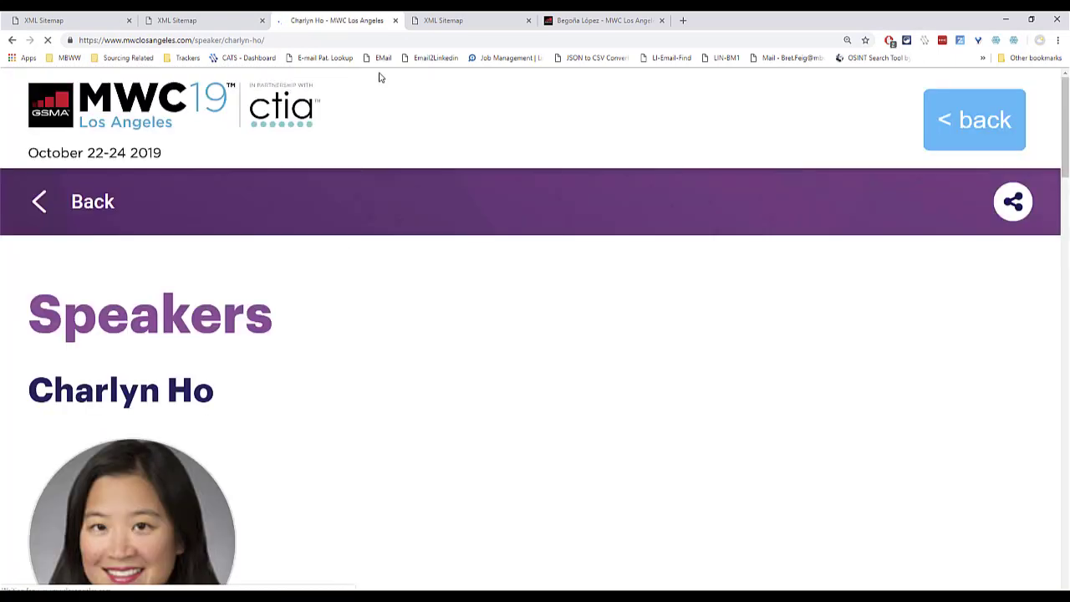
click(168, 39)
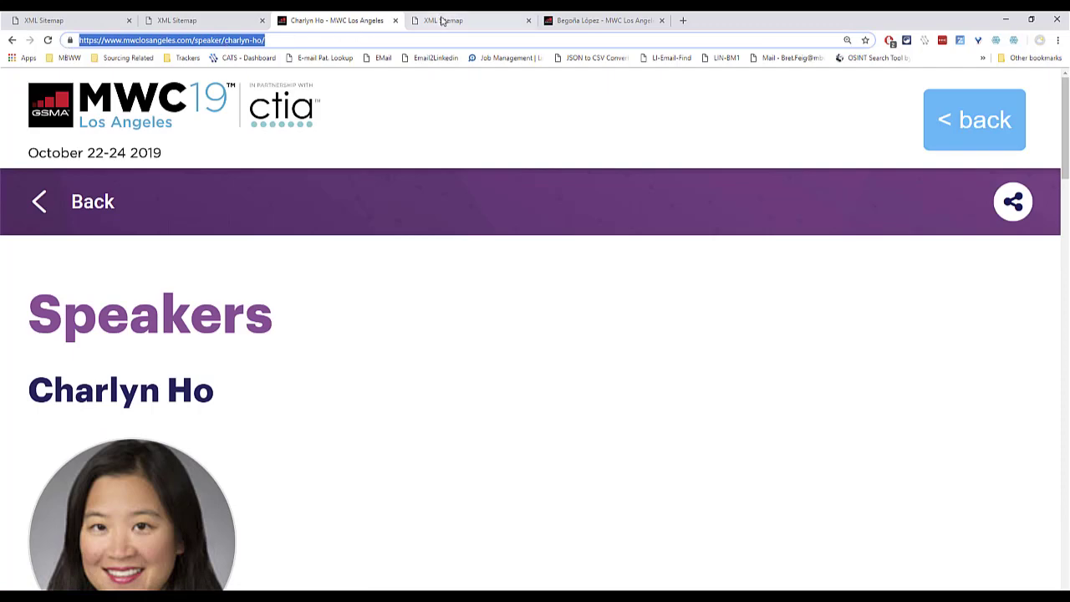
click(604, 20)
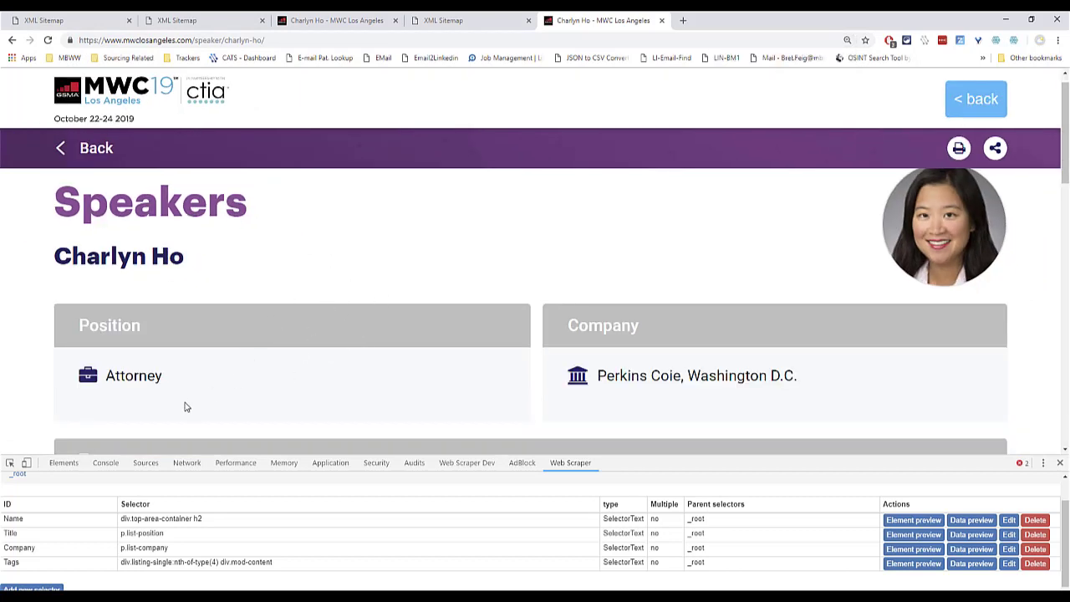
scroll(down, 3)
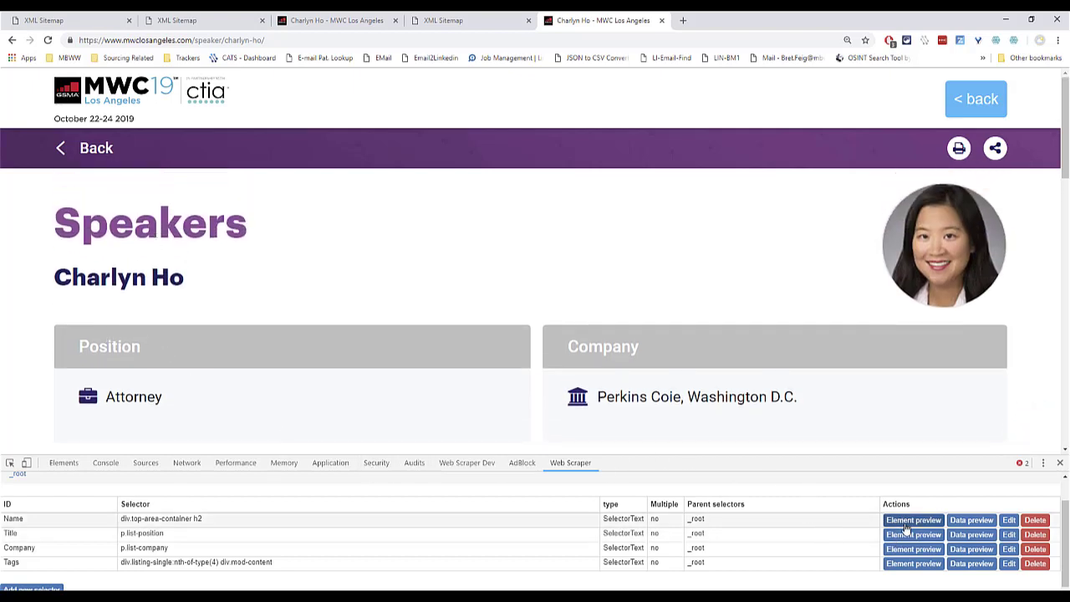
click(913, 520)
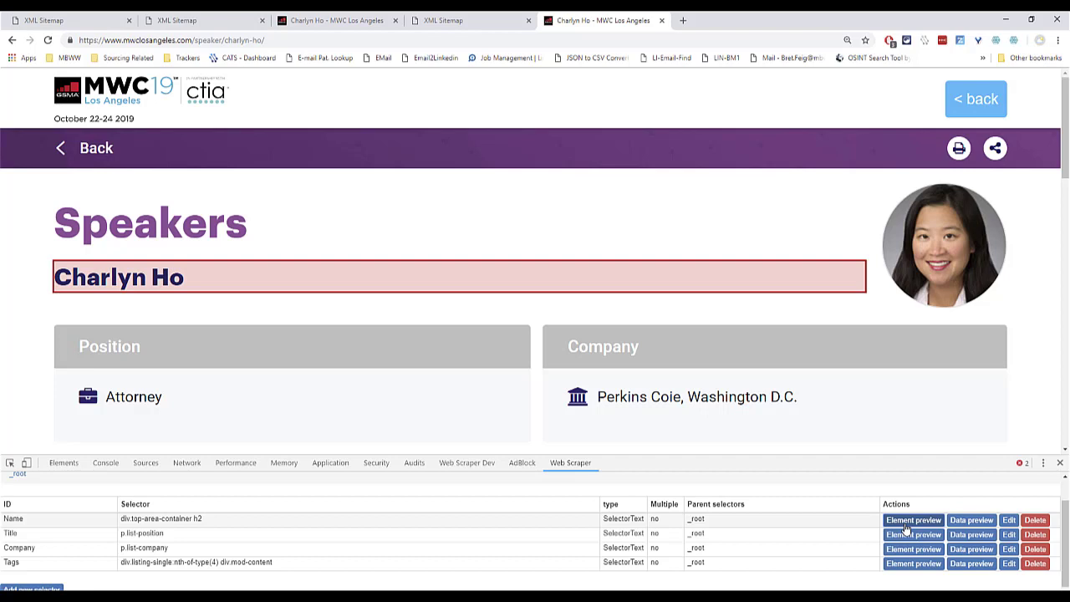
click(912, 535)
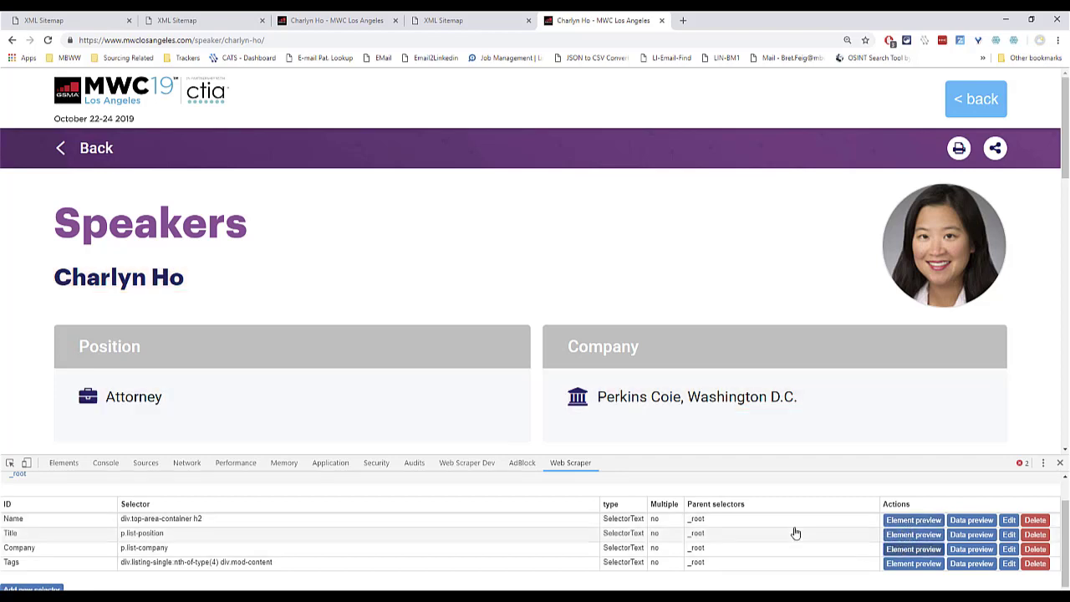
scroll(down, 3)
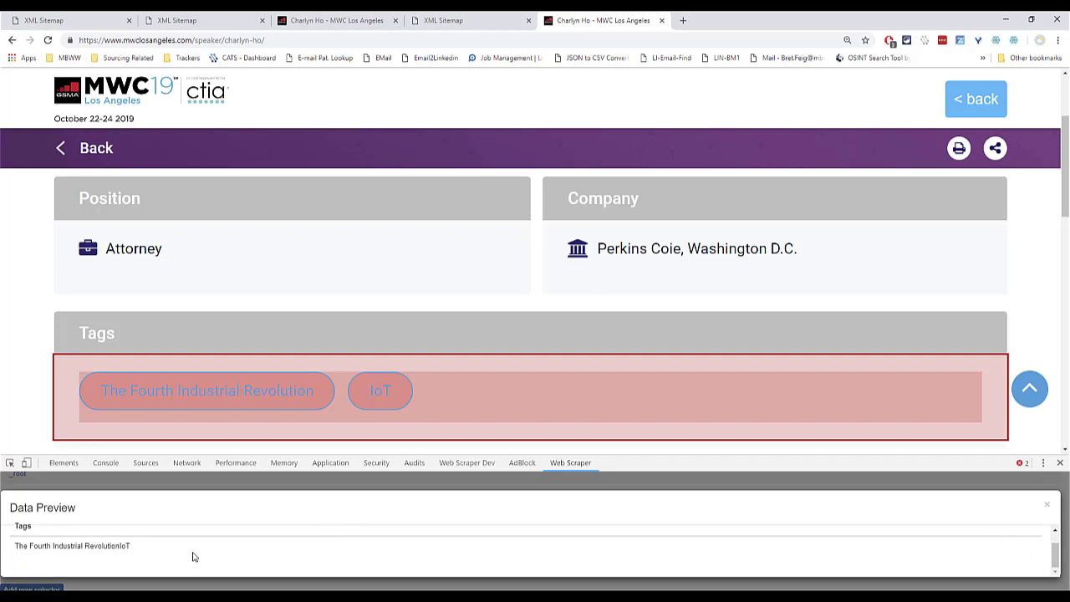
mouse_move(188, 556)
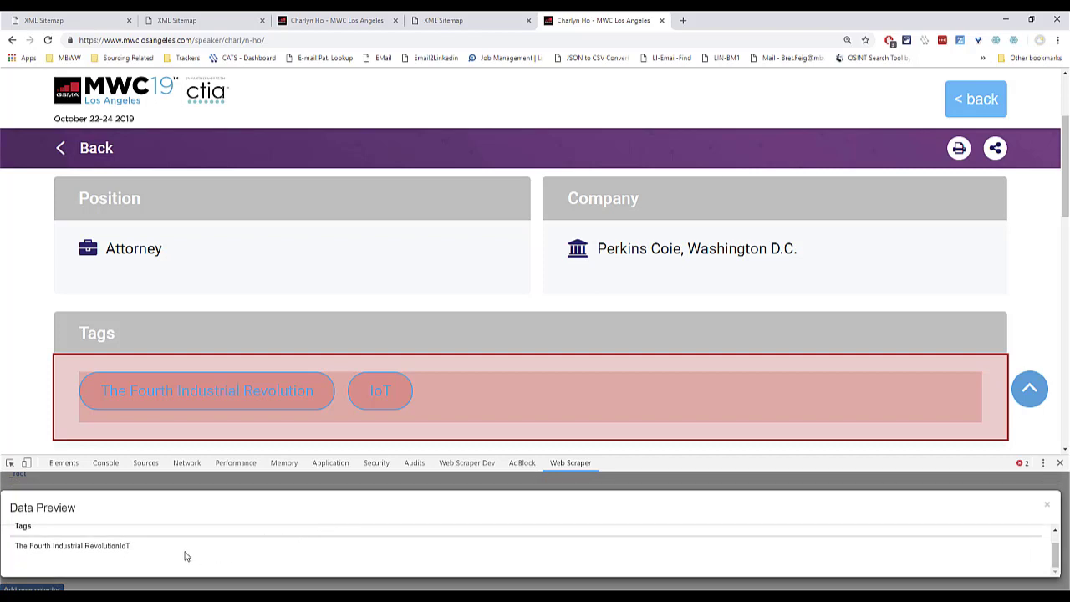
mouse_move(326, 534)
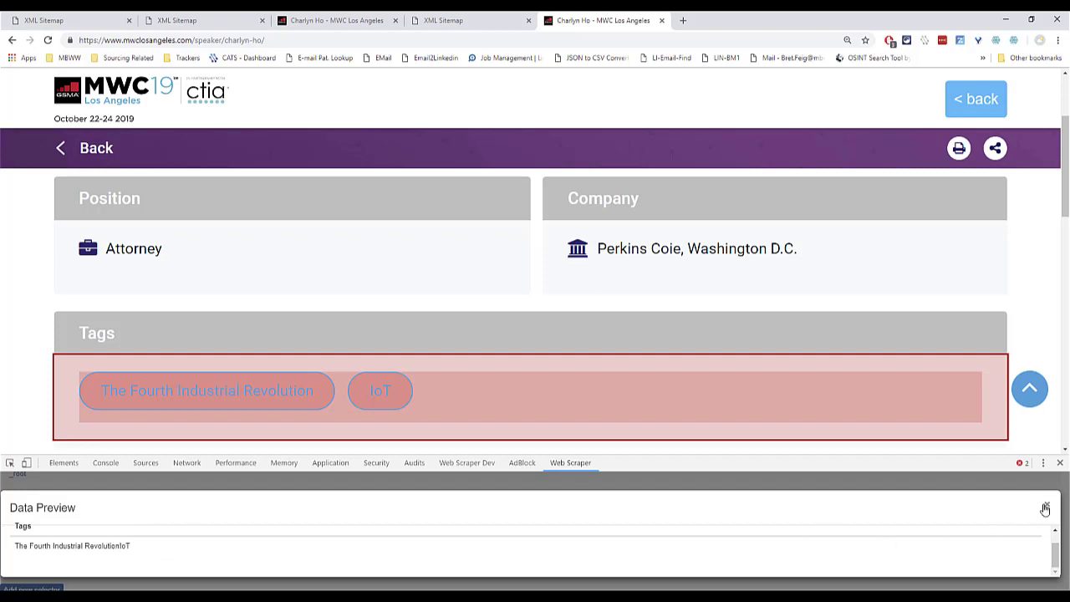
click(1045, 509)
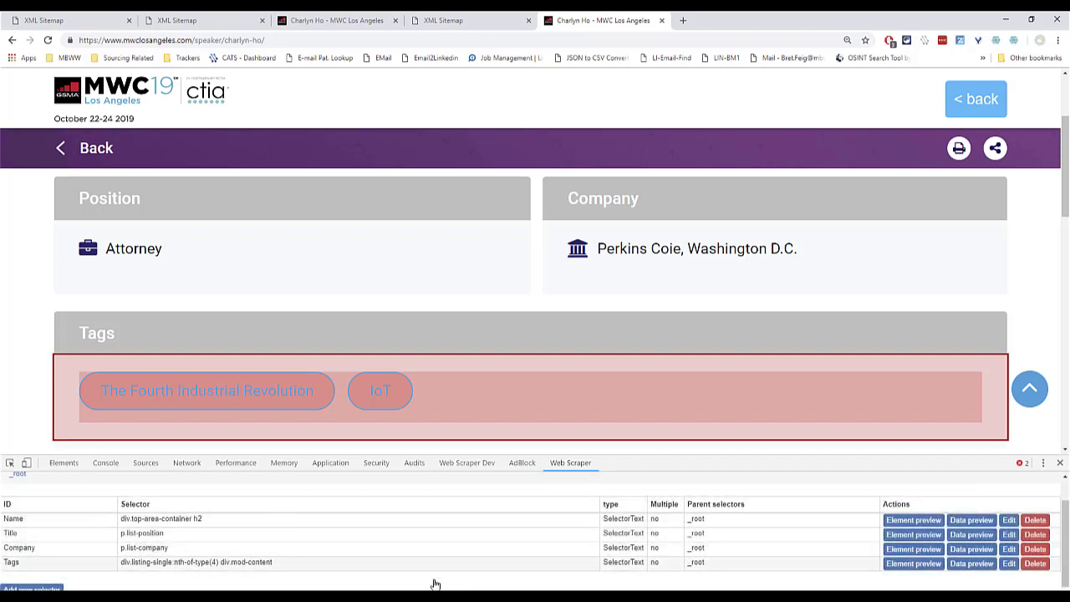
Make Tags a Grouped selector on the tag labels, previewing 'The Fourth Industrial Revolution' and 'IoT'.
click(1009, 562)
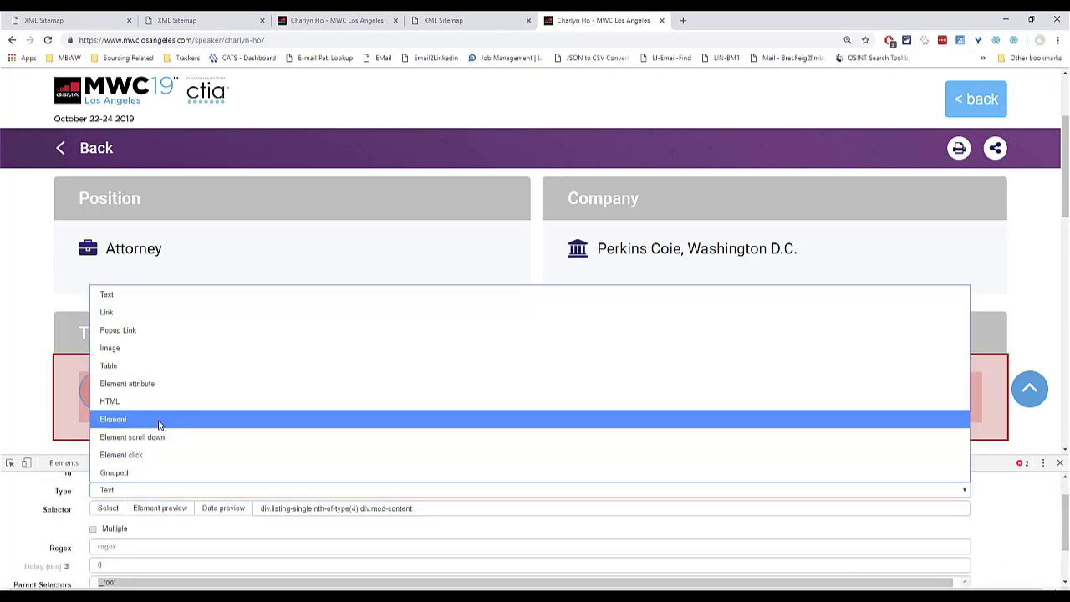
mouse_move(131, 436)
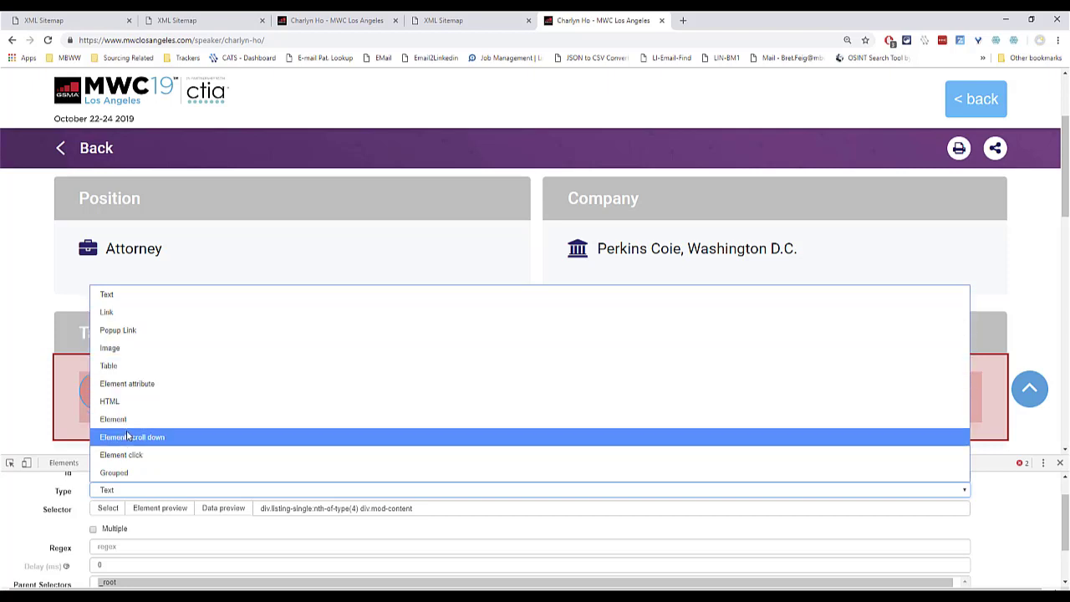
mouse_move(117, 330)
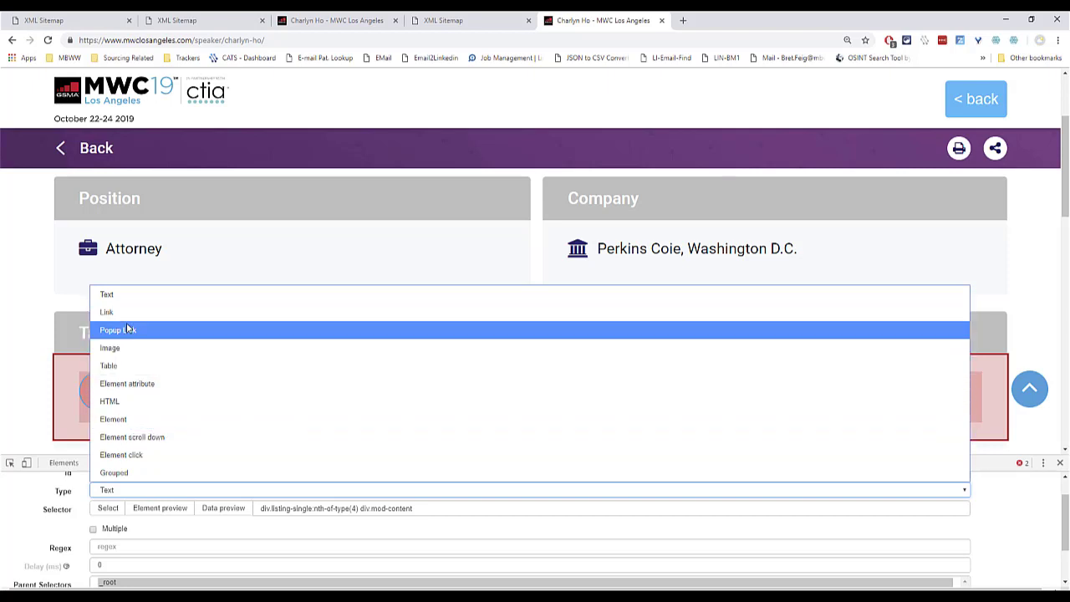
click(113, 473)
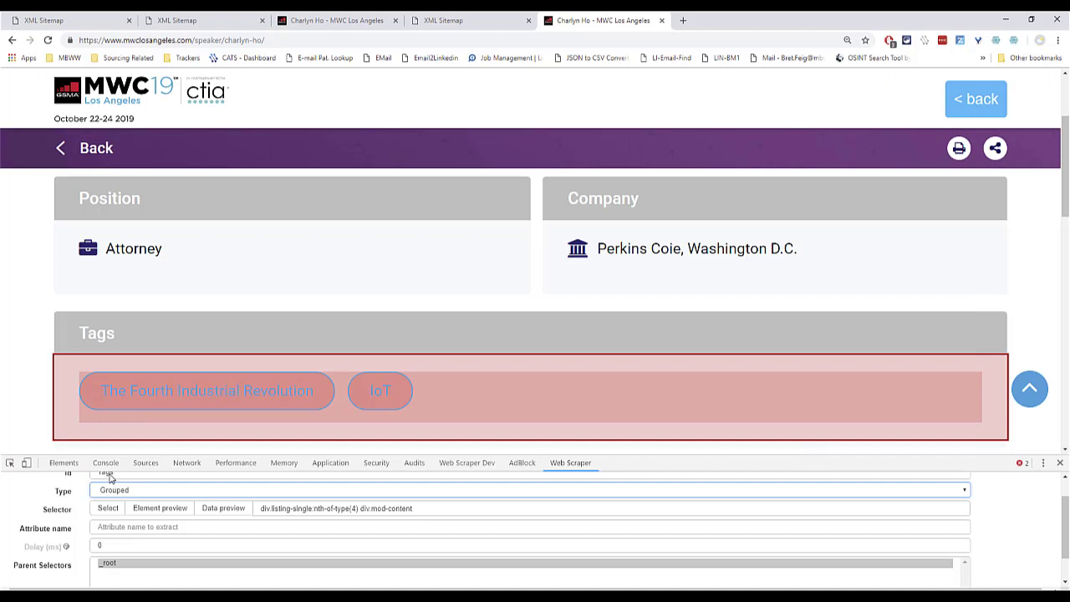
click(107, 508)
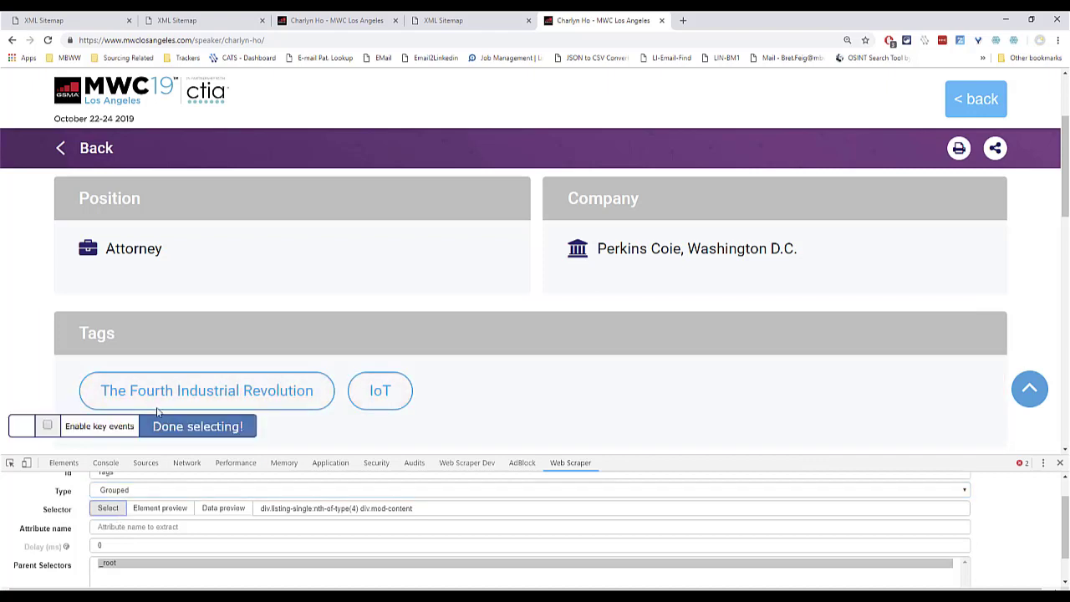
click(381, 390)
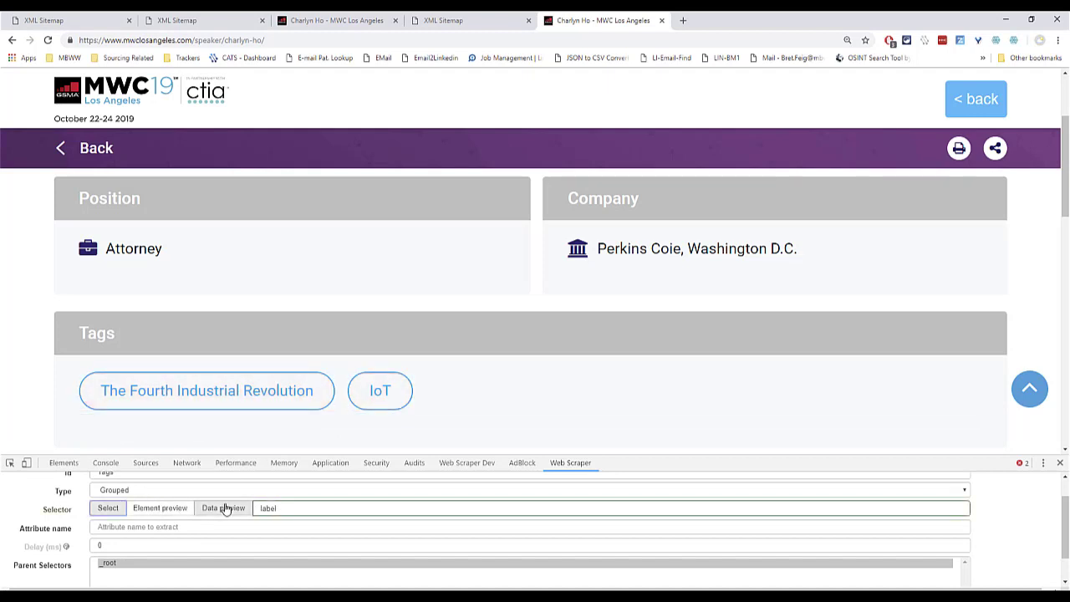
click(223, 508)
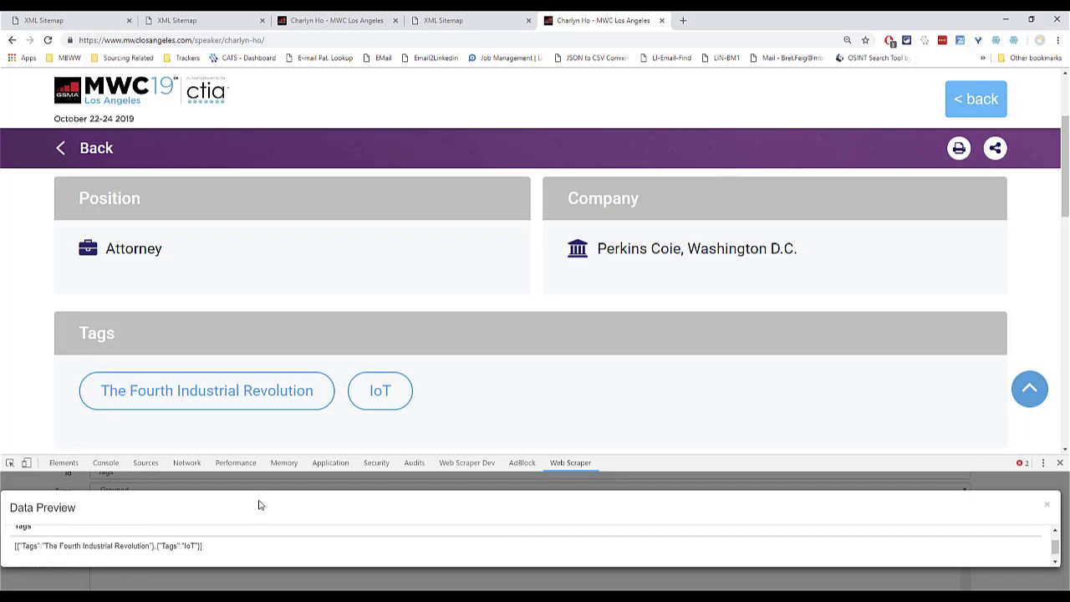
click(1047, 504)
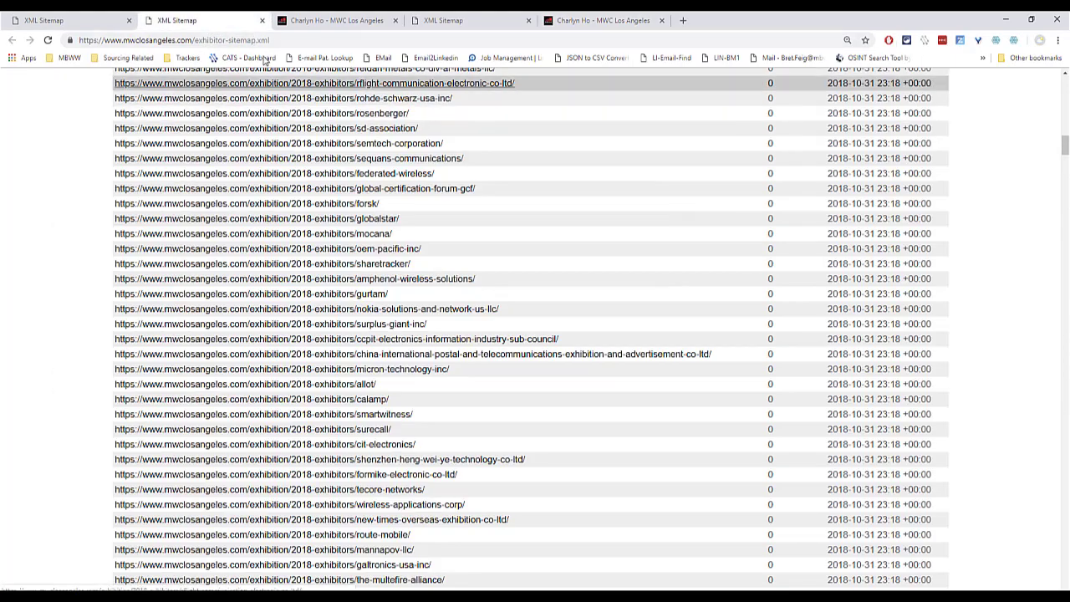
Open speaker-sitemap.xml from the sitemap index and scroll through its 647 speaker URLs.
scroll(down, 3)
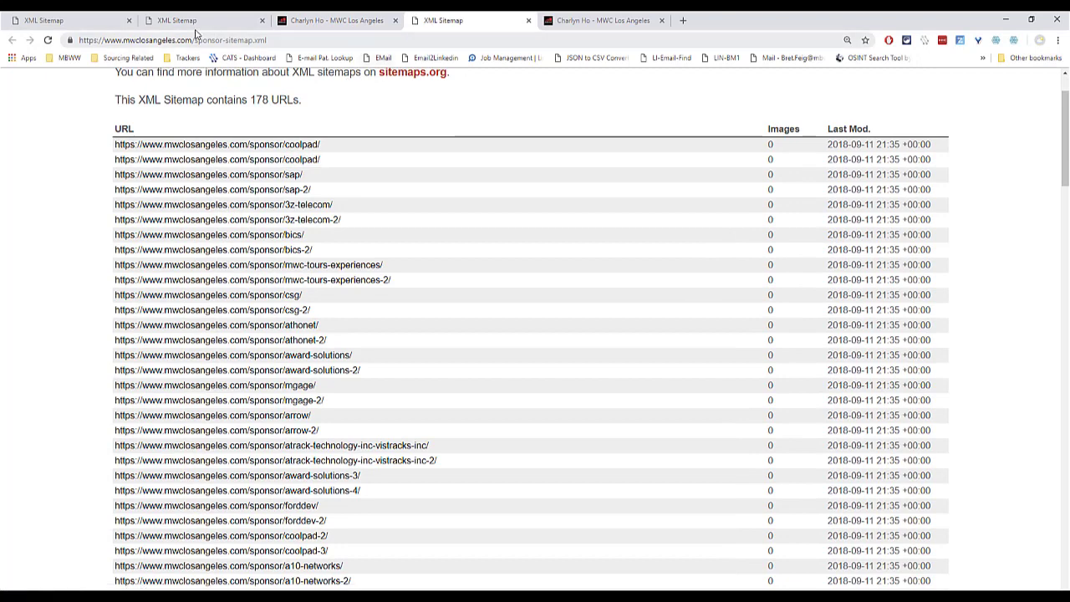
click(204, 20)
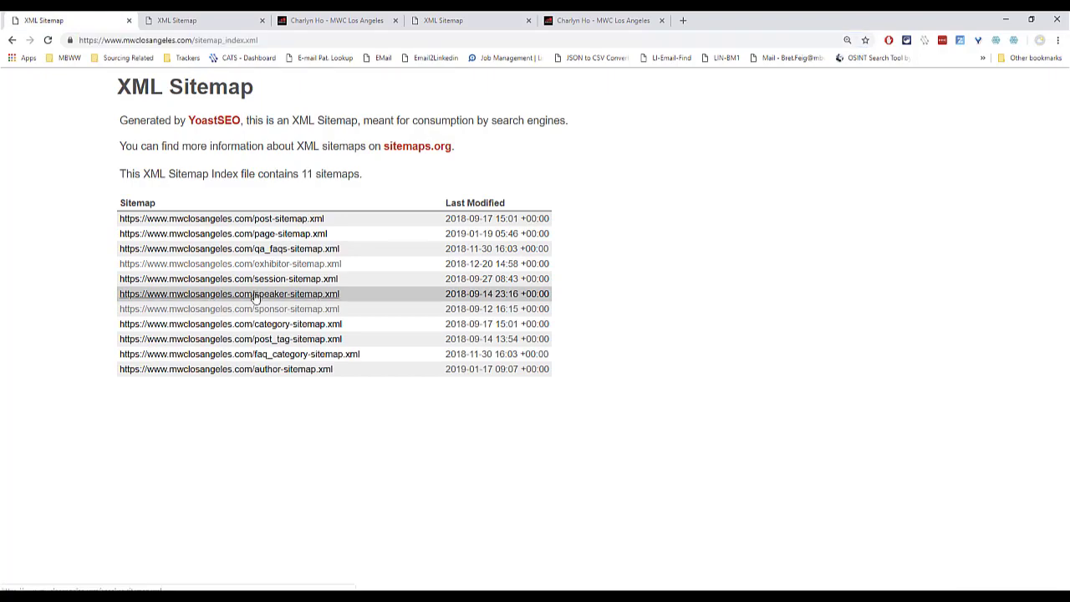
click(228, 294)
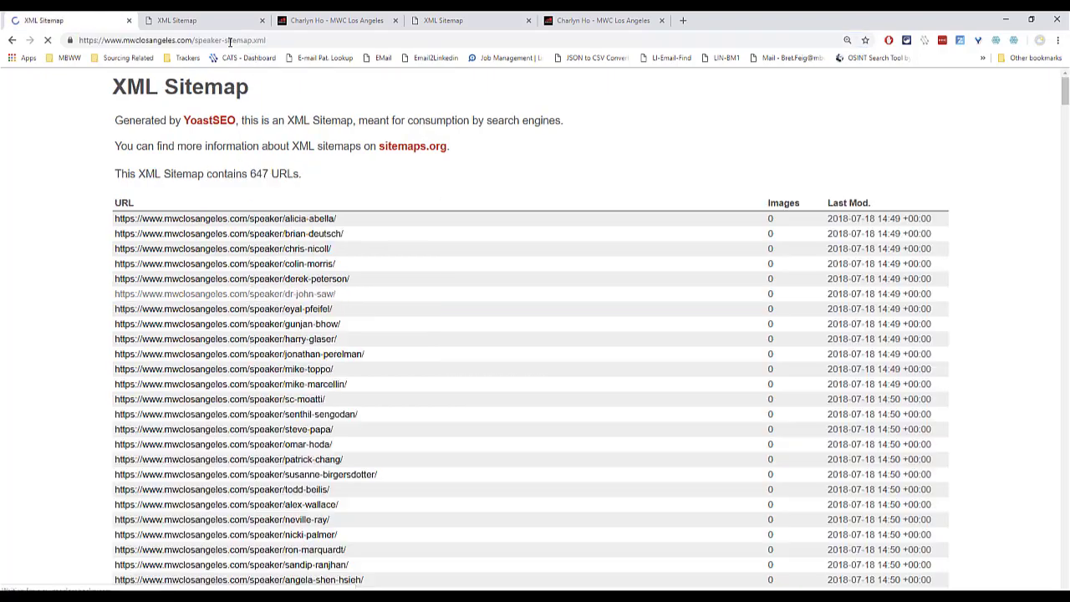
scroll(down, 3)
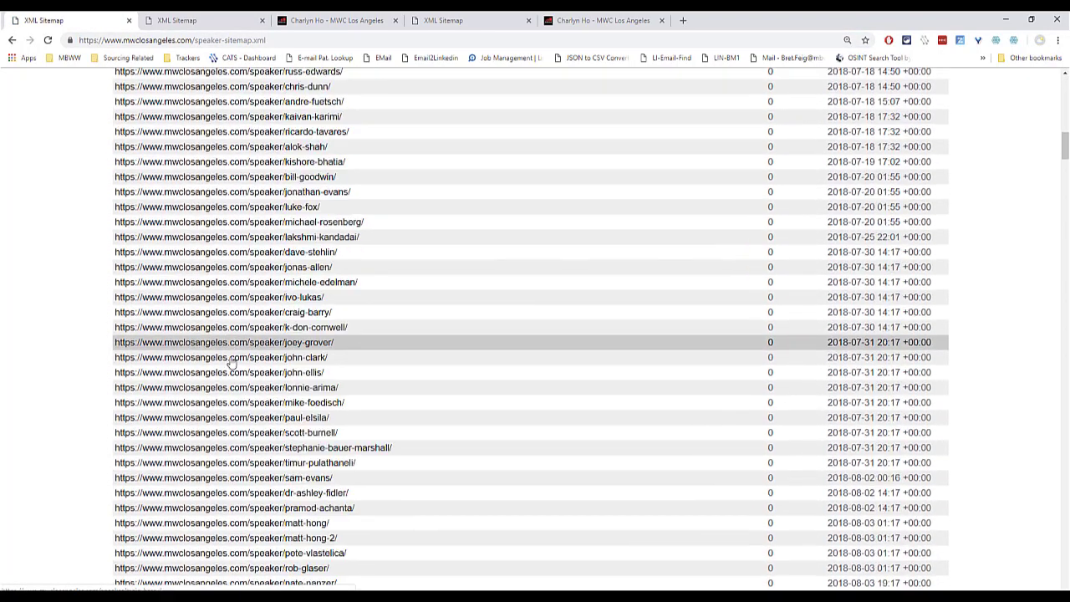
scroll(down, 3)
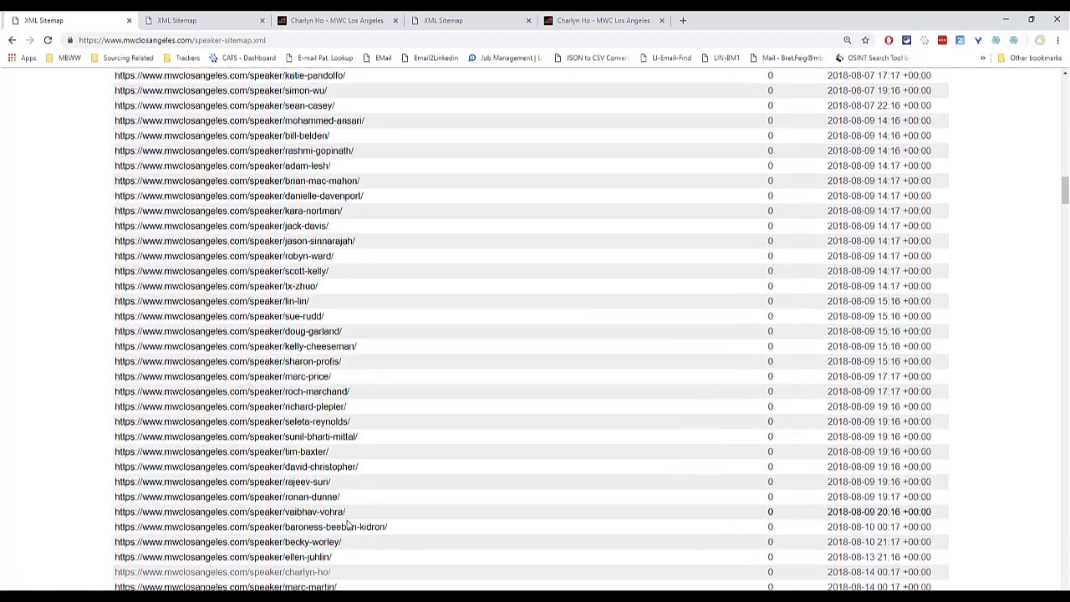
scroll(down, 3)
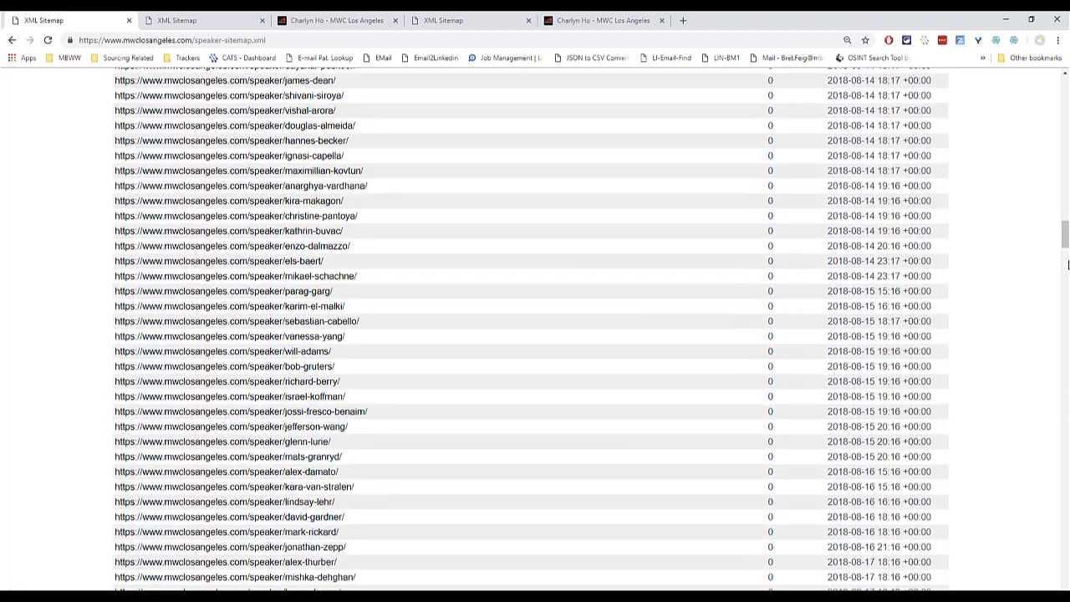
scroll(down, 3)
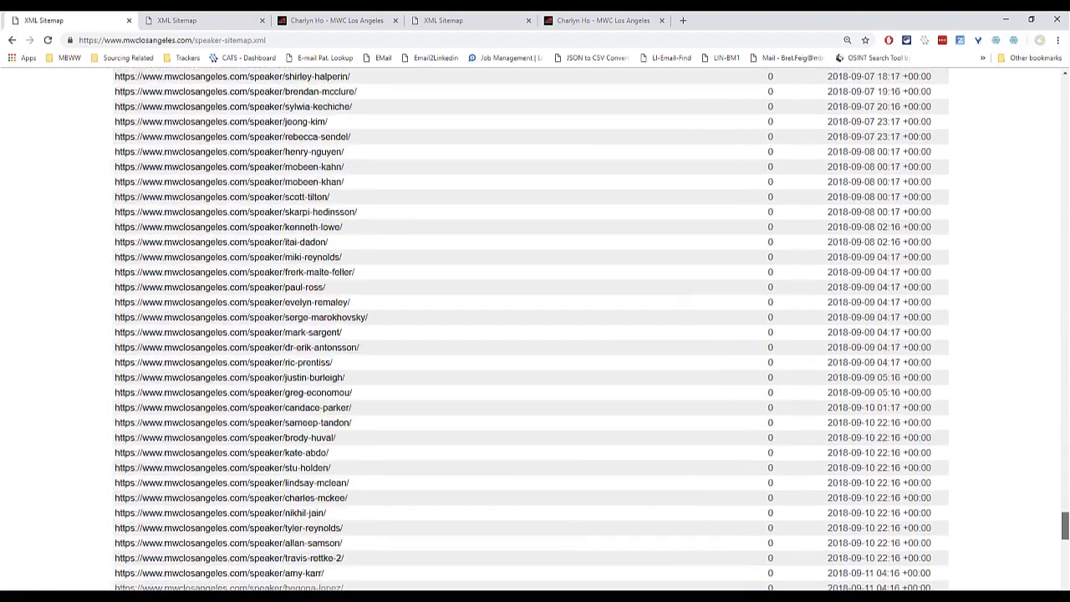
scroll(down, 3)
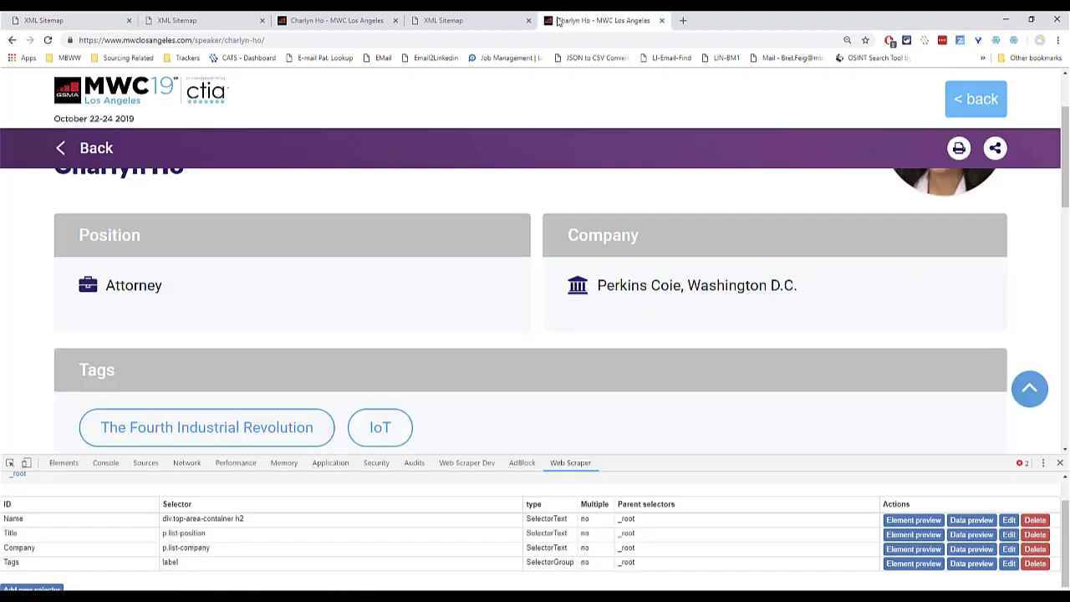
Load Laurence Fontinoy's speaker page and highlight what the Name selector matches.
text(https://www.mwclosangeles.com/speaker/laurence-fontinoy/)
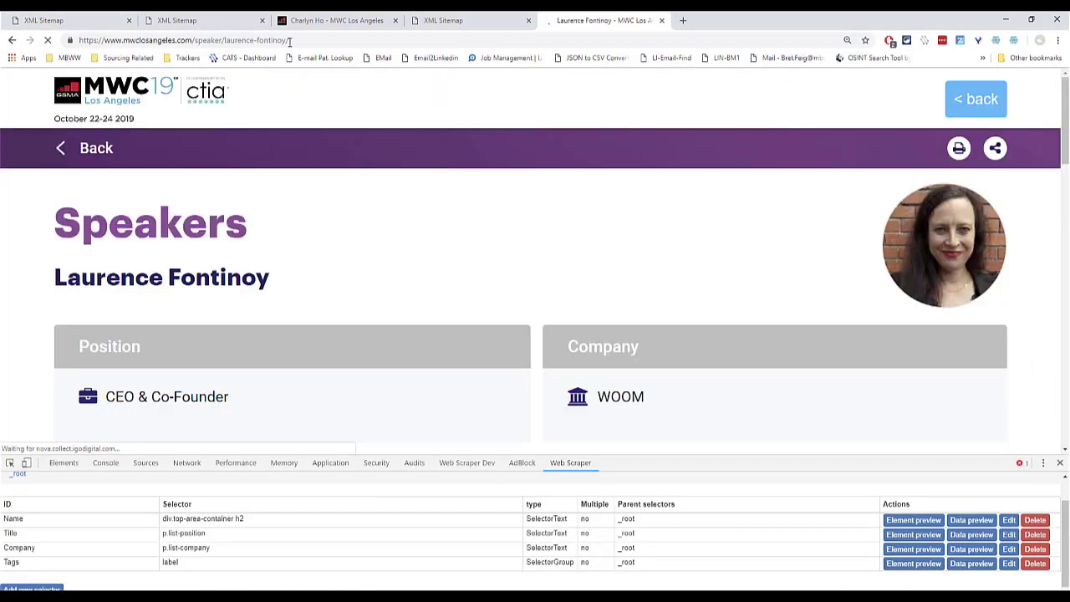
scroll(down, 3)
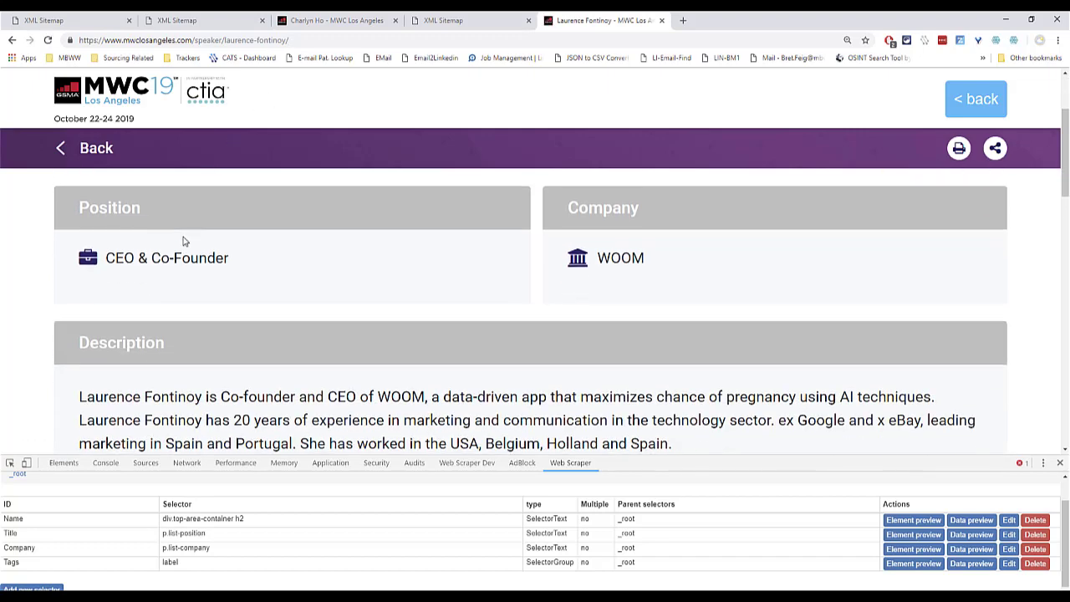
scroll(down, 3)
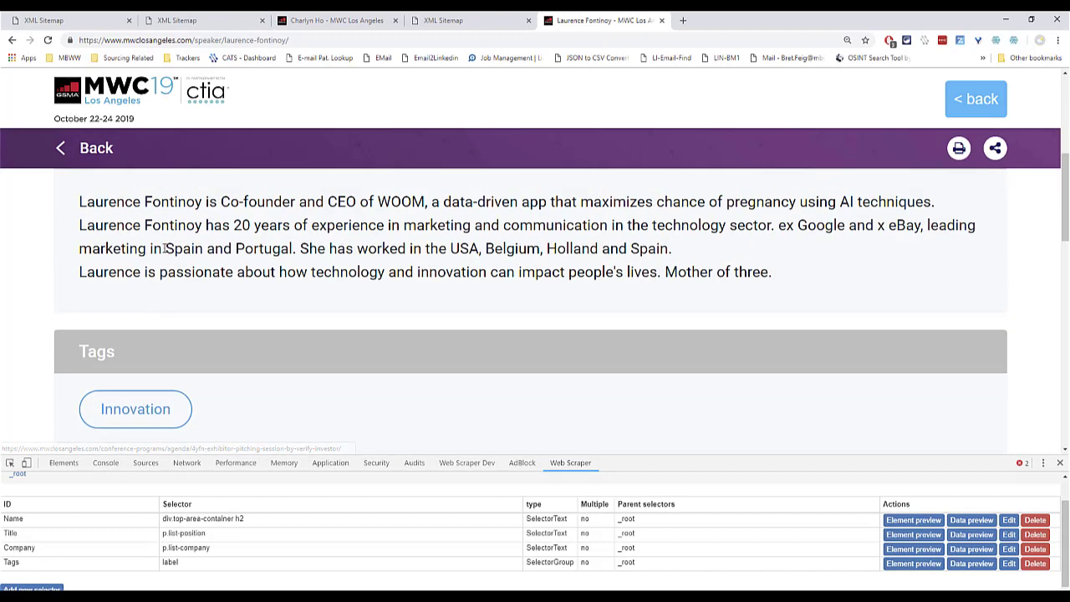
scroll(up, 3)
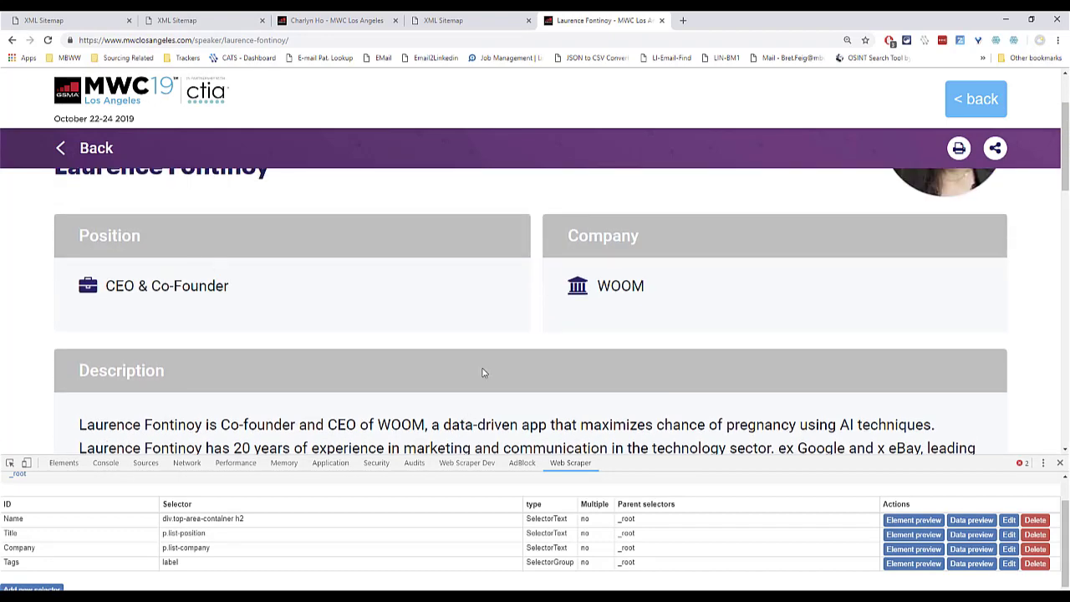
click(913, 519)
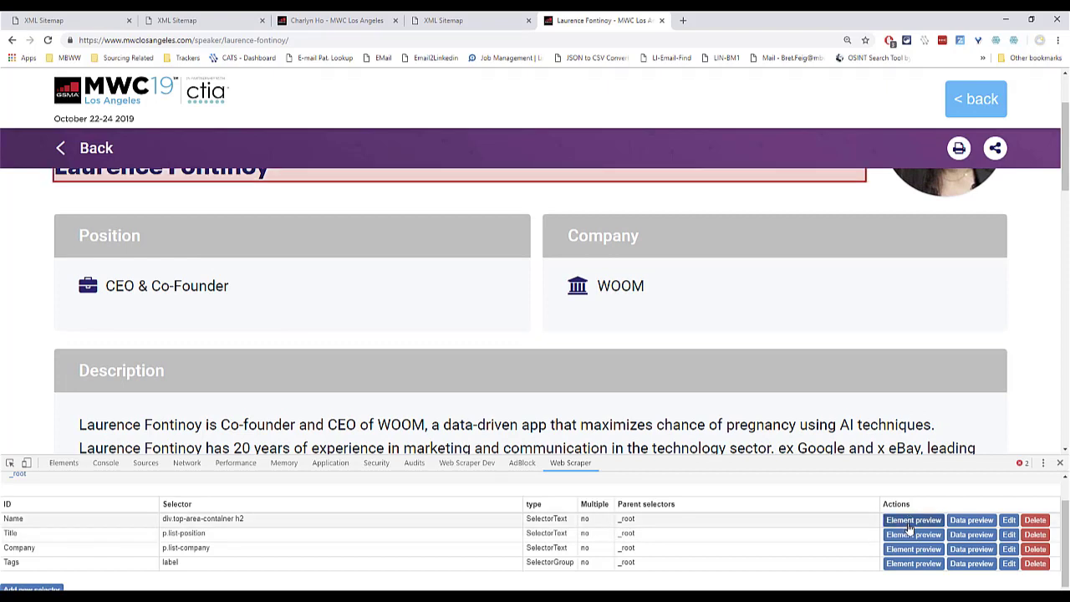
click(913, 535)
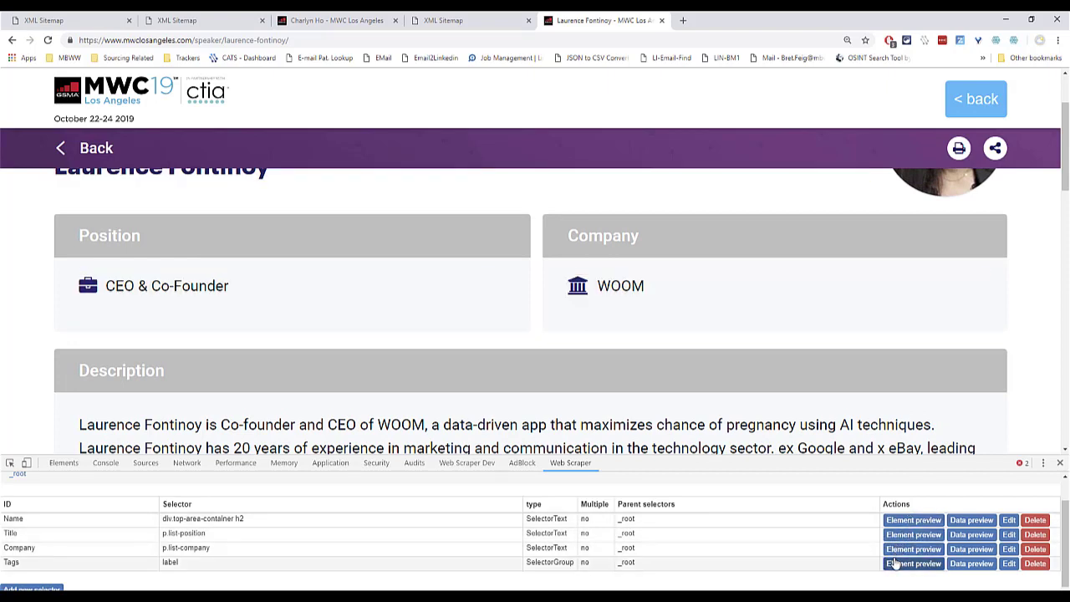
scroll(down, 3)
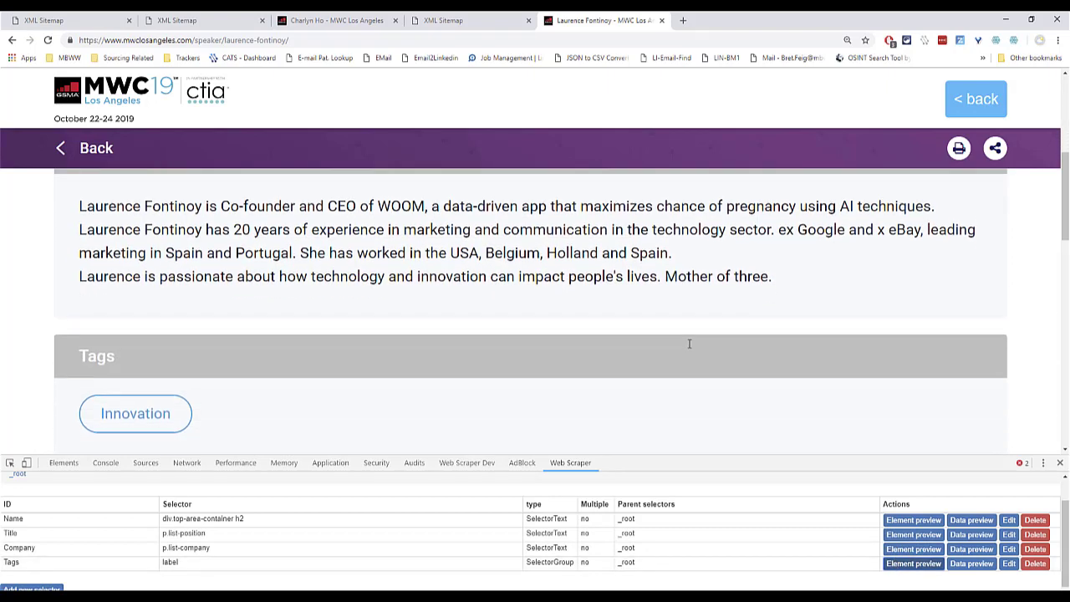
click(913, 563)
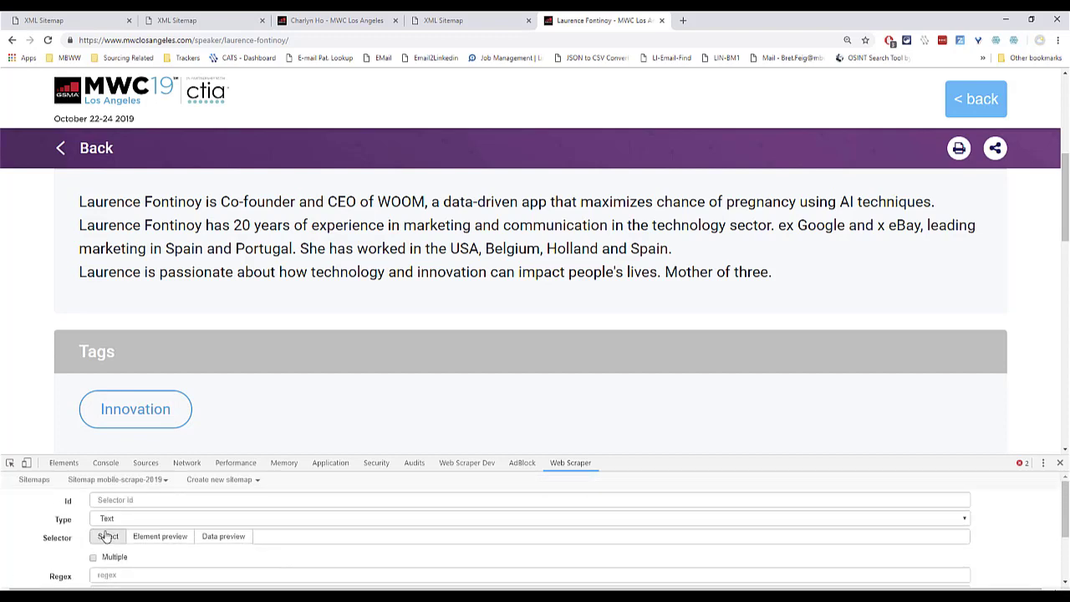
Pick the speaker description as 'bio' selector (div.mod-content.api-description) and preview its text.
text(bio)
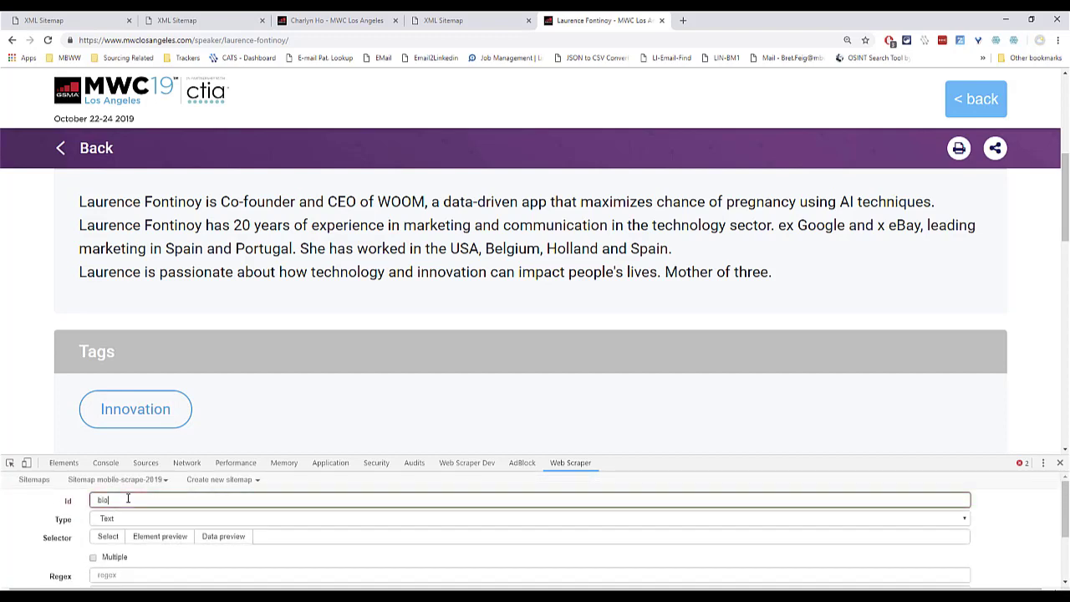
click(107, 536)
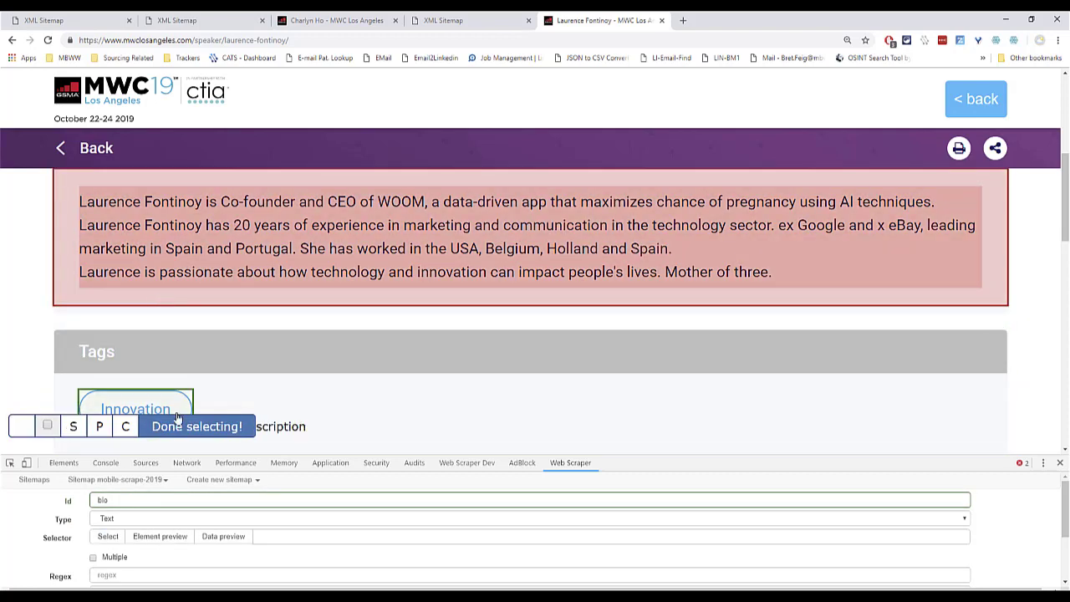
click(197, 426)
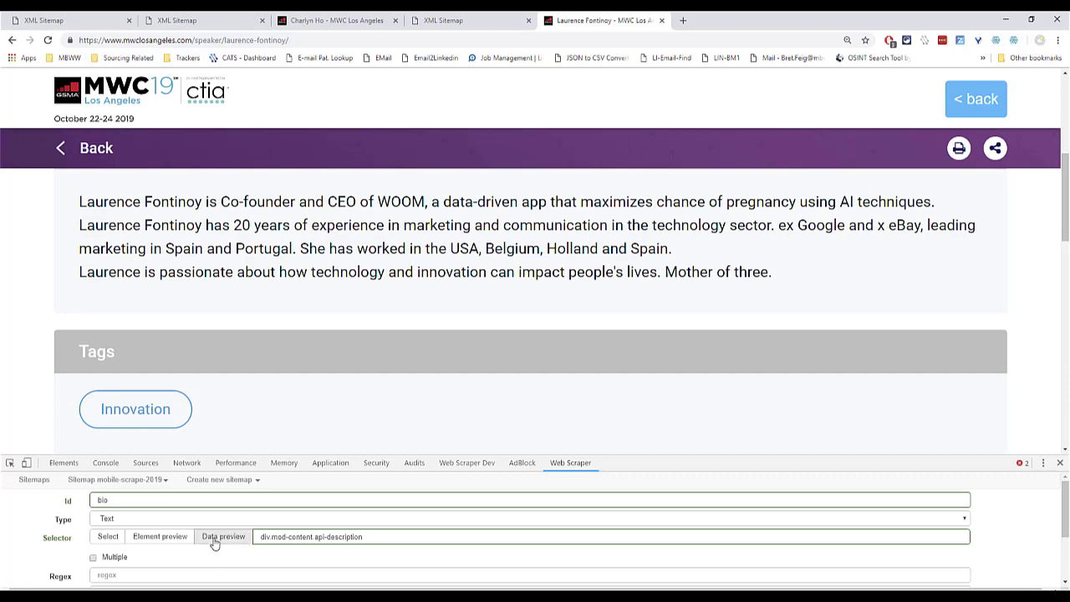
click(223, 536)
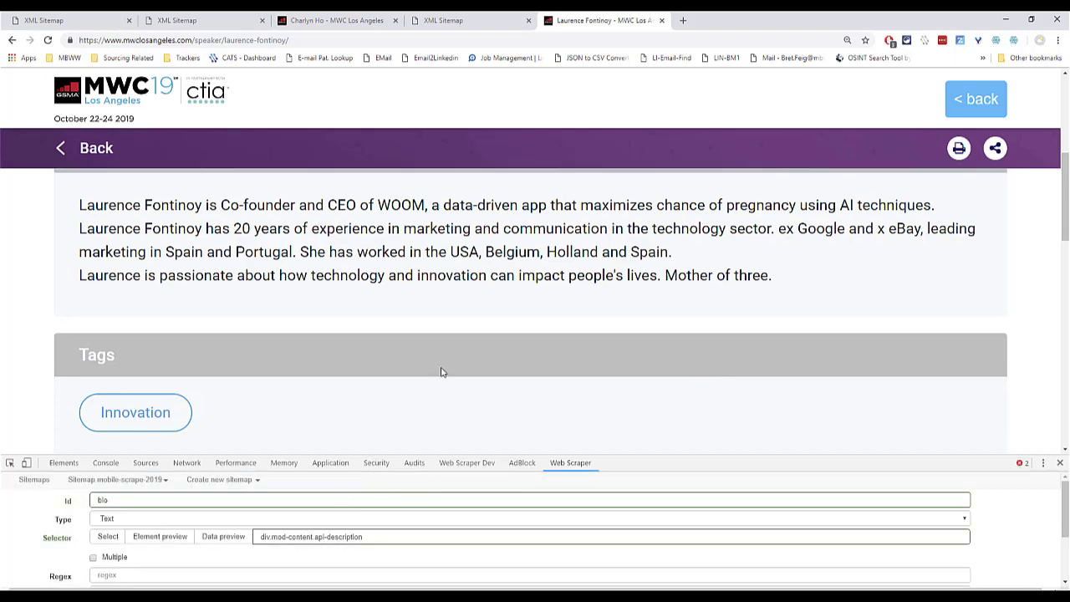
scroll(down, 3)
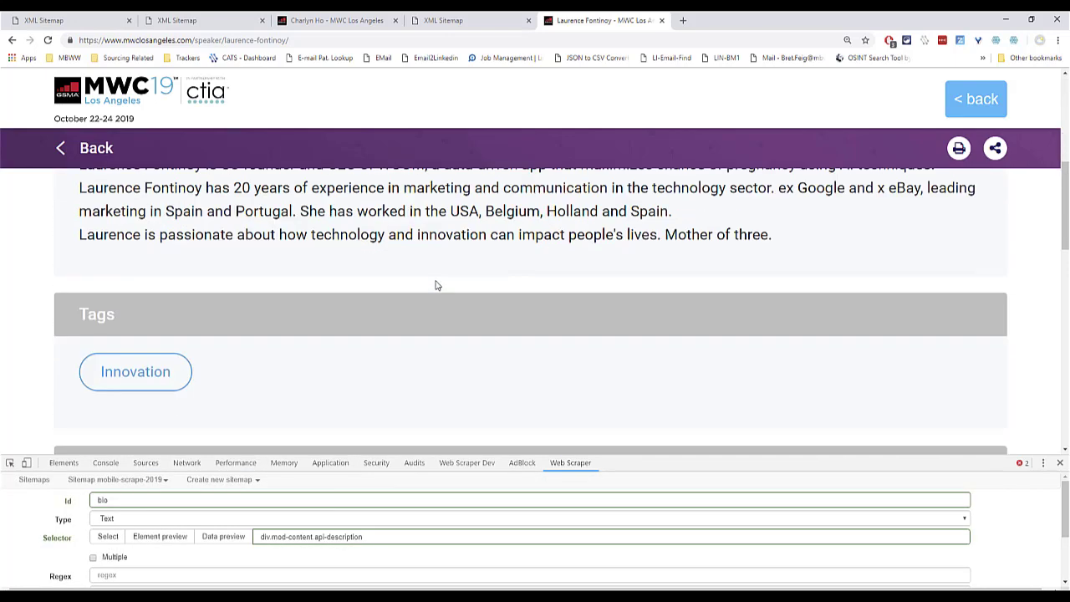
scroll(down, 3)
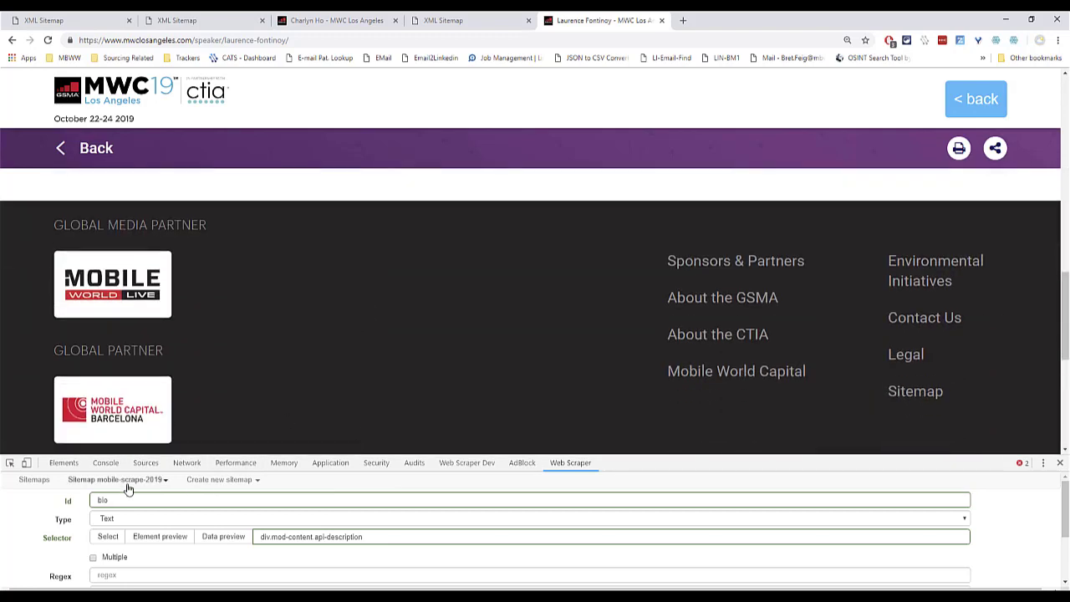
Scrape mobile-scrape-2019 with a 1000 ms page load delay and maximize the scraping window.
click(117, 479)
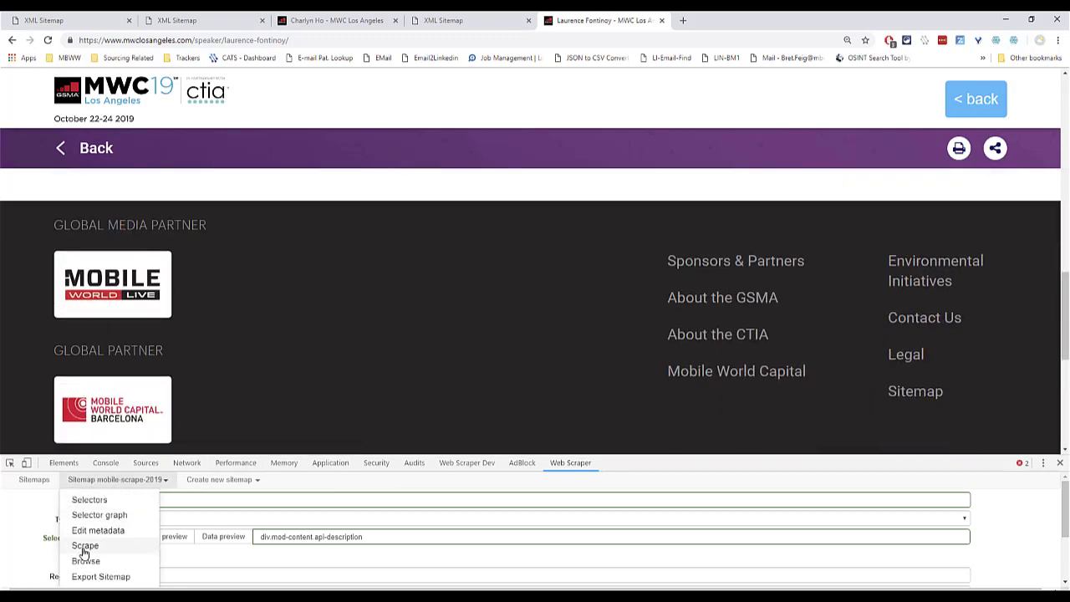
click(84, 545)
text(1)
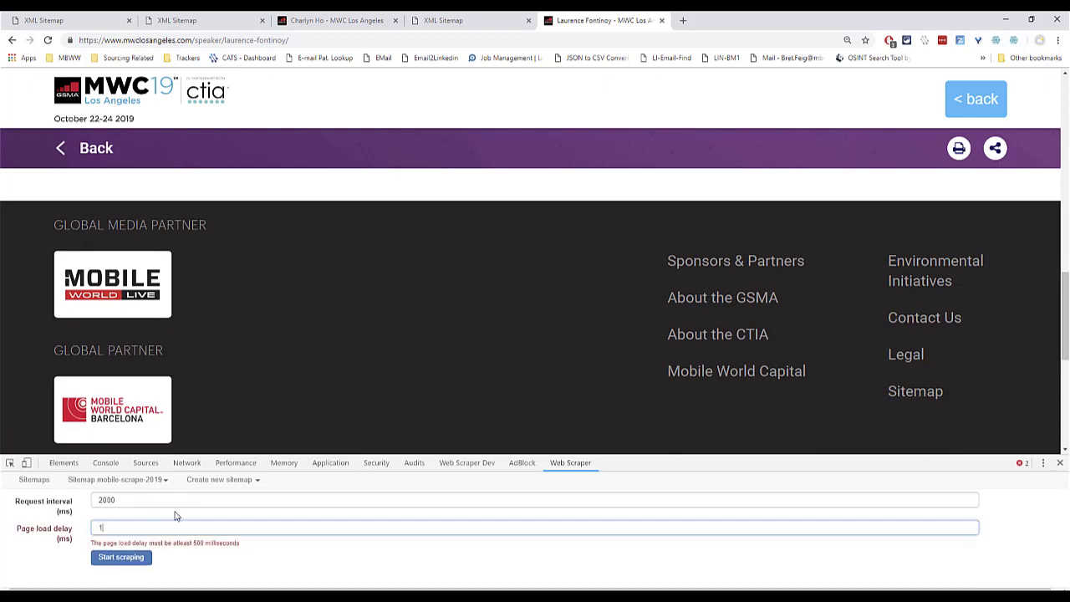
text(000)
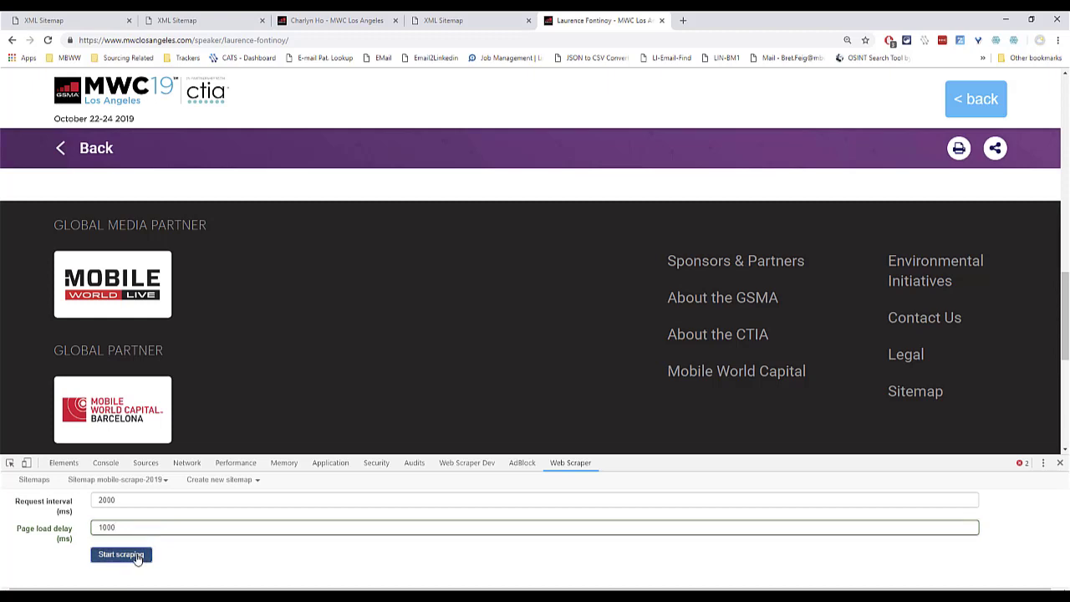
click(121, 555)
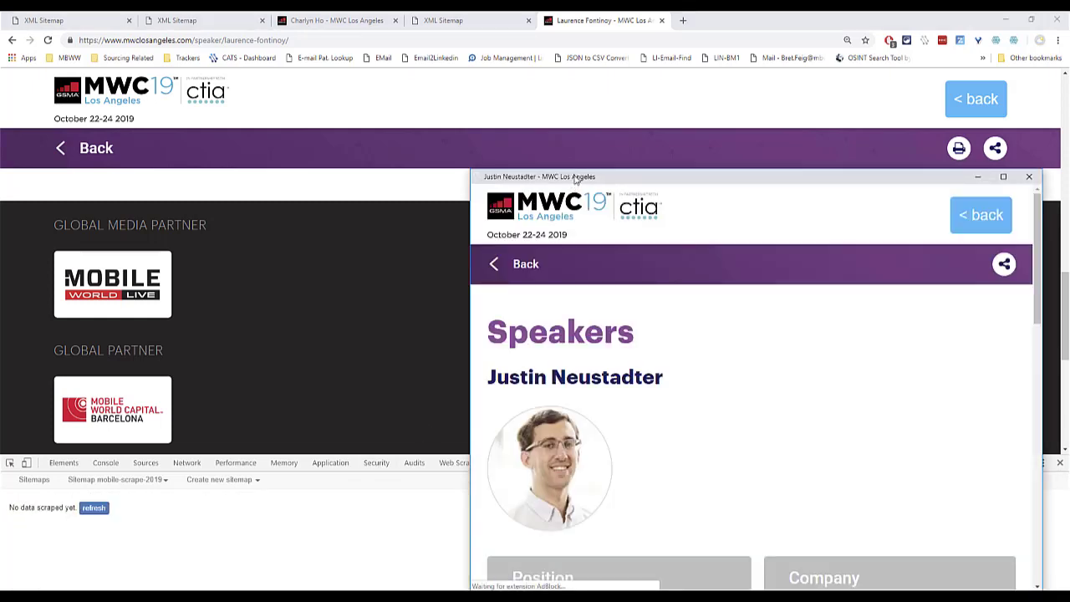
click(1004, 176)
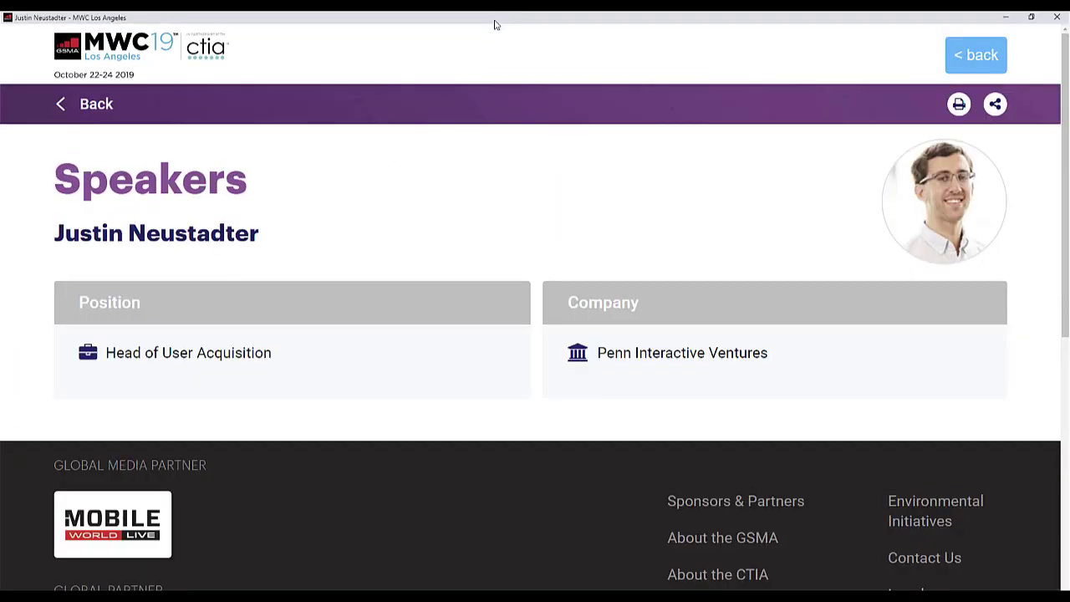
mouse_move(463, 61)
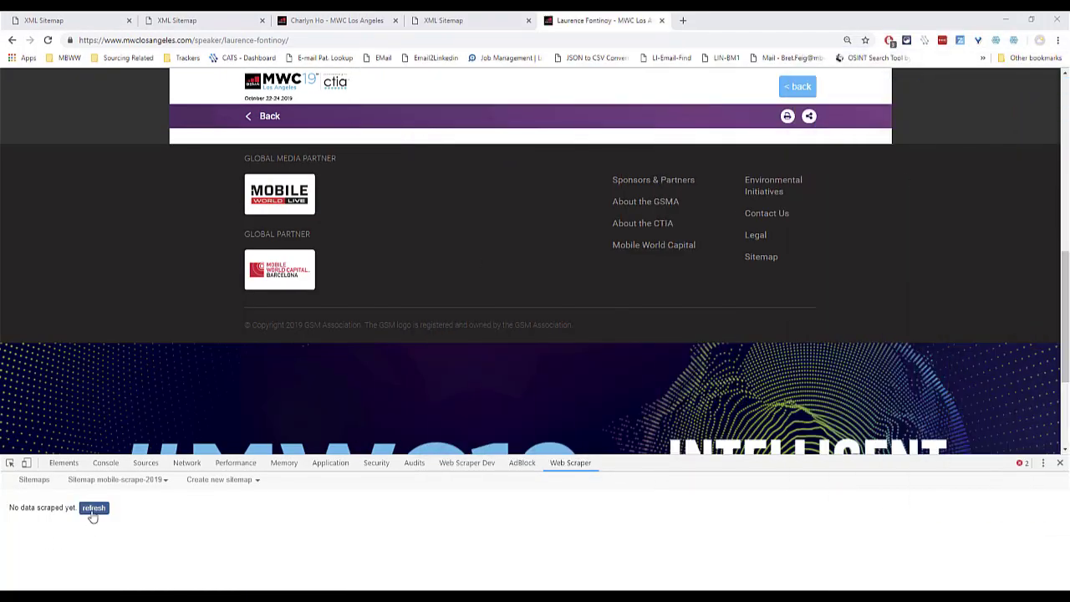
Refresh the browse view and scroll the scraped Name, Title, Company, Tags and bio rows.
click(94, 508)
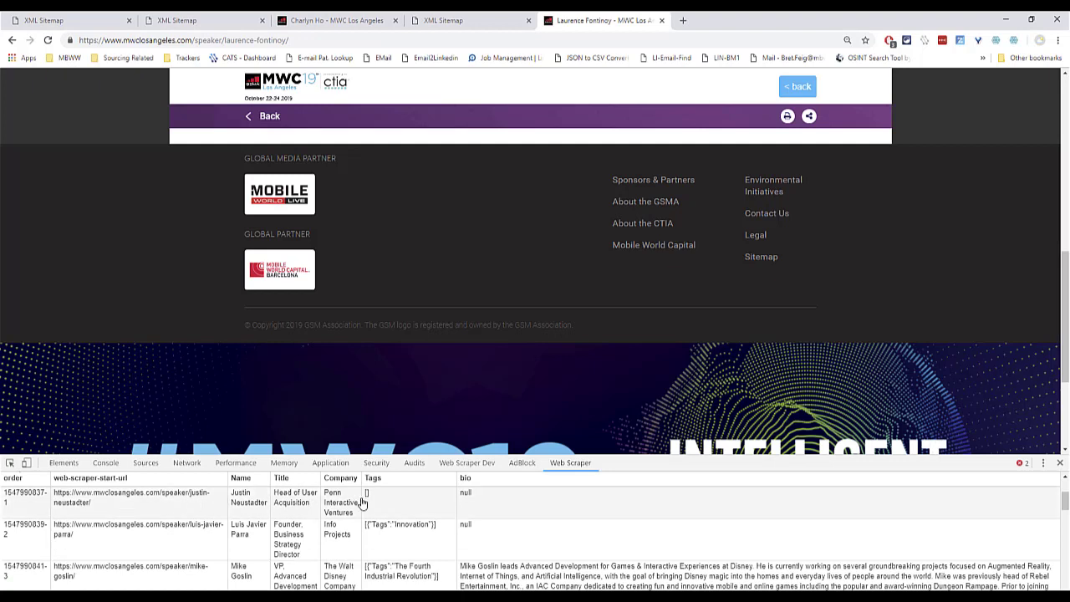
mouse_move(472, 489)
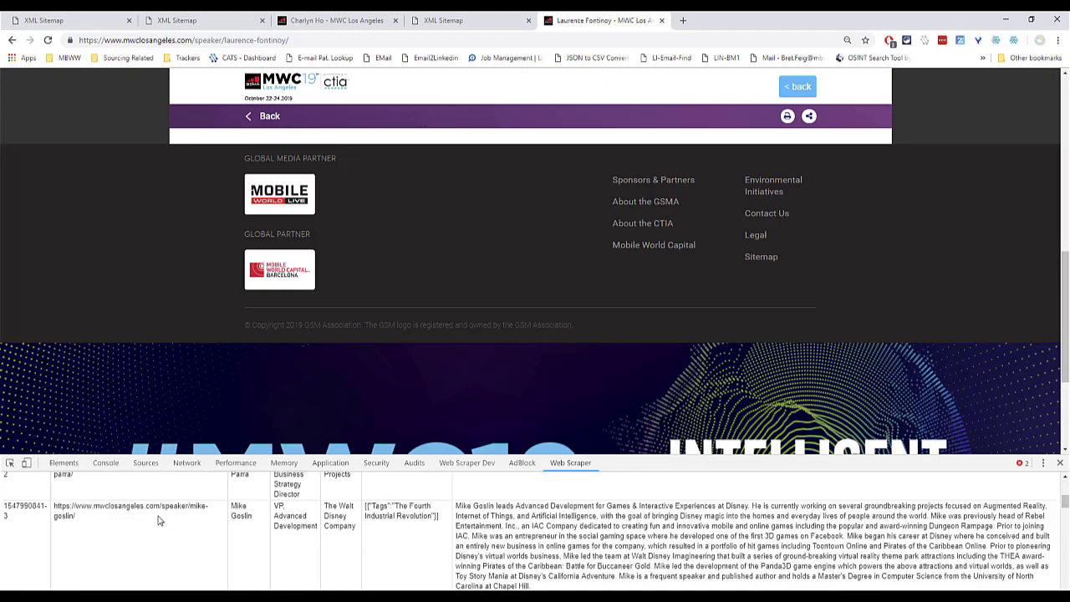
scroll(down, 3)
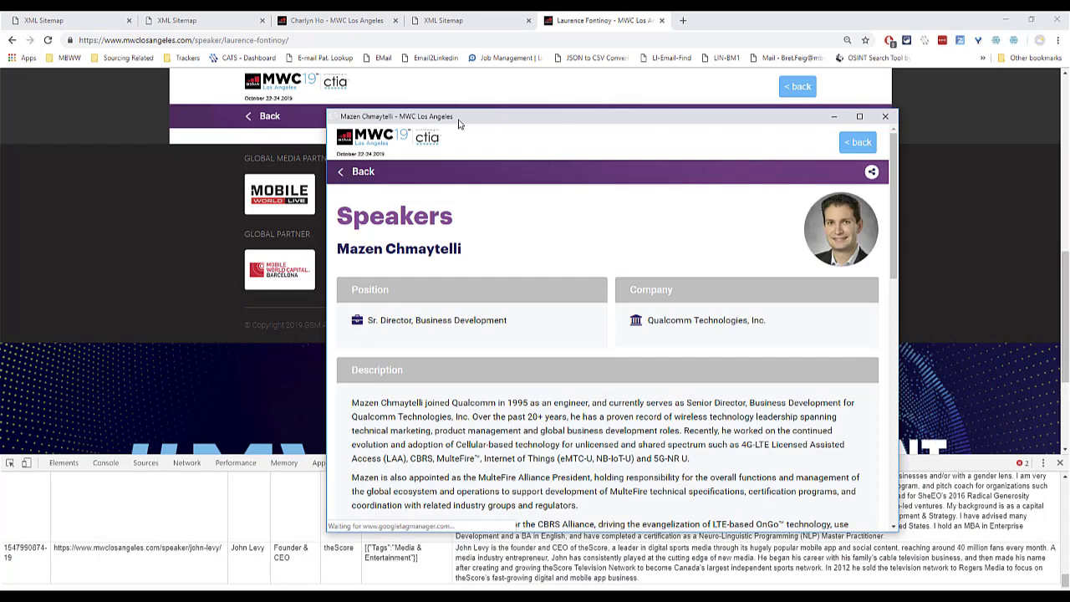
click(885, 116)
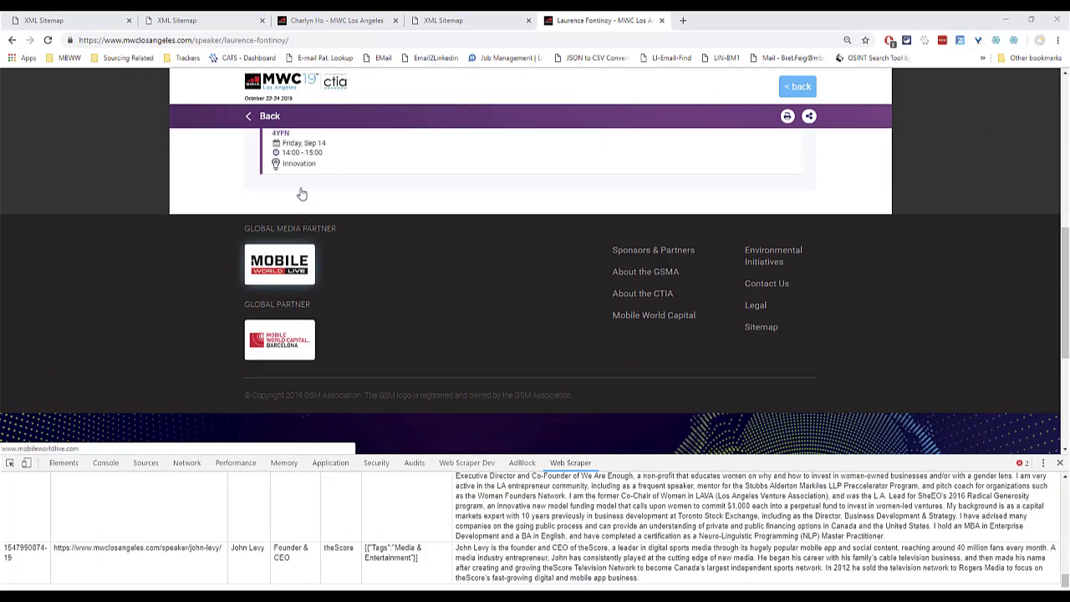
Leave the speaker sitemap and scroll through the CG Mobile page from the exhibitor sitemap.
scroll(up, 3)
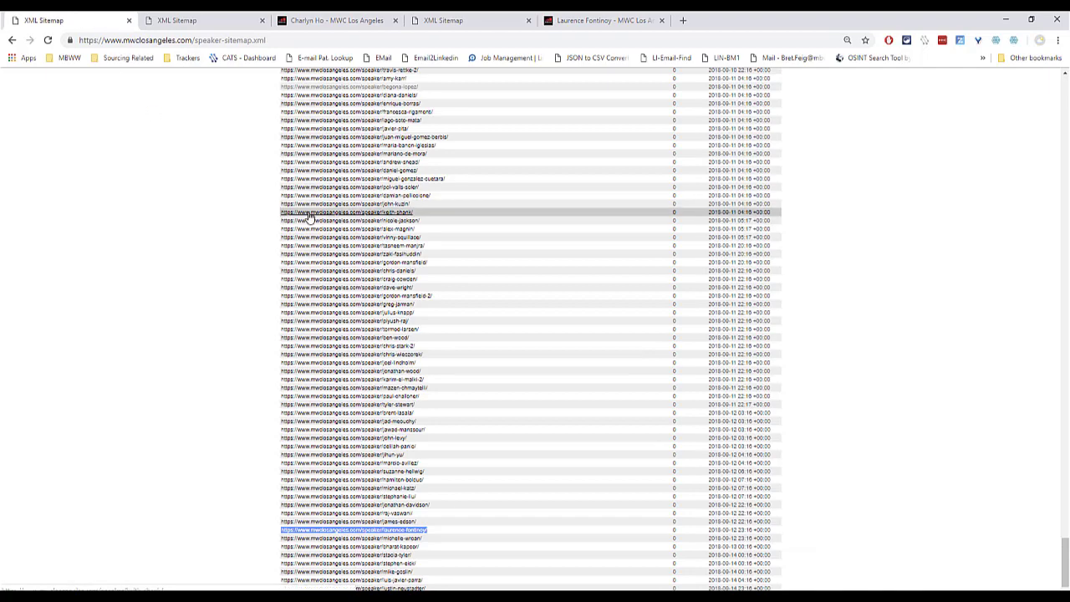
key(ctrl+plus)
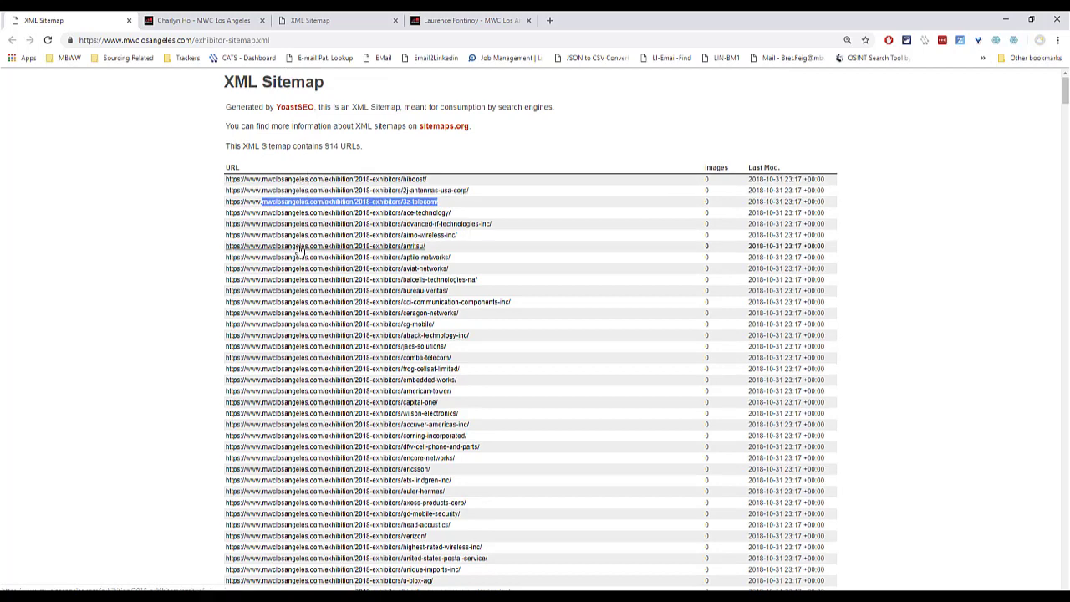
mouse_move(348, 325)
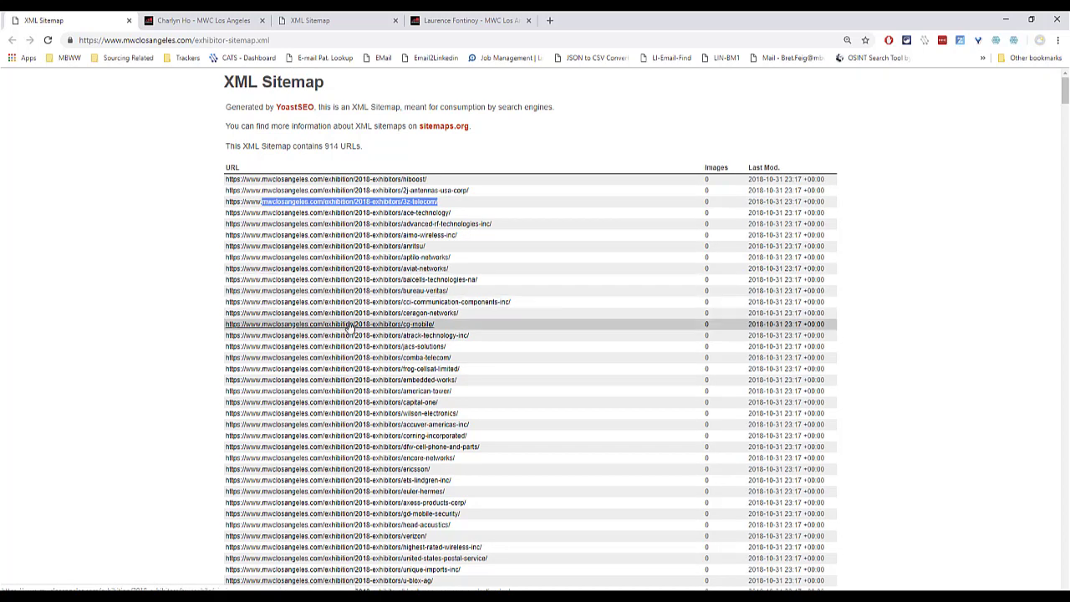
click(329, 323)
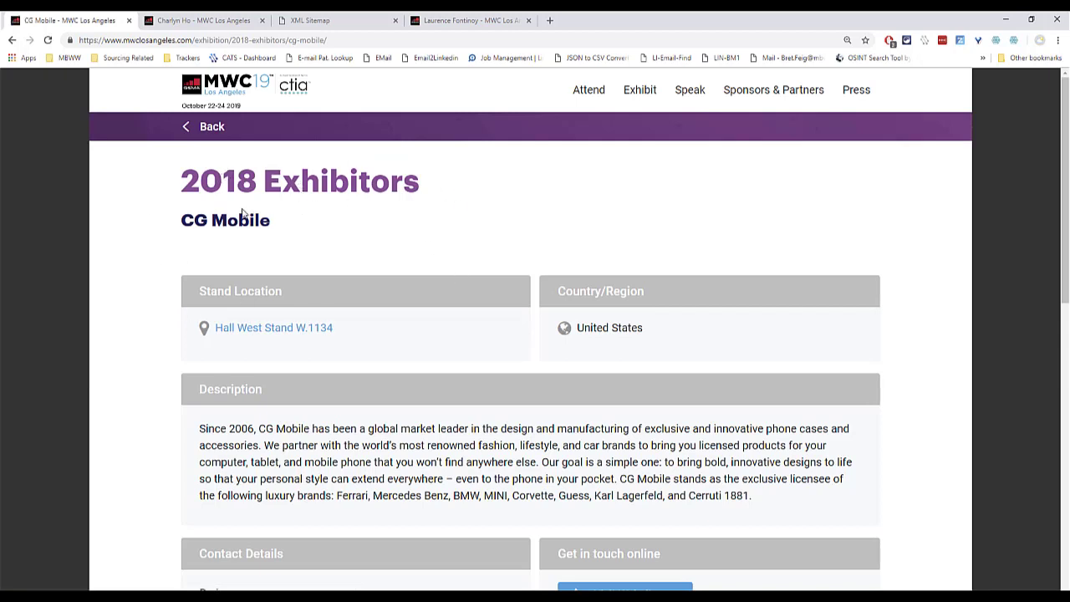
scroll(down, 3)
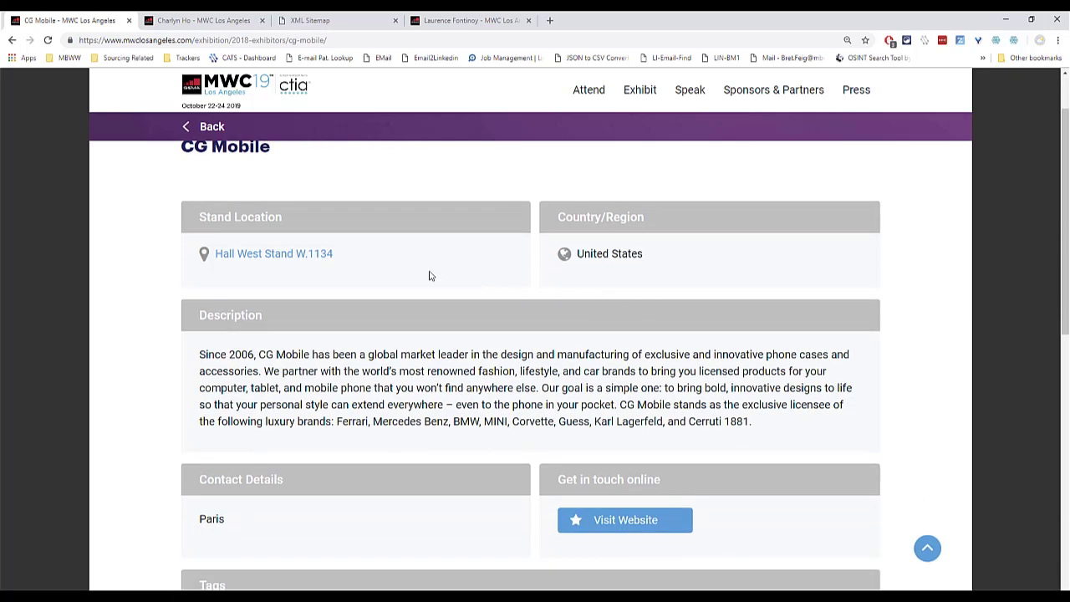
scroll(down, 3)
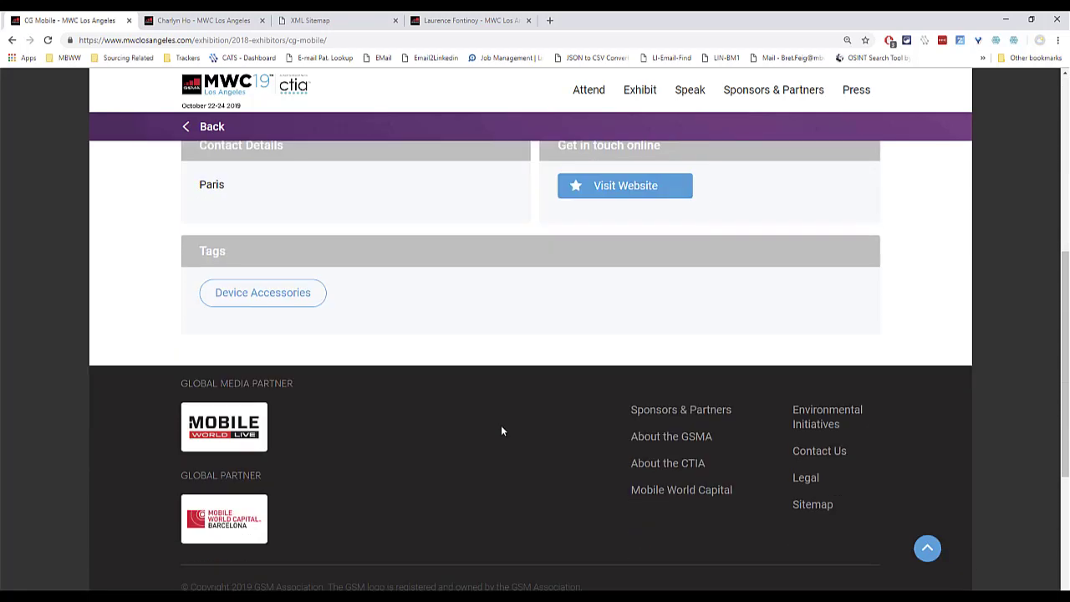
scroll(up, 3)
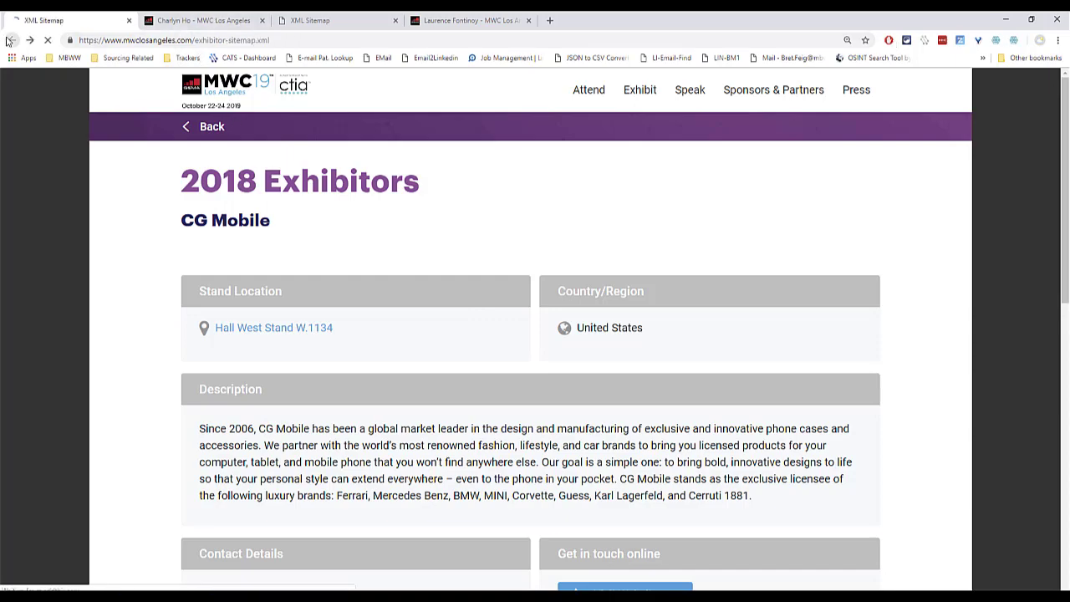
Open the HRTS page from the sponsor sitemap, then return to the sitemap lists.
click(335, 20)
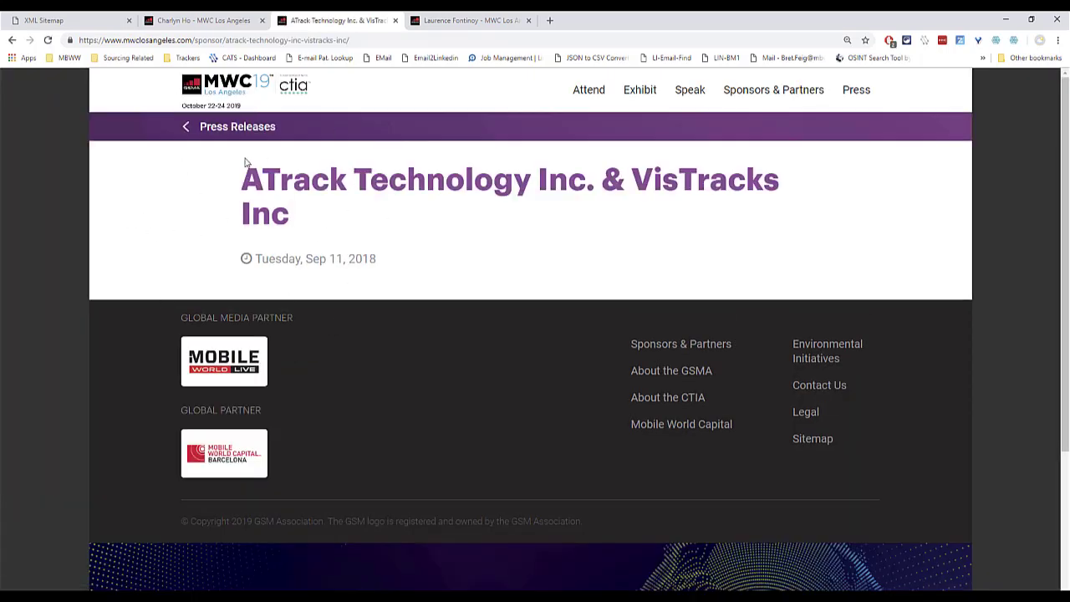
mouse_move(201, 20)
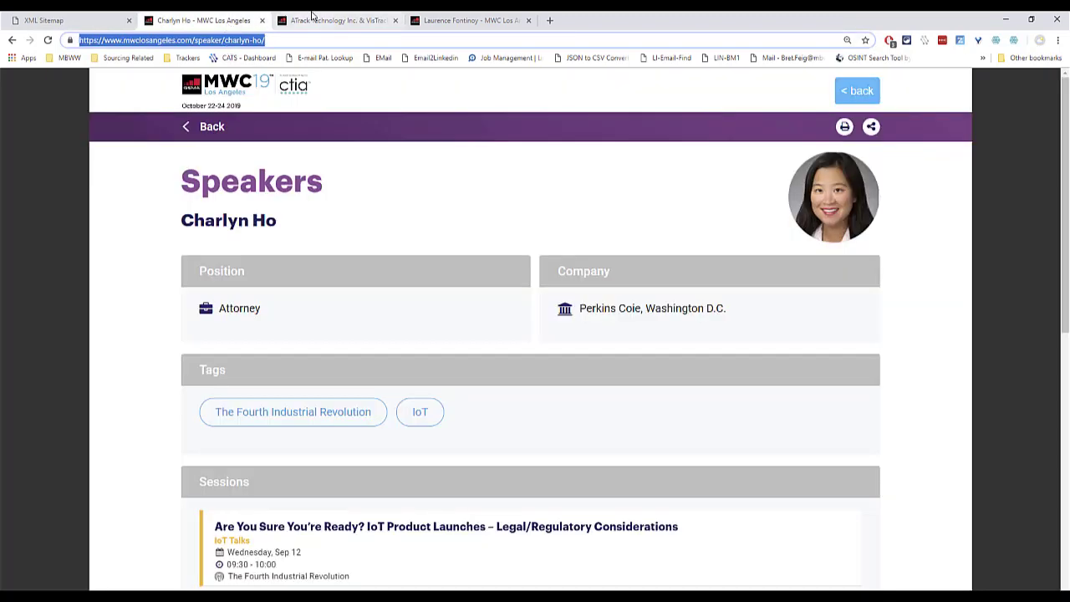
click(338, 20)
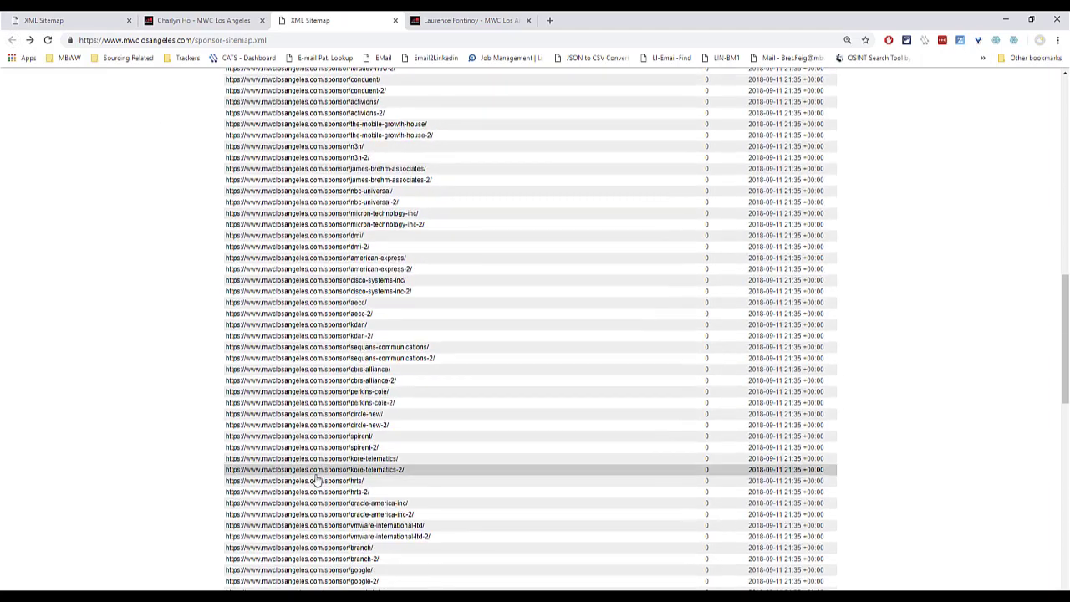
click(292, 480)
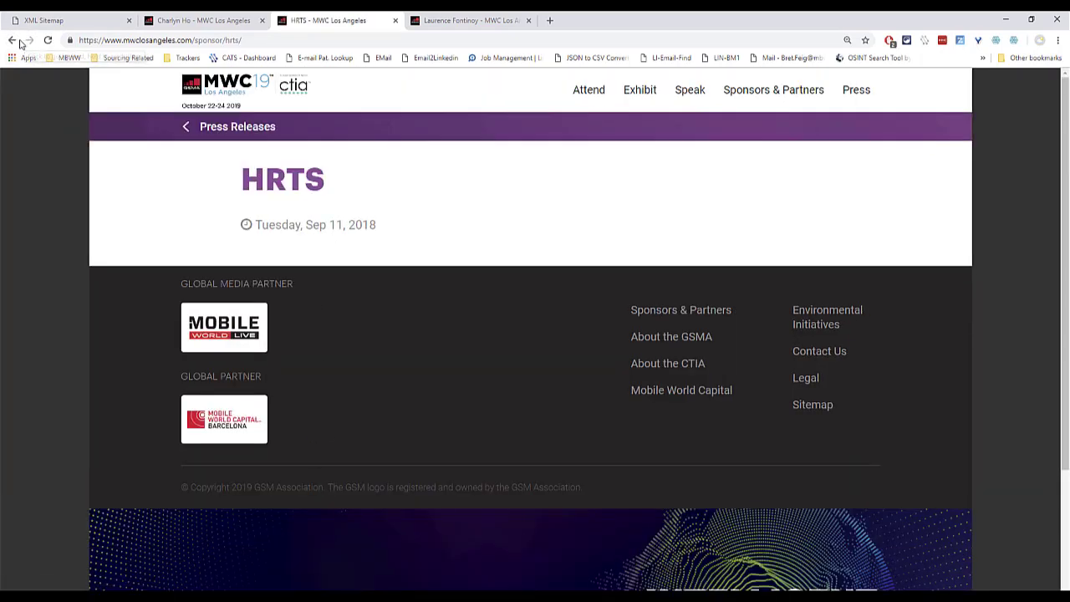
click(201, 20)
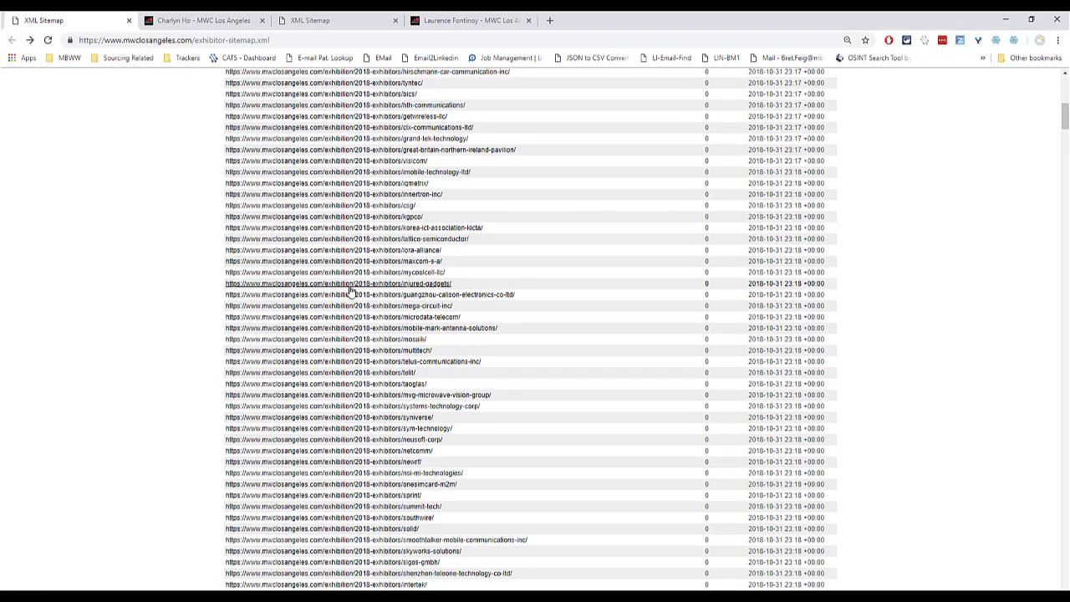
Open the Injured Gadgets exhibitor page, scroll its profile and try its email link.
click(337, 282)
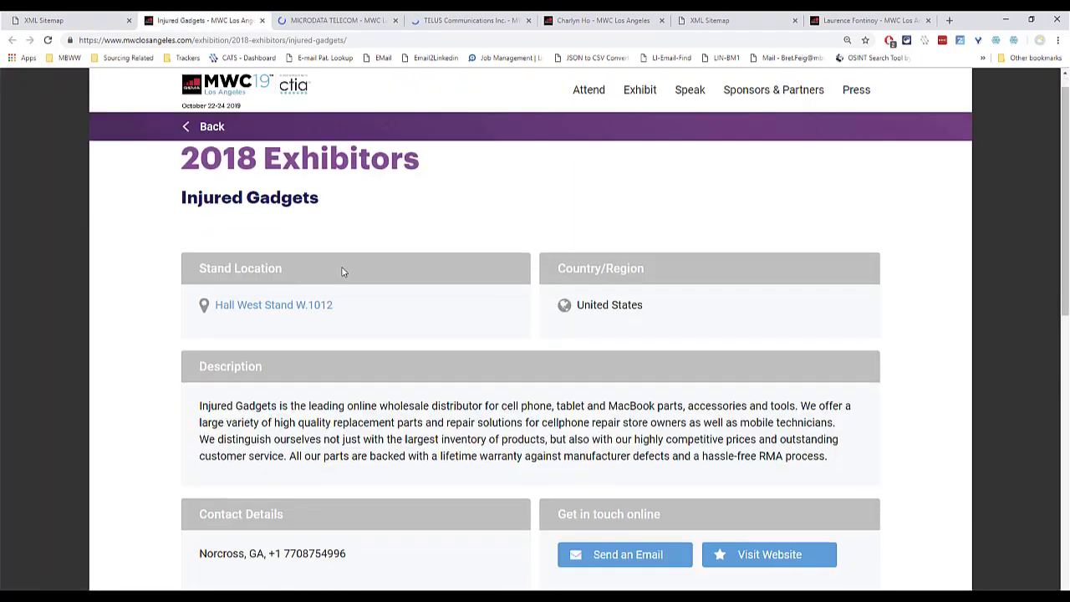
scroll(down, 3)
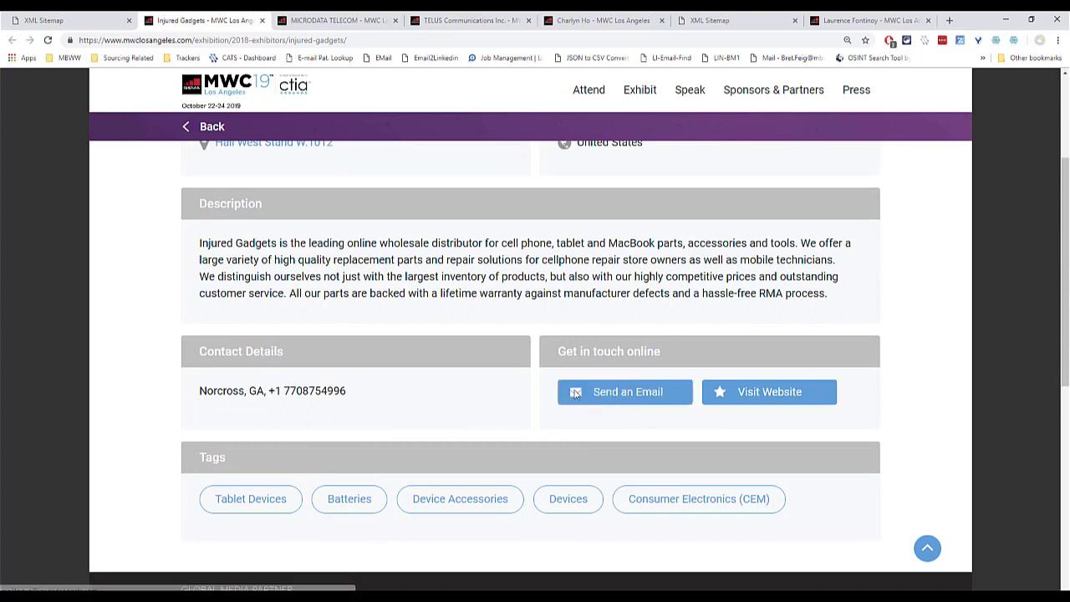
click(625, 391)
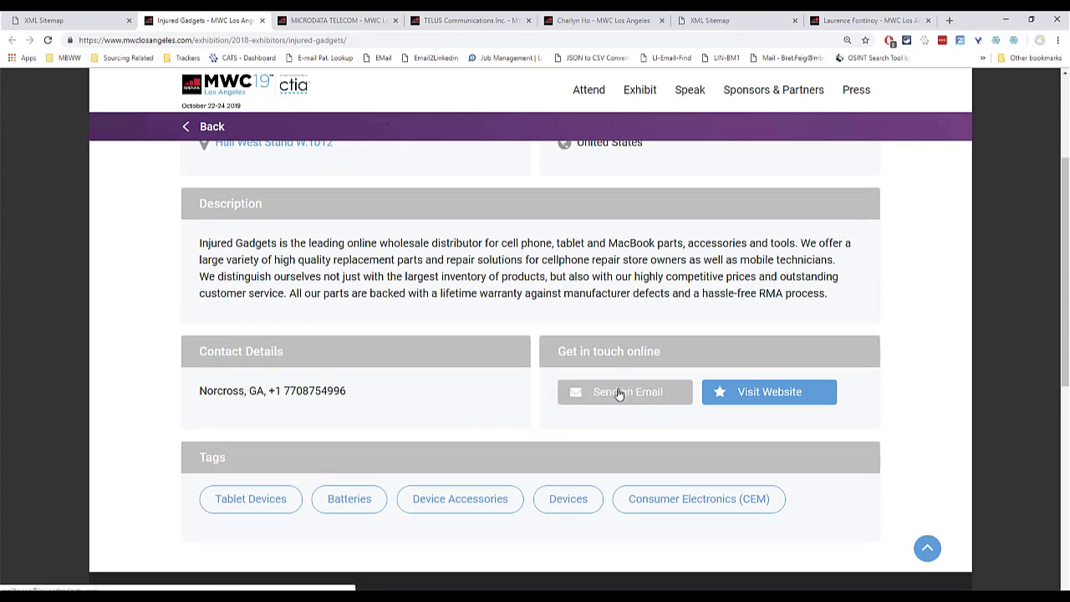